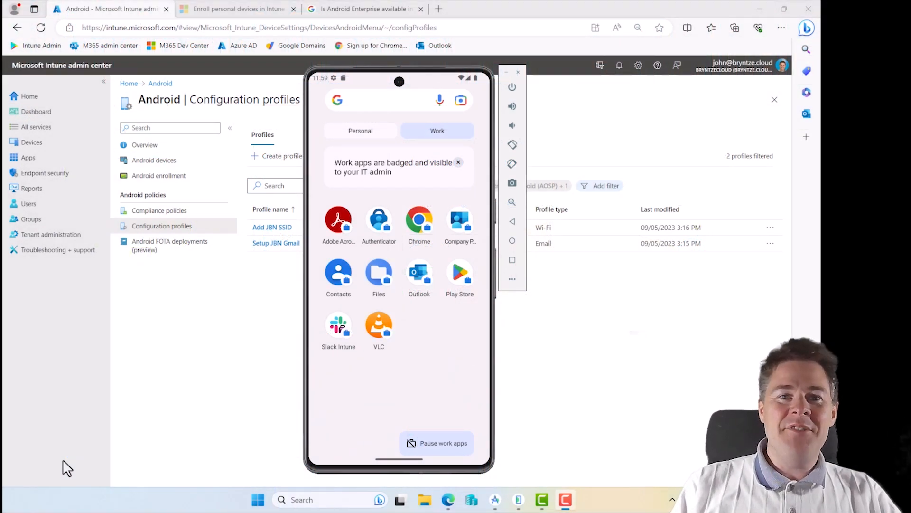
mouse_move(169, 189)
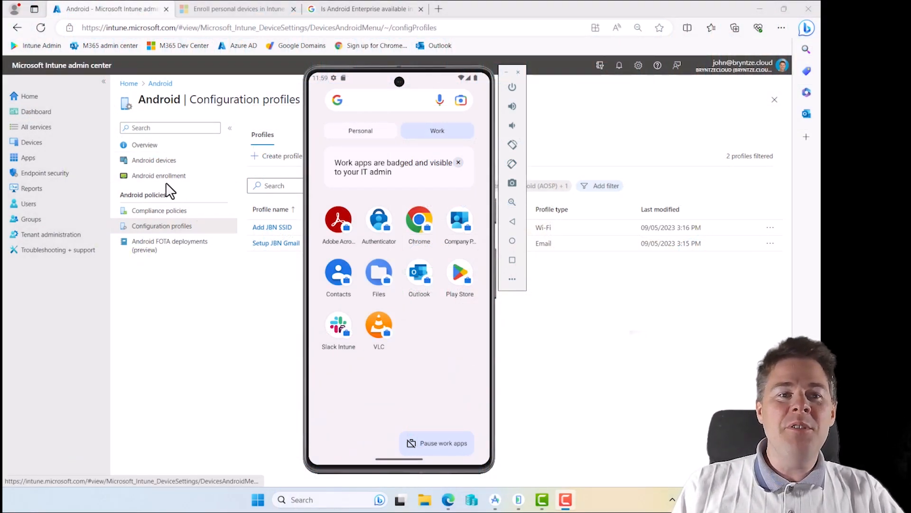
mouse_move(158, 210)
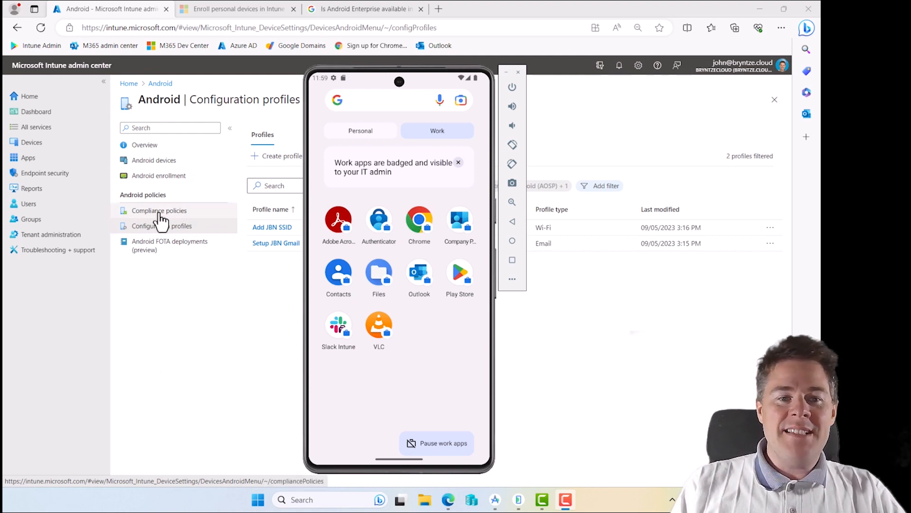
Browse the nine existing compliance policies, then return to the Devices overview
left_click(159, 210)
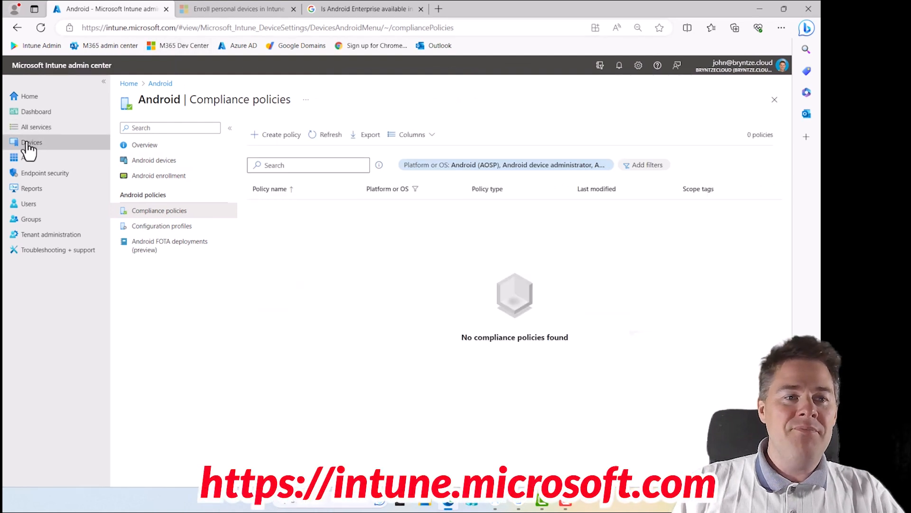
left_click(31, 142)
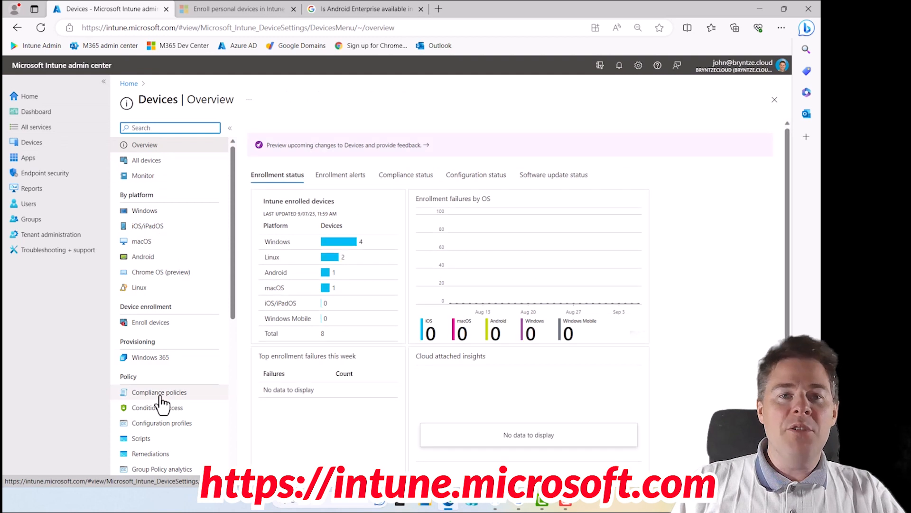
left_click(159, 392)
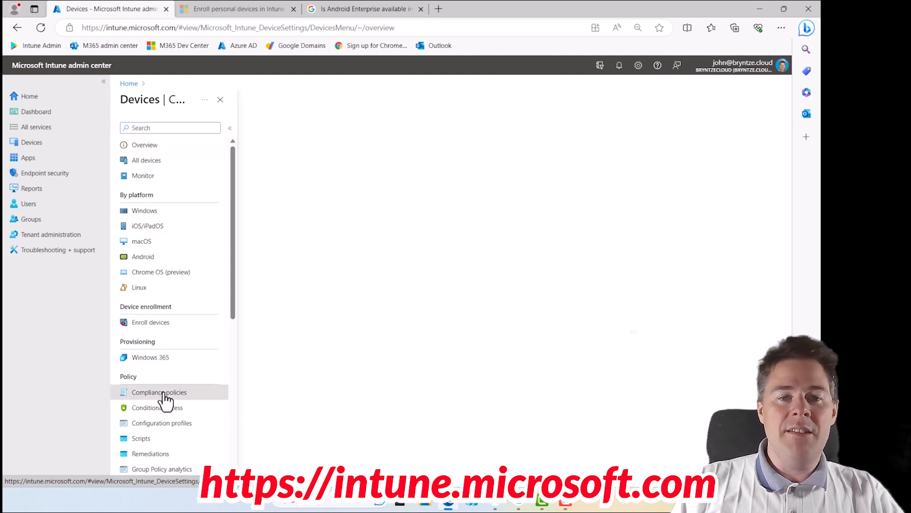
left_click(159, 391)
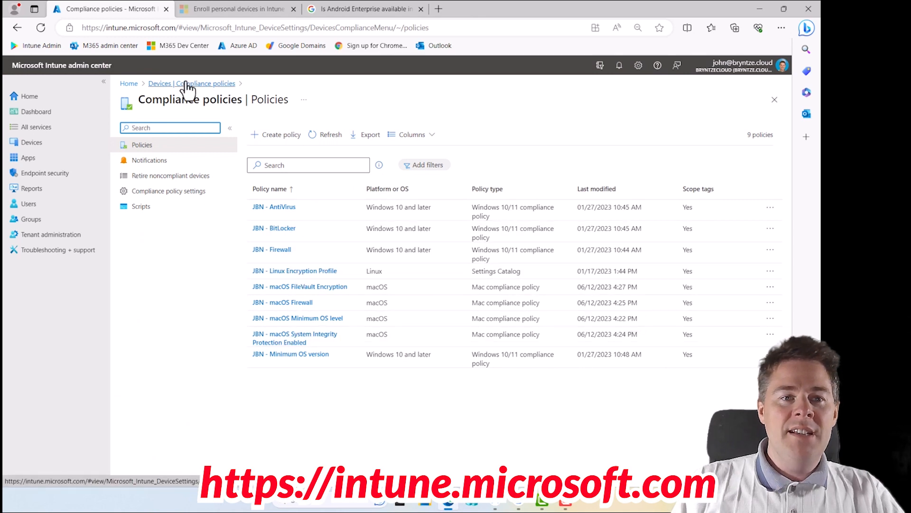
left_click(31, 142)
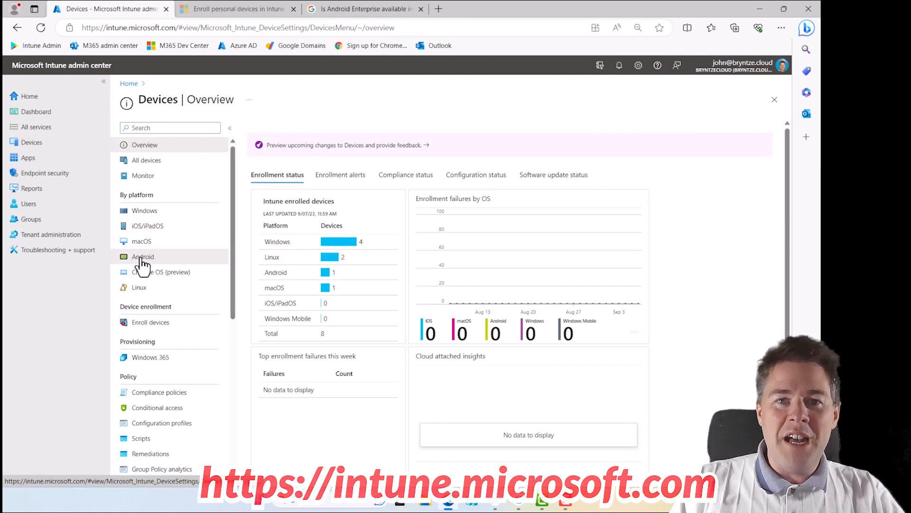
Open Android | Overview from By platform, showing one personally-owned work profile device
left_click(142, 256)
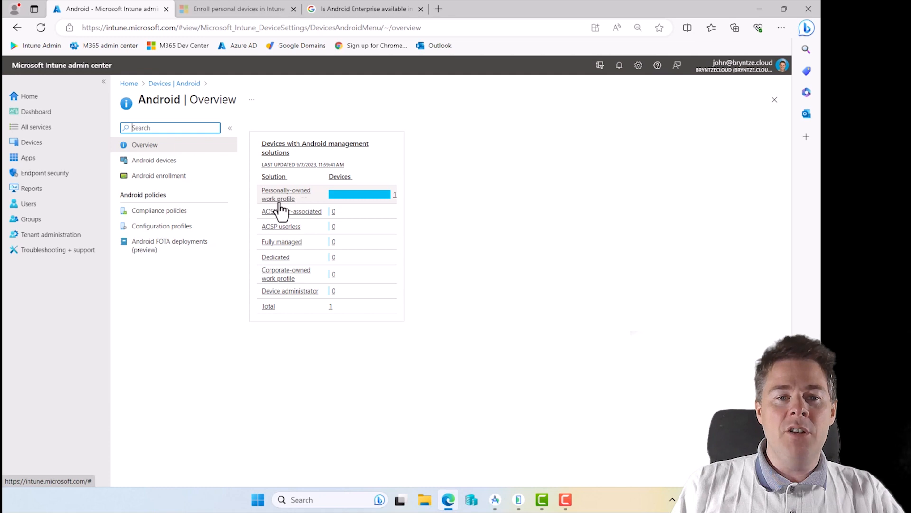
mouse_move(308, 198)
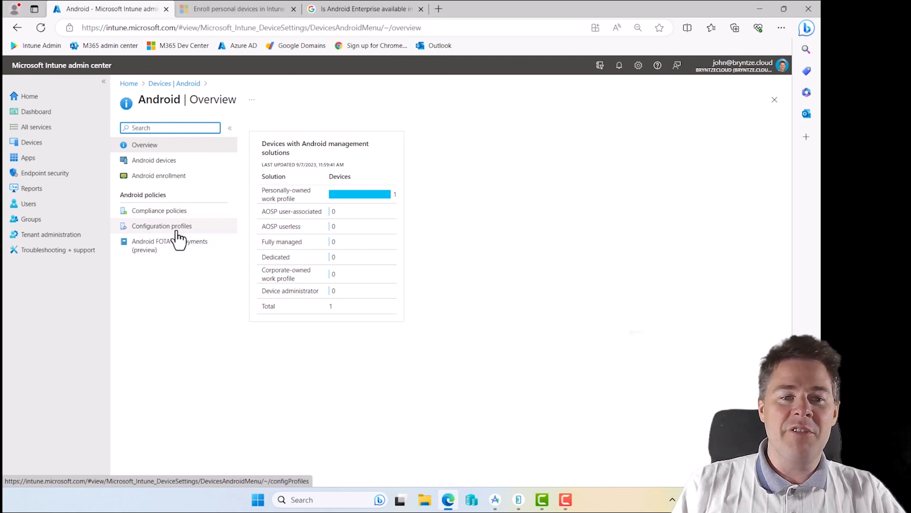
mouse_move(296, 198)
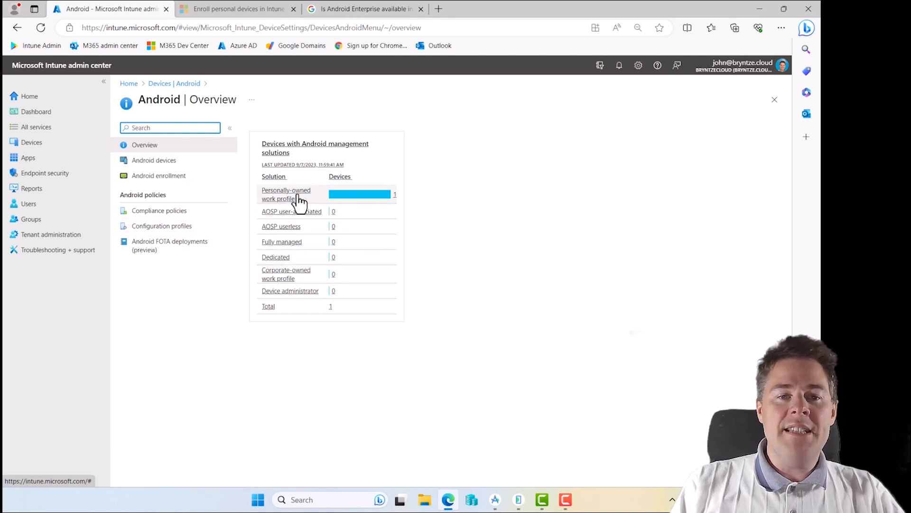
mouse_move(286, 274)
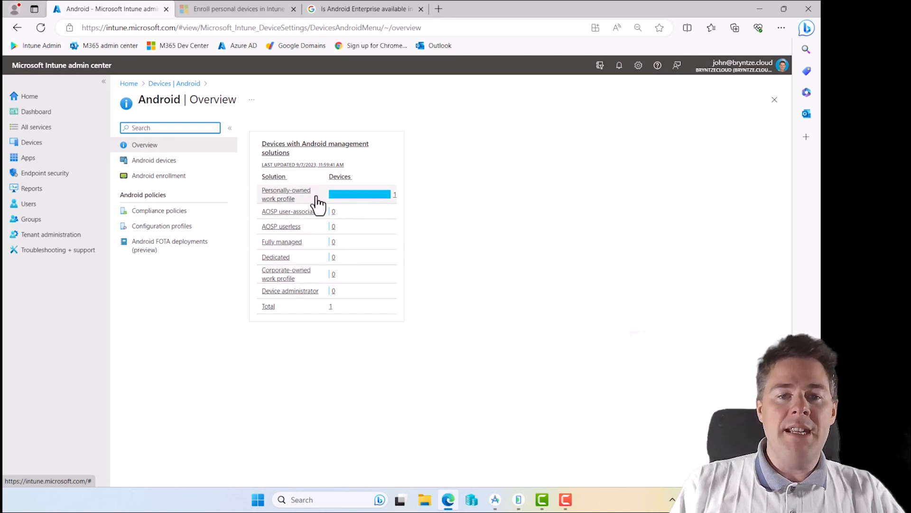
mouse_move(284, 205)
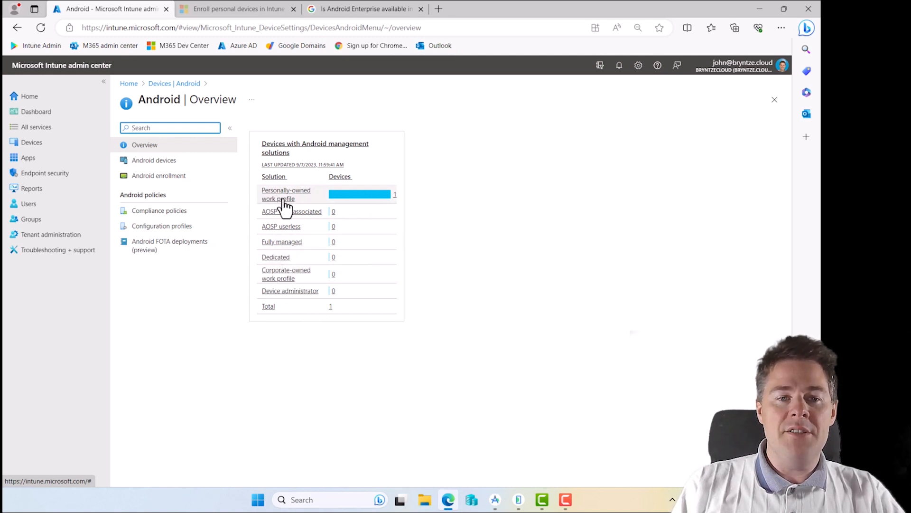
mouse_move(319, 200)
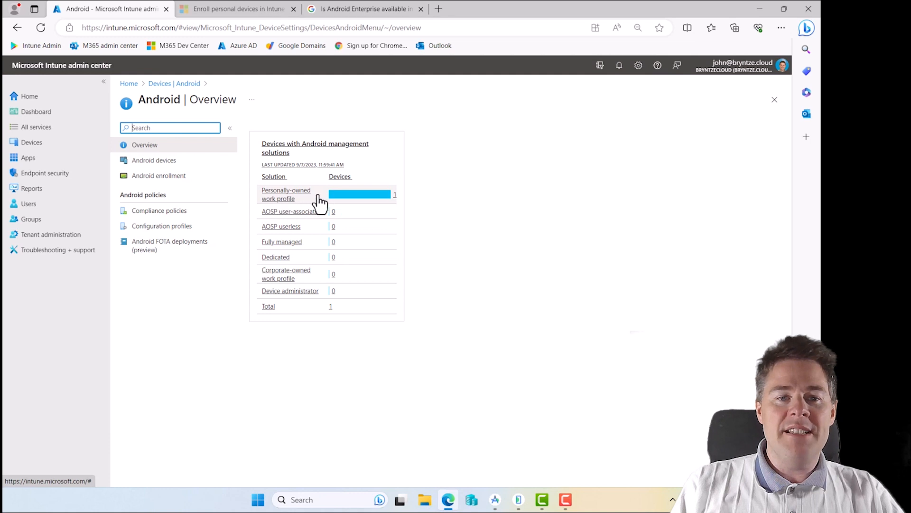
mouse_move(363, 203)
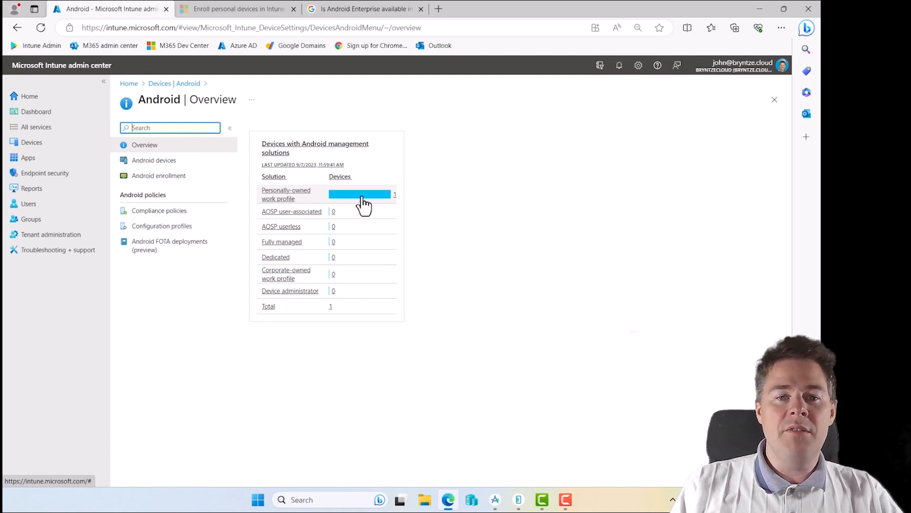
mouse_move(331, 197)
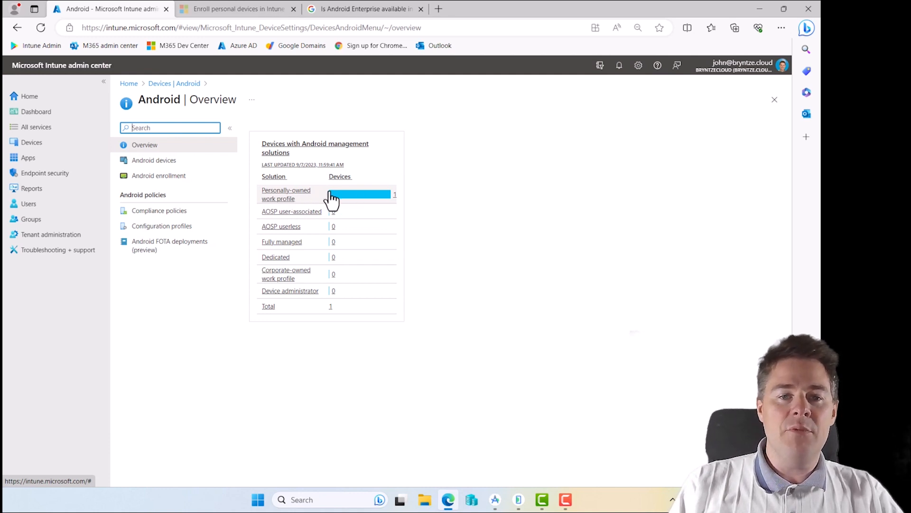
mouse_move(284, 207)
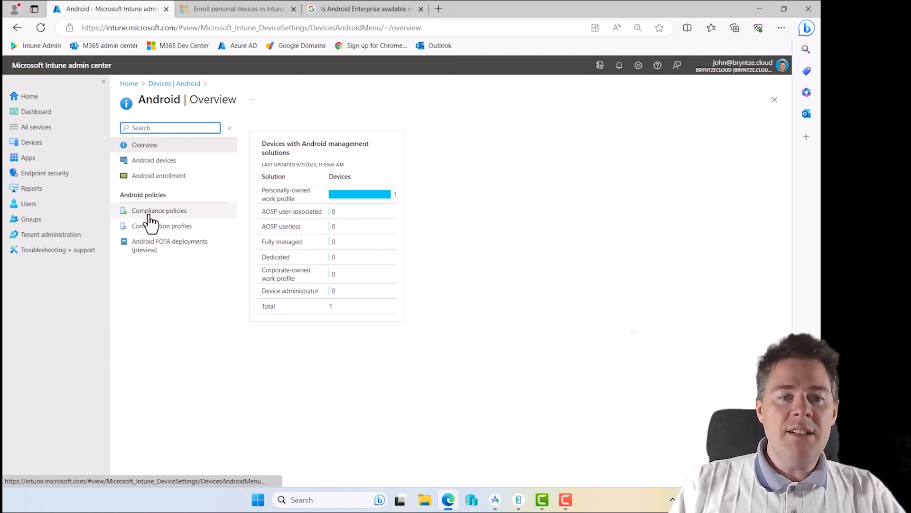
Open the Android compliance policies list, which is still empty
left_click(159, 210)
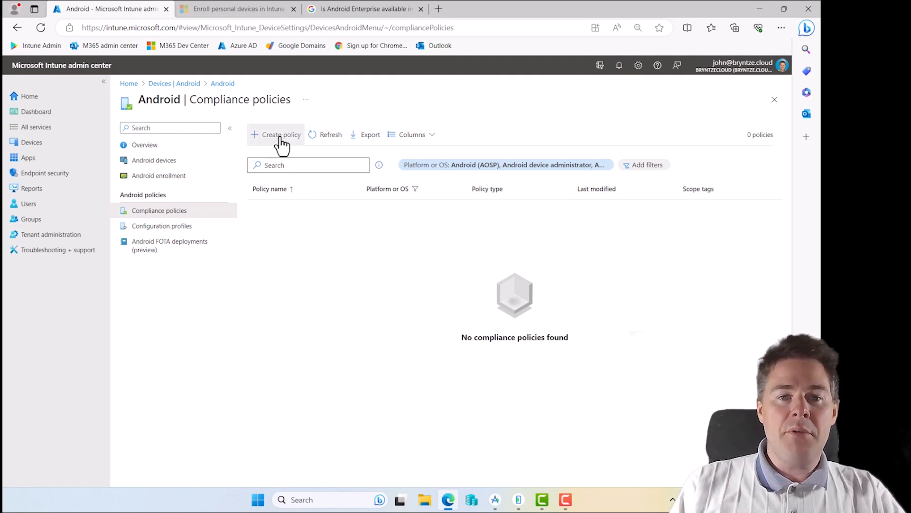
mouse_move(289, 127)
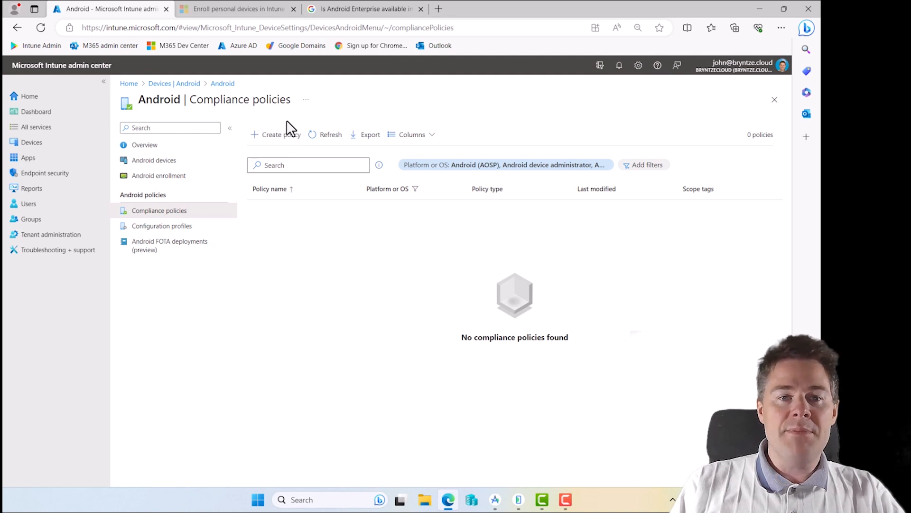
mouse_move(279, 140)
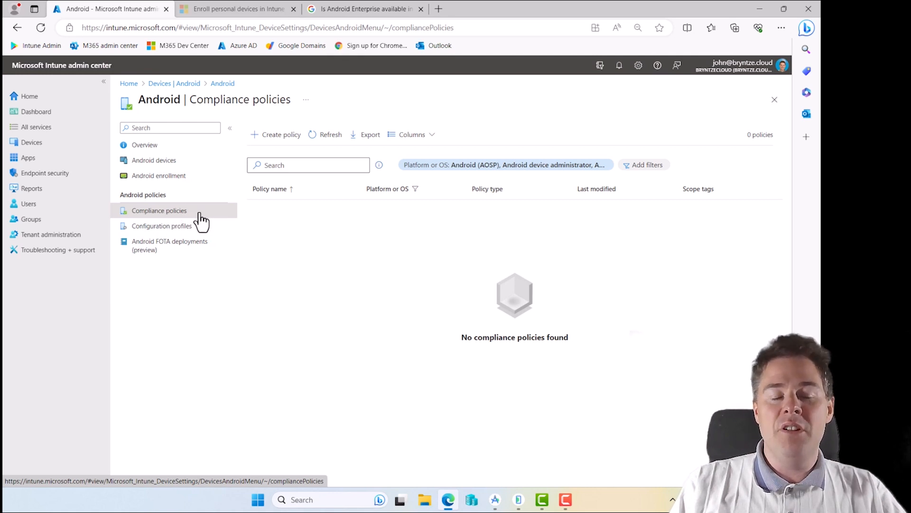
mouse_move(192, 218)
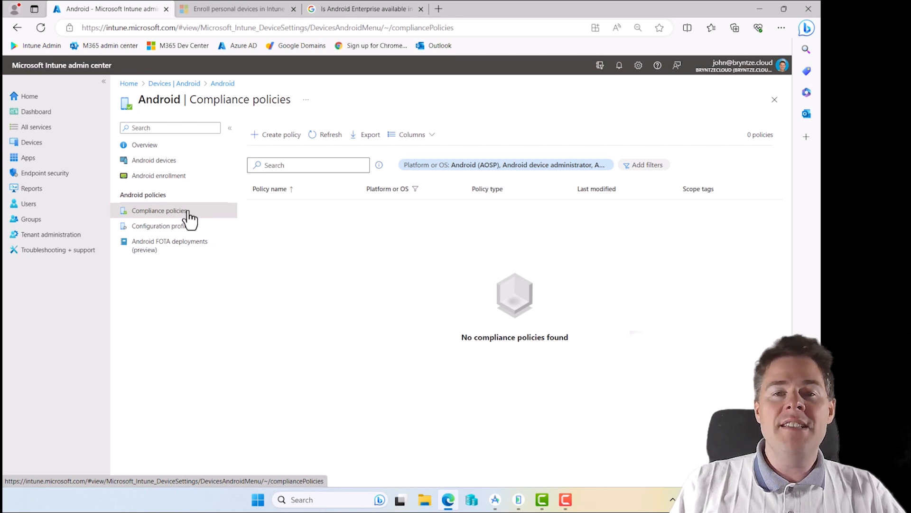
mouse_move(177, 217)
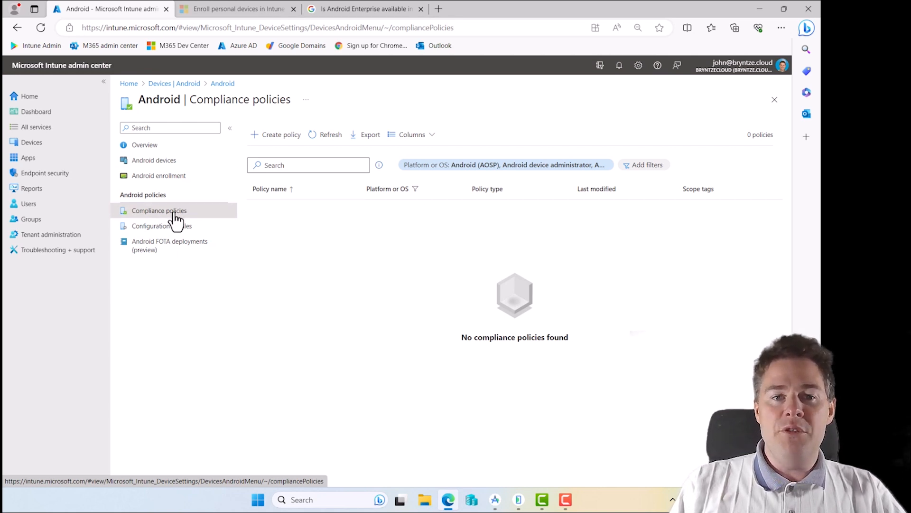
mouse_move(275, 134)
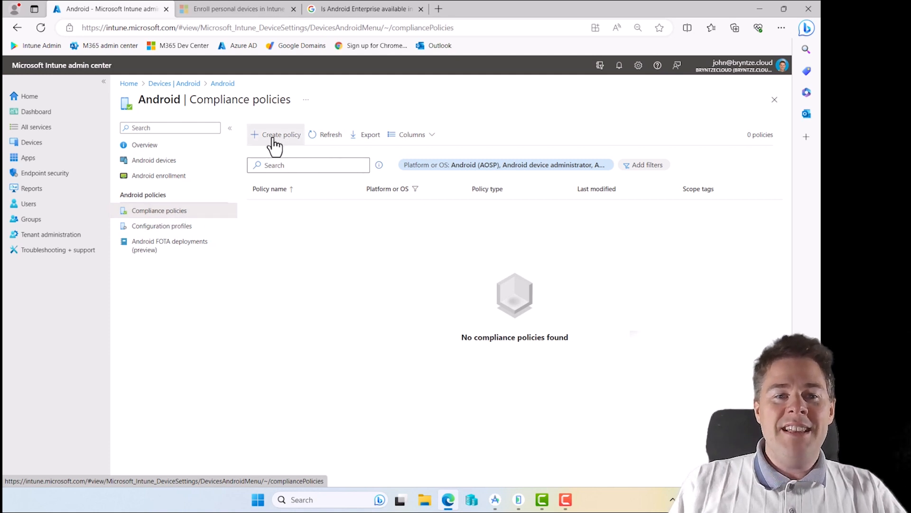
Start a new compliance policy, then read Google's Android Enterprise country list
left_click(280, 135)
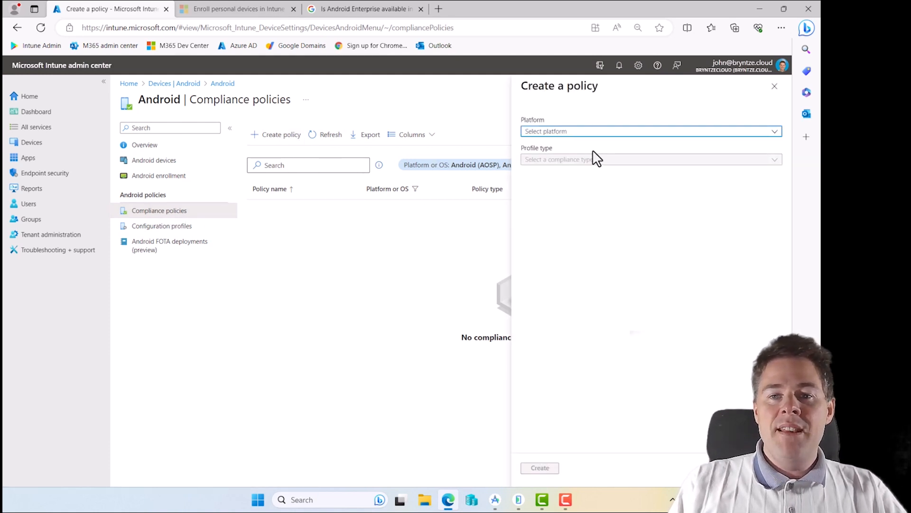
left_click(650, 131)
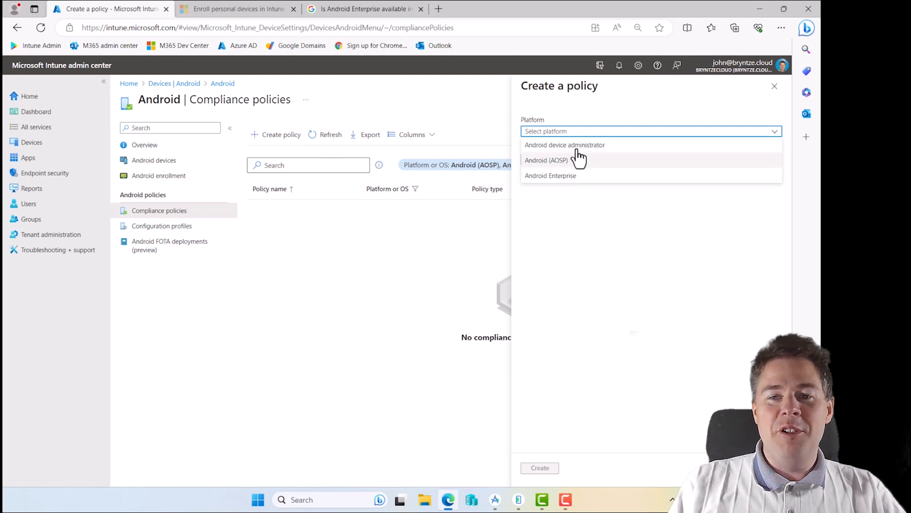
mouse_move(559, 176)
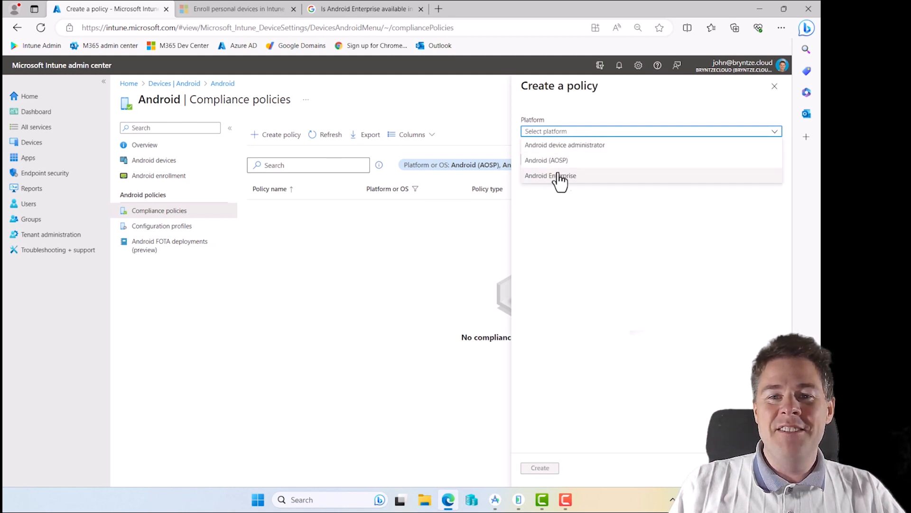
mouse_move(558, 162)
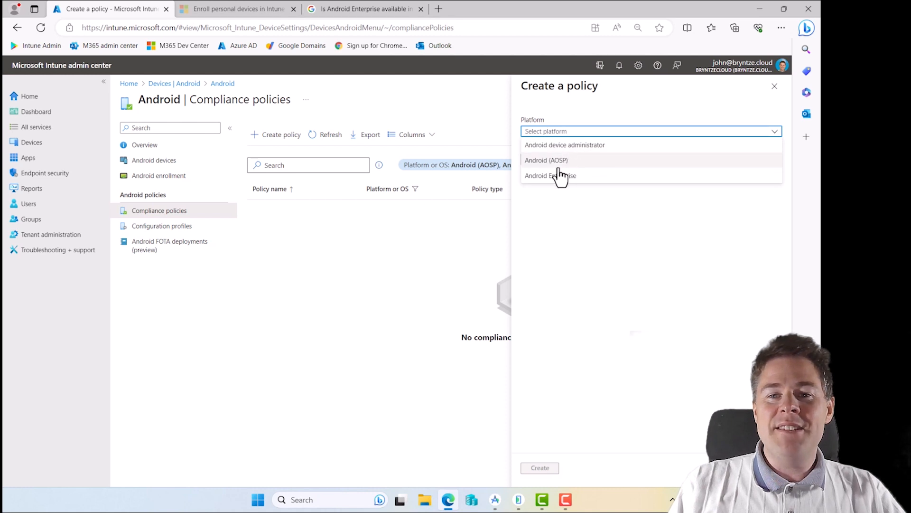
mouse_move(572, 148)
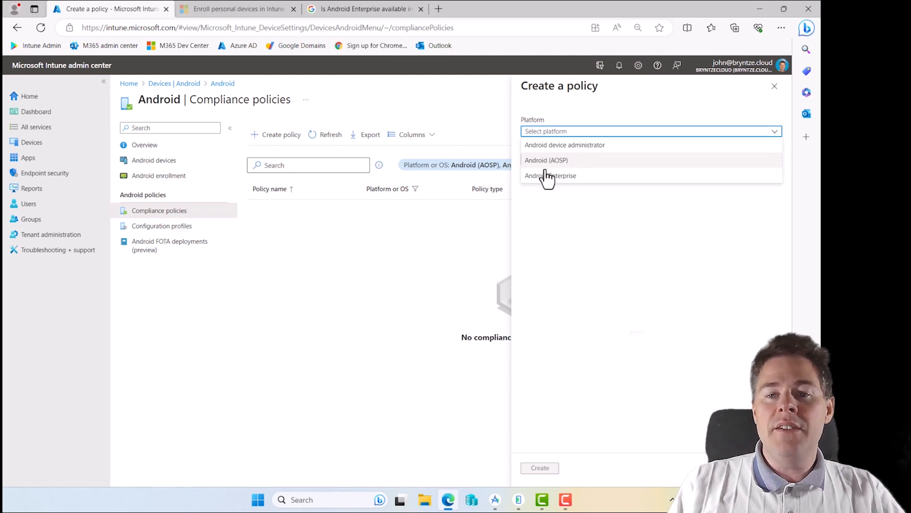
mouse_move(557, 179)
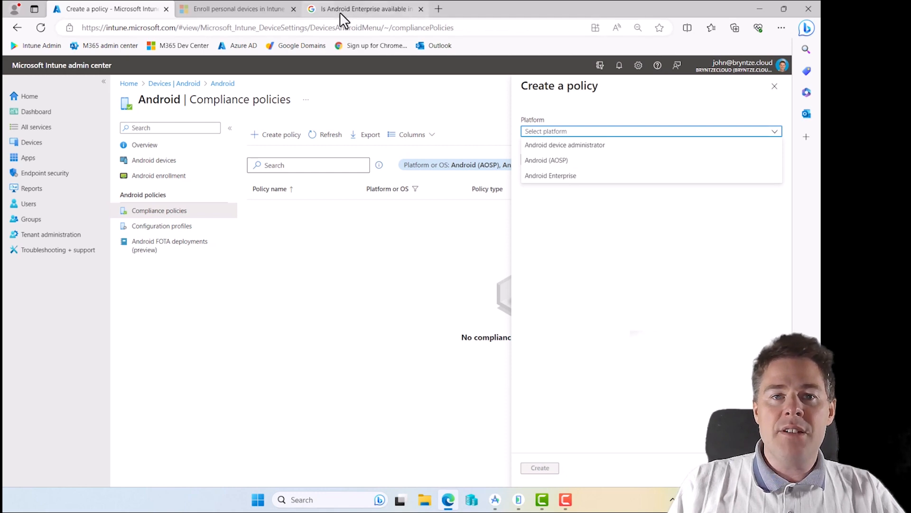
left_click(365, 8)
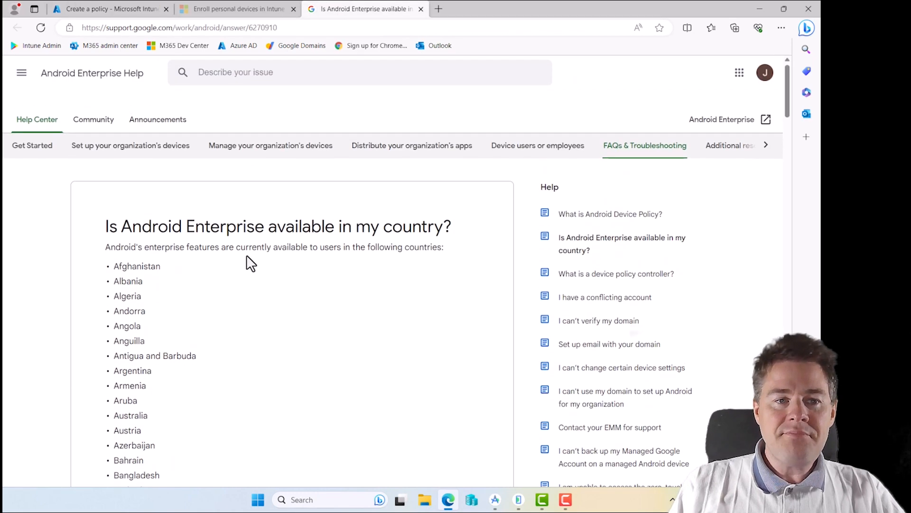
scroll("down", 3)
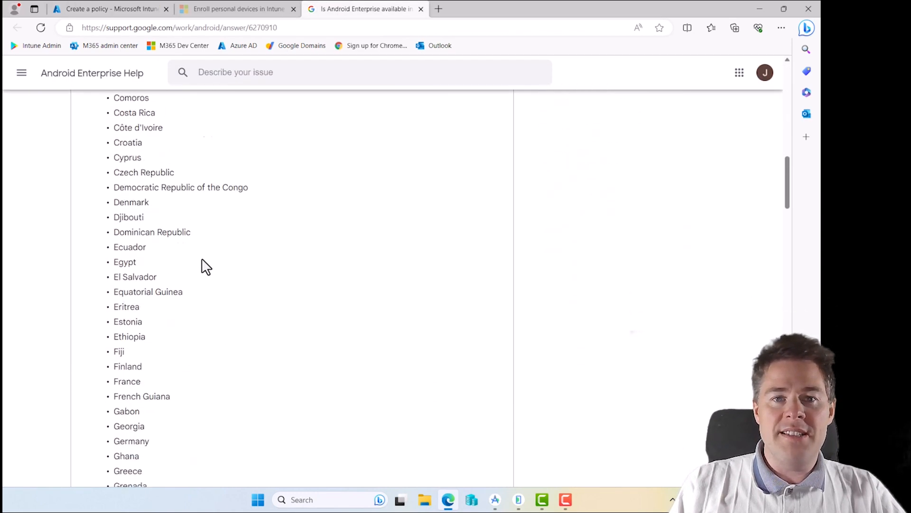
scroll("down", 3)
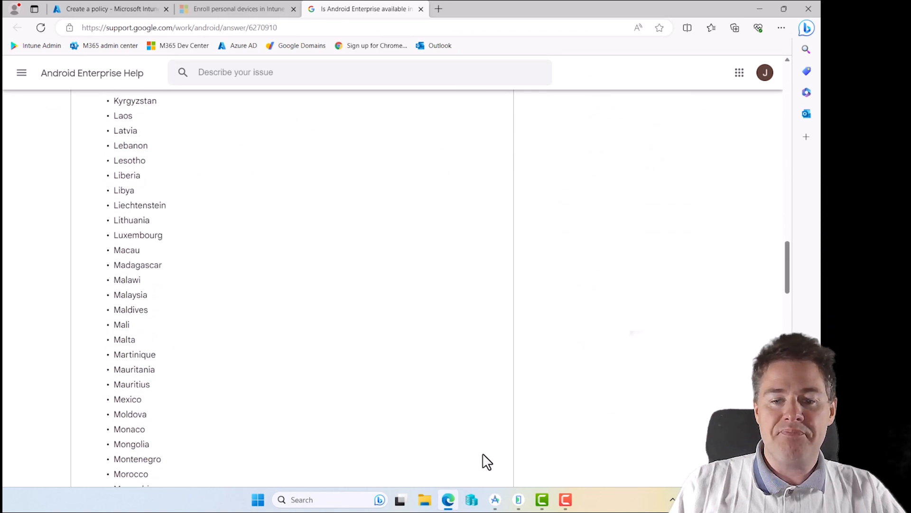
Set platform to Android Enterprise and profile type to Personally-owned work profile
left_click(109, 9)
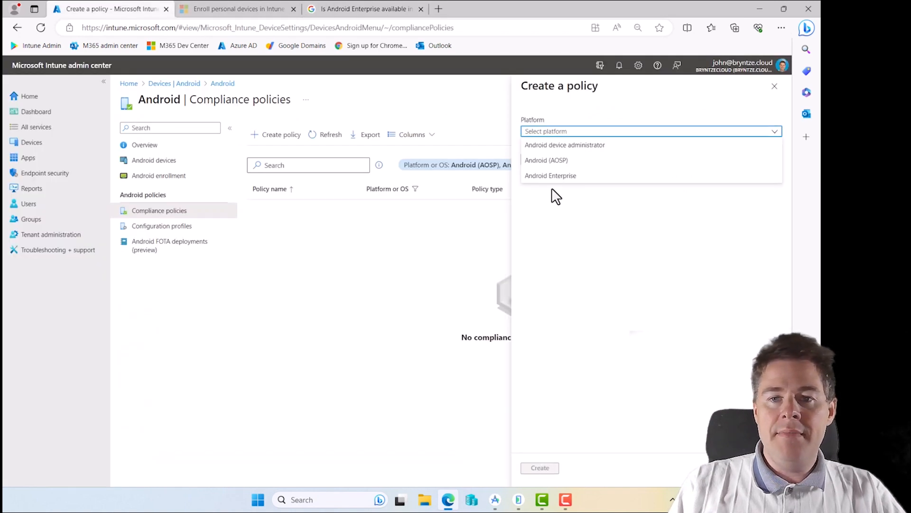
mouse_move(549, 176)
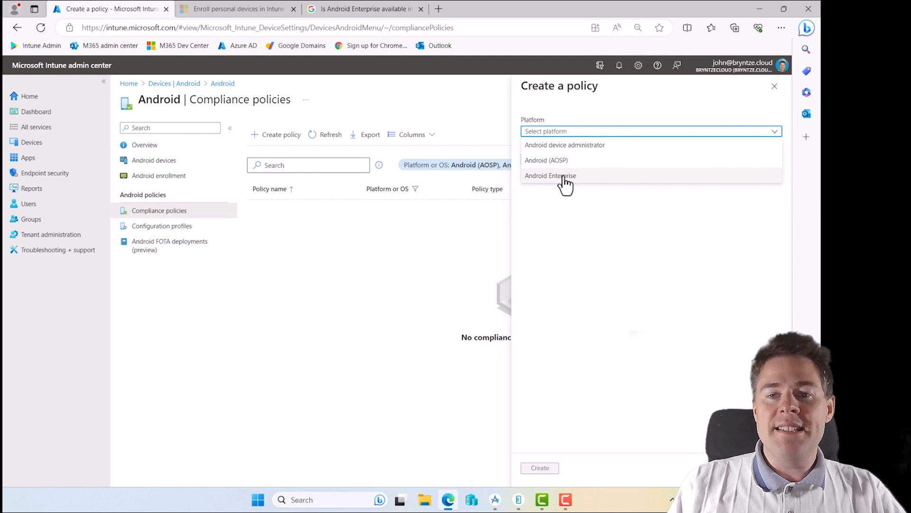
mouse_move(561, 179)
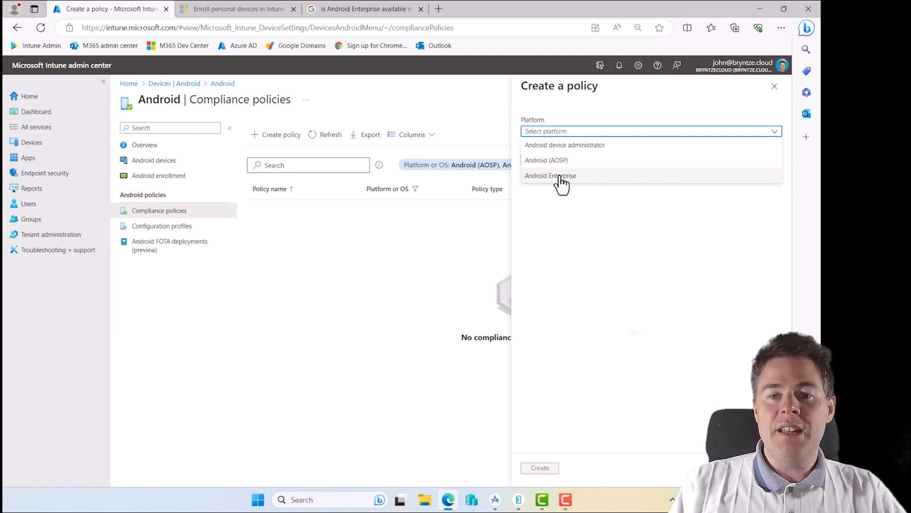
left_click(550, 175)
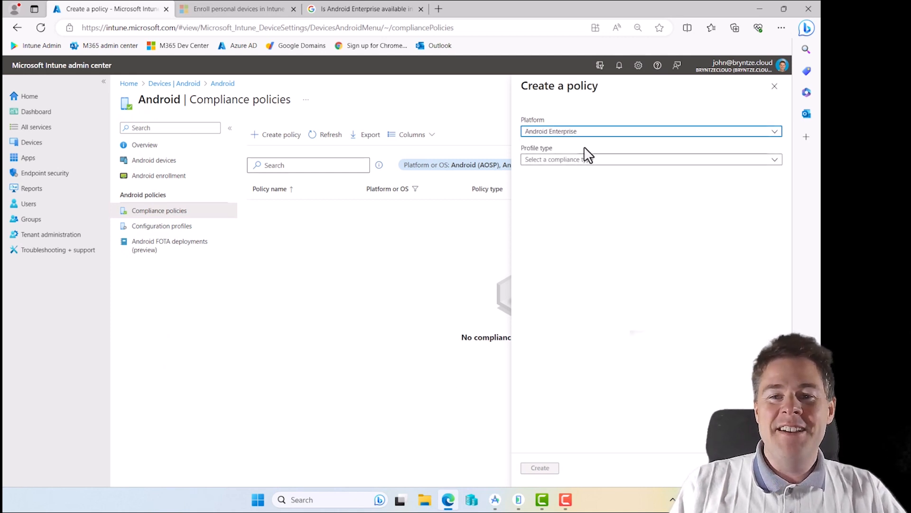
left_click(647, 160)
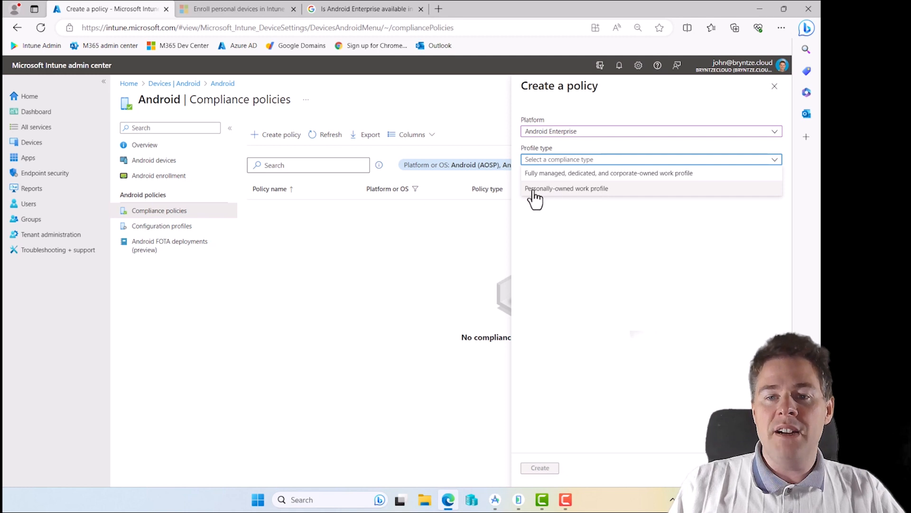
left_click(566, 187)
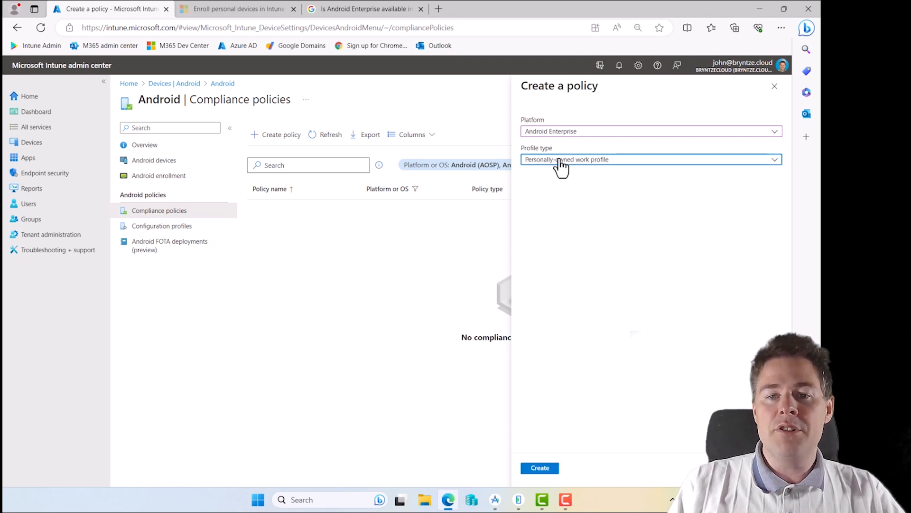
Name the new policy 'Allow only Android OS 12.0 or newer' on Basics
left_click(538, 467)
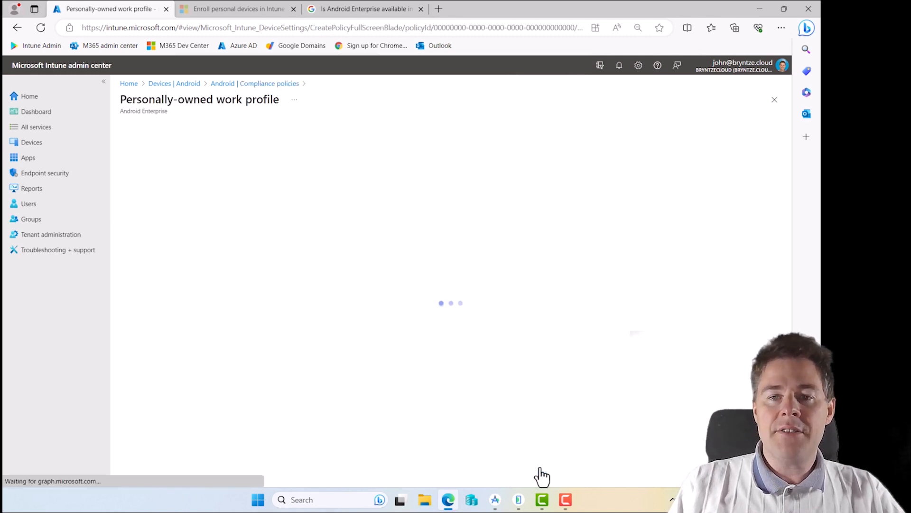
left_click(360, 157)
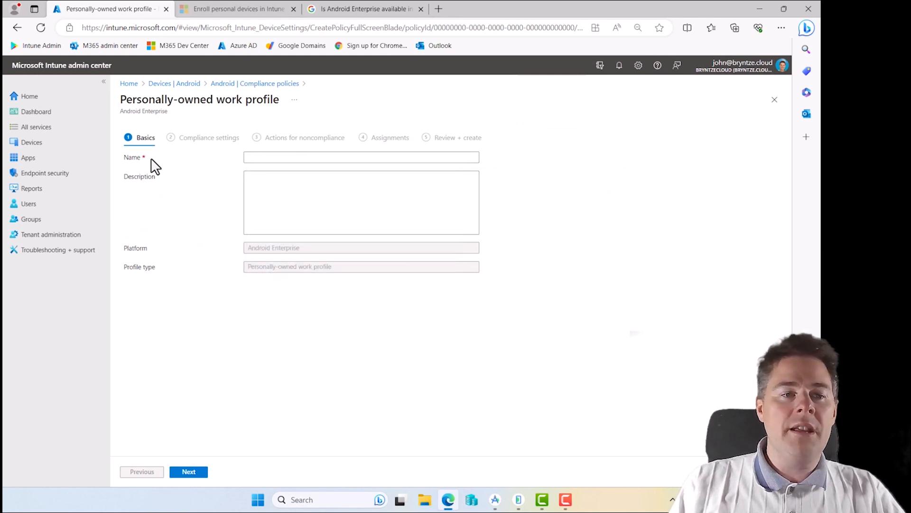
left_click(360, 157)
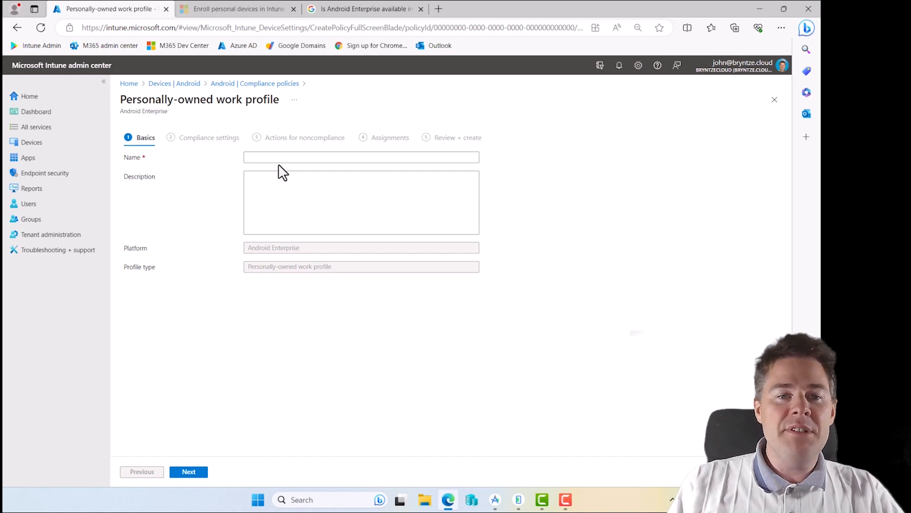
mouse_move(246, 198)
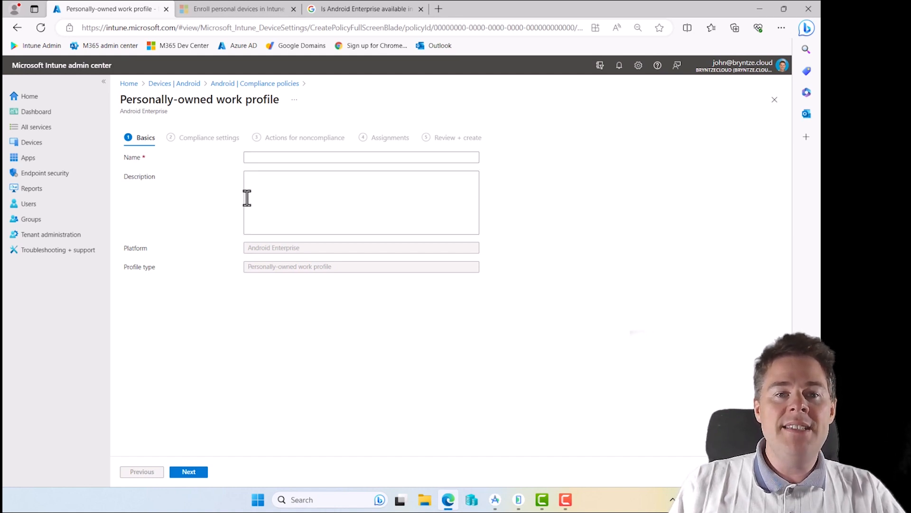
left_click(361, 157)
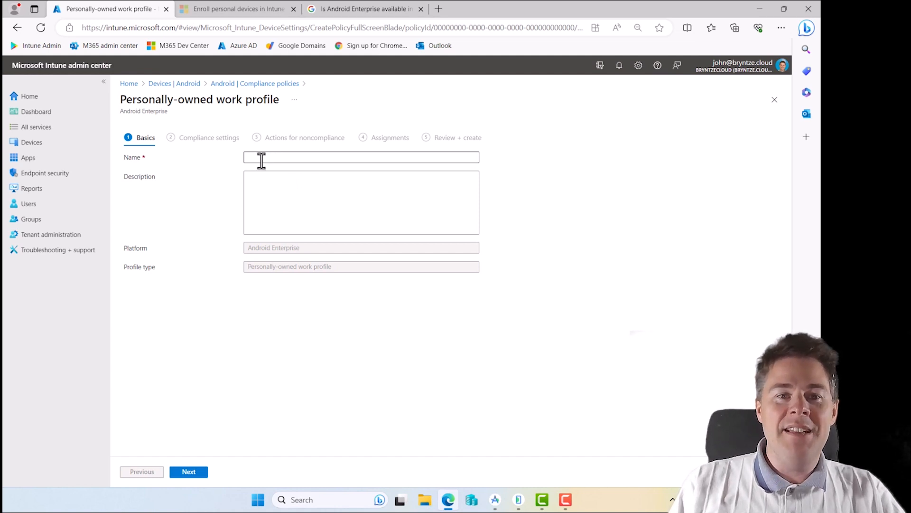
left_click(360, 157)
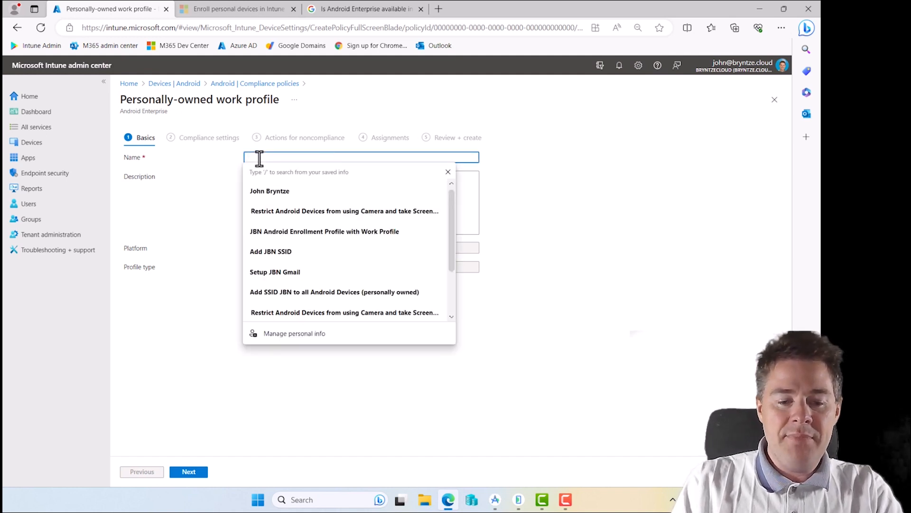
type("Allow only Android OS")
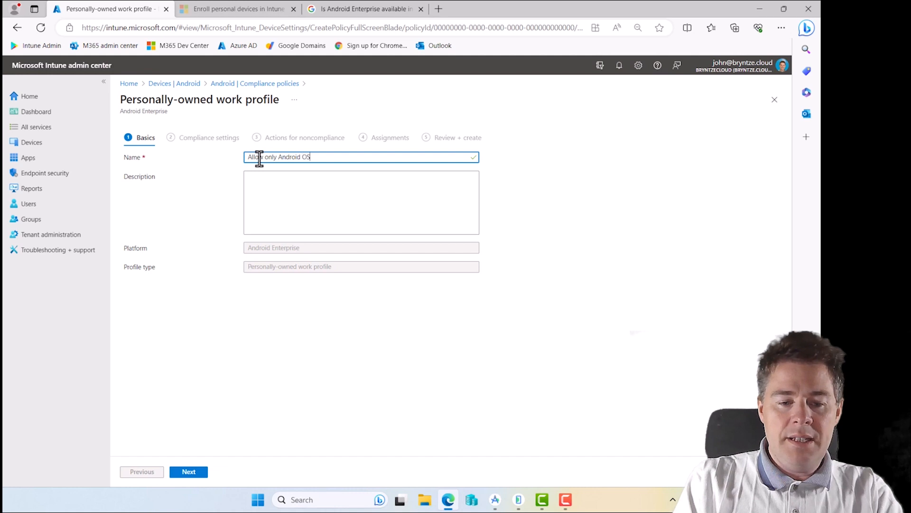
type("12.0 or newer")
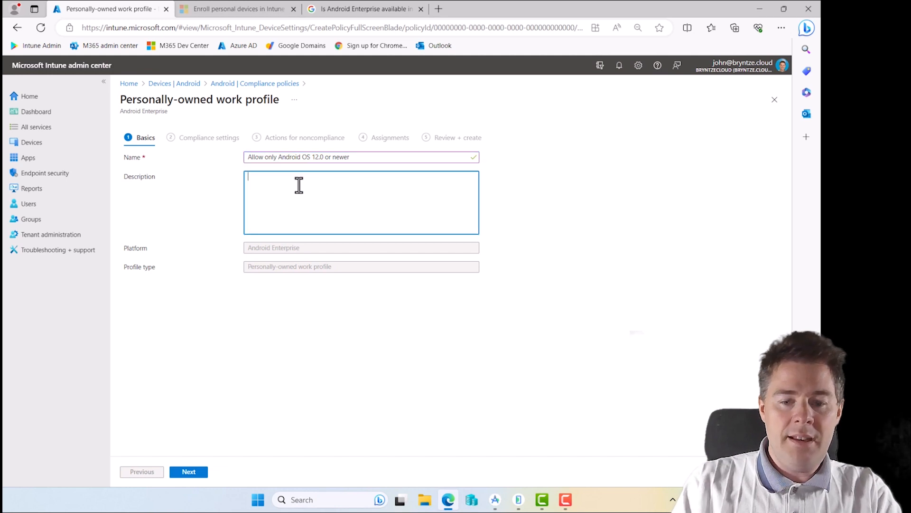
Describe it as the JBN Security policy requiring Android 12.0 or newer
type("JBN Security")
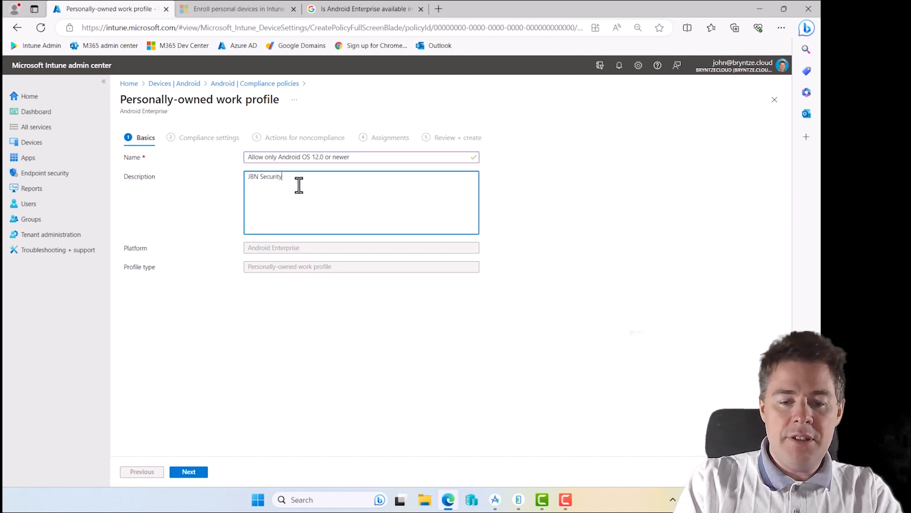
type("policy requires at least")
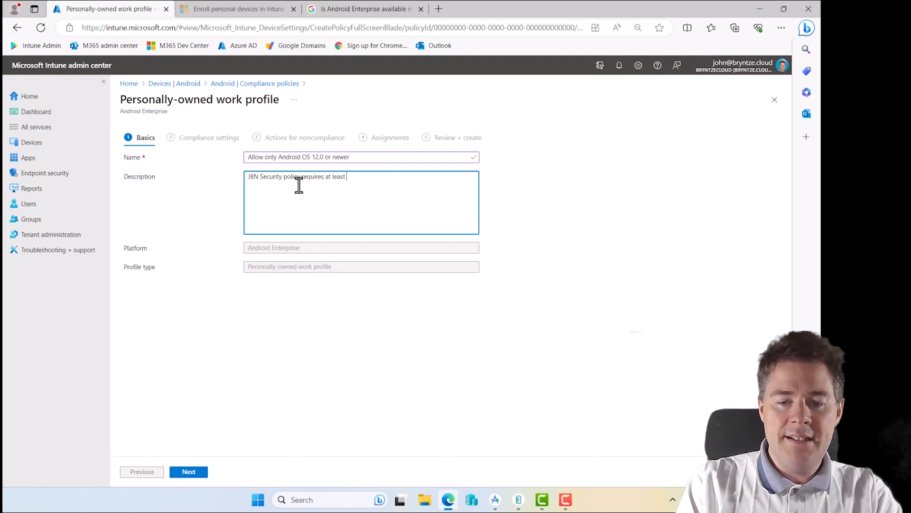
type("Android OS version 1")
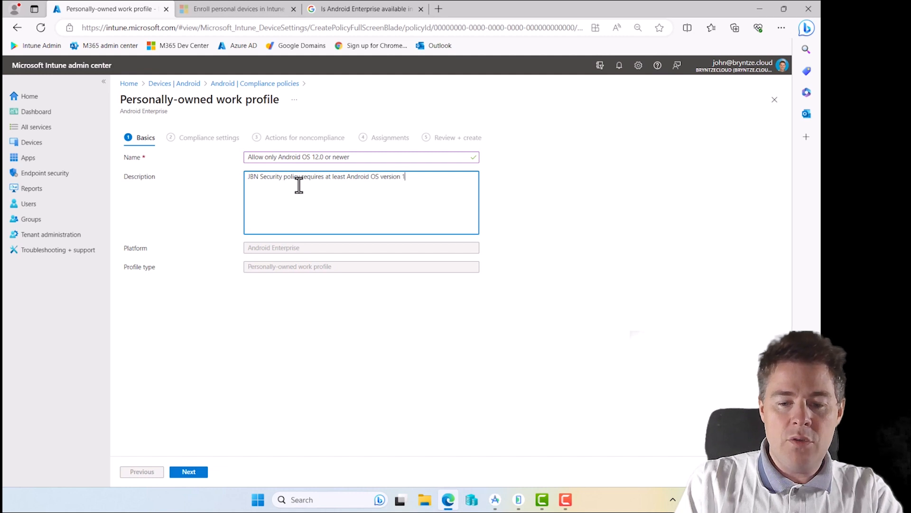
type("2.0 or newer")
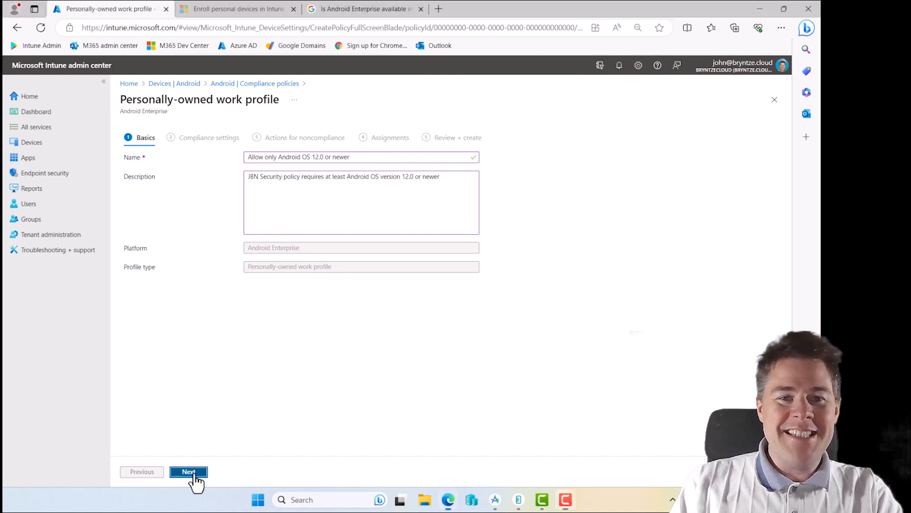
Enter 12.0 as Minimum OS version under Device Properties in compliance settings
left_click(188, 471)
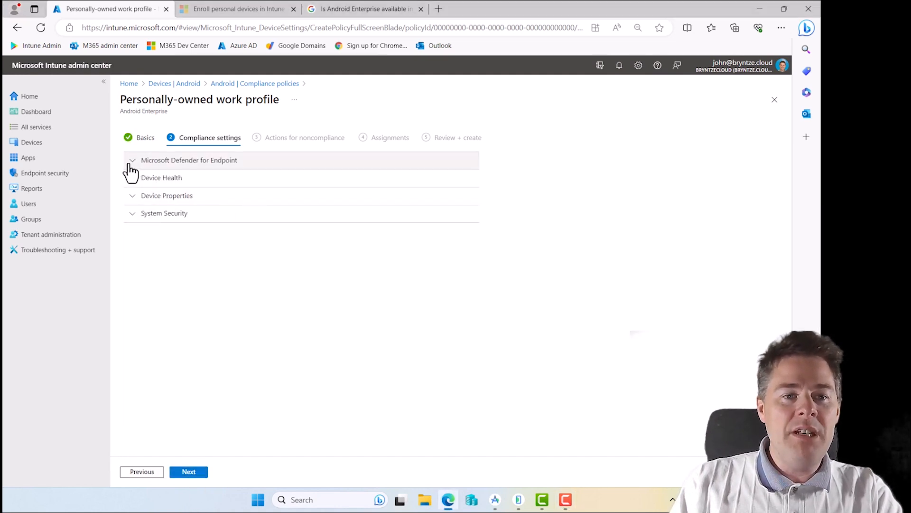
left_click(132, 160)
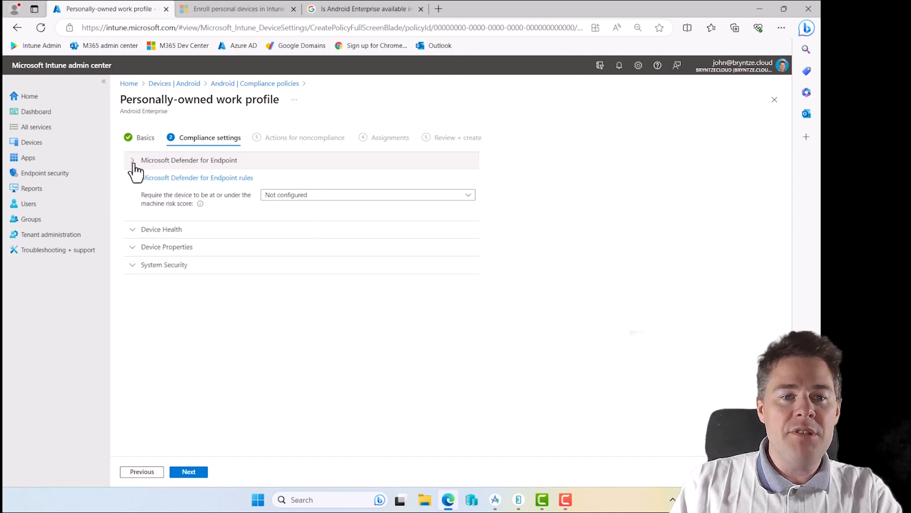
left_click(368, 194)
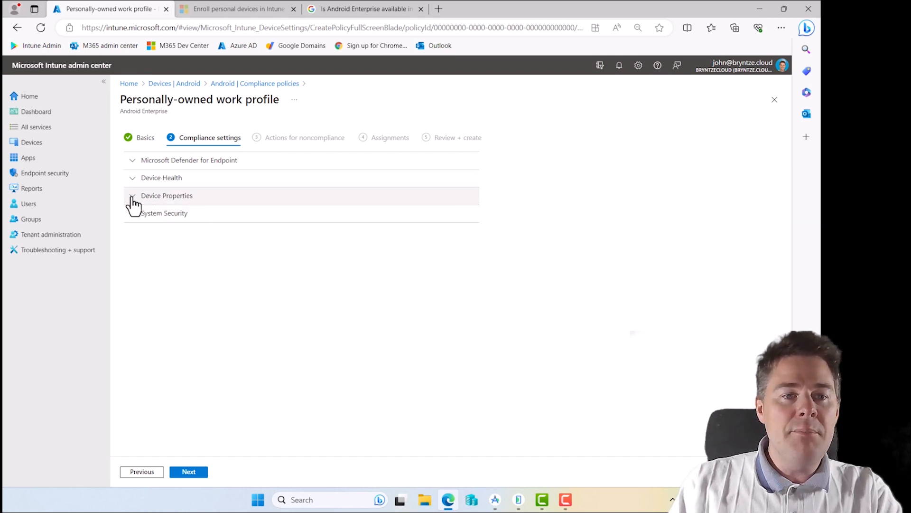
left_click(166, 195)
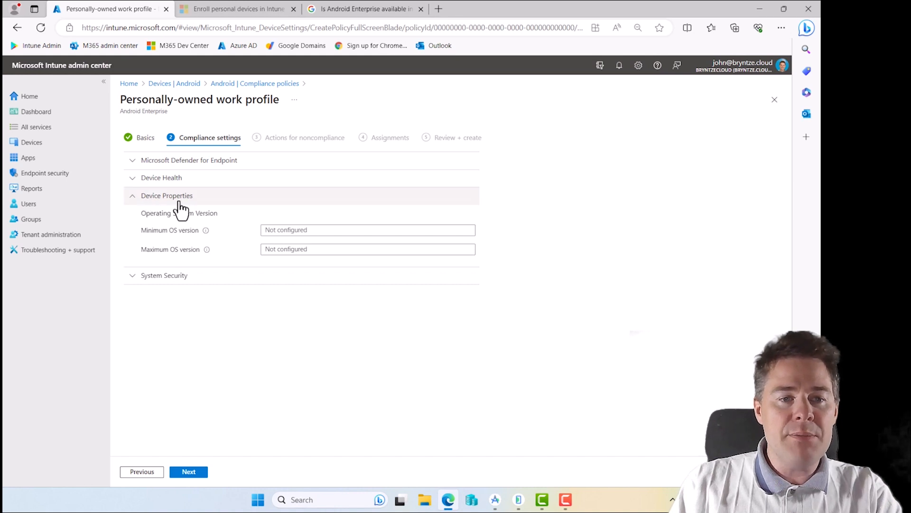
mouse_move(207, 248)
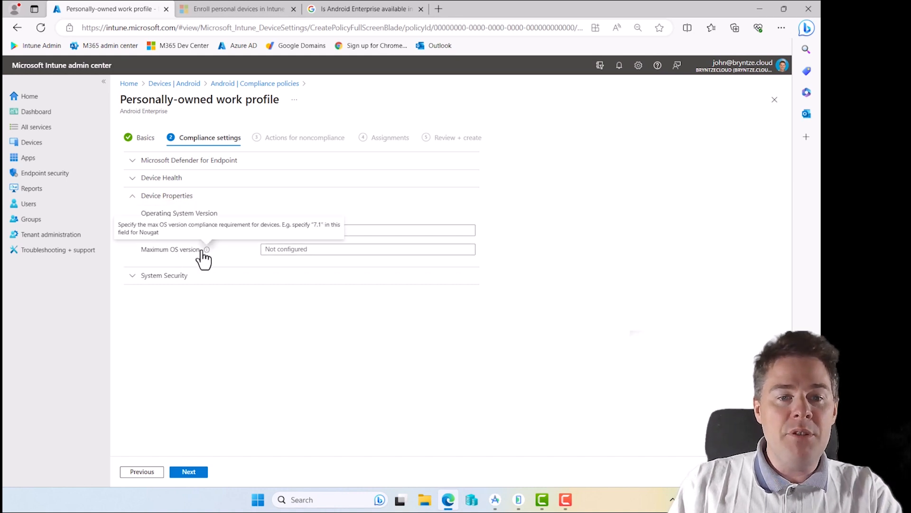
mouse_move(227, 261)
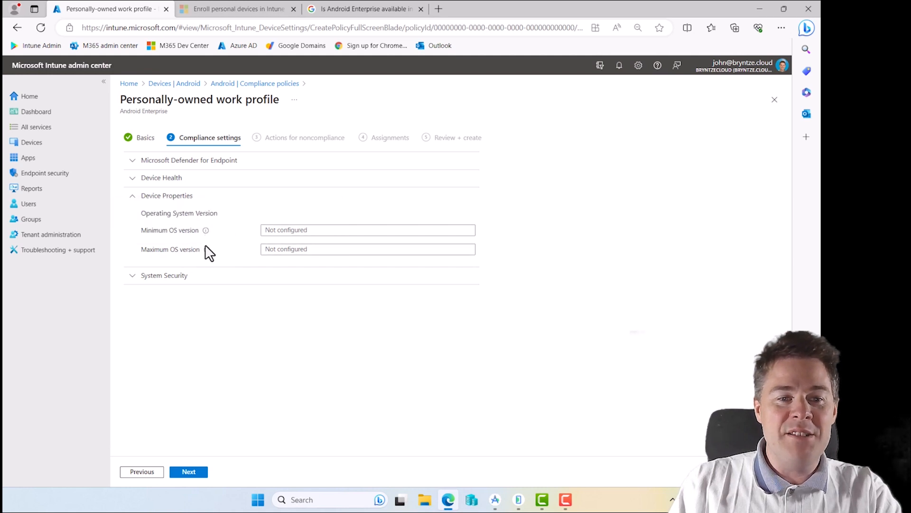
left_click(368, 230)
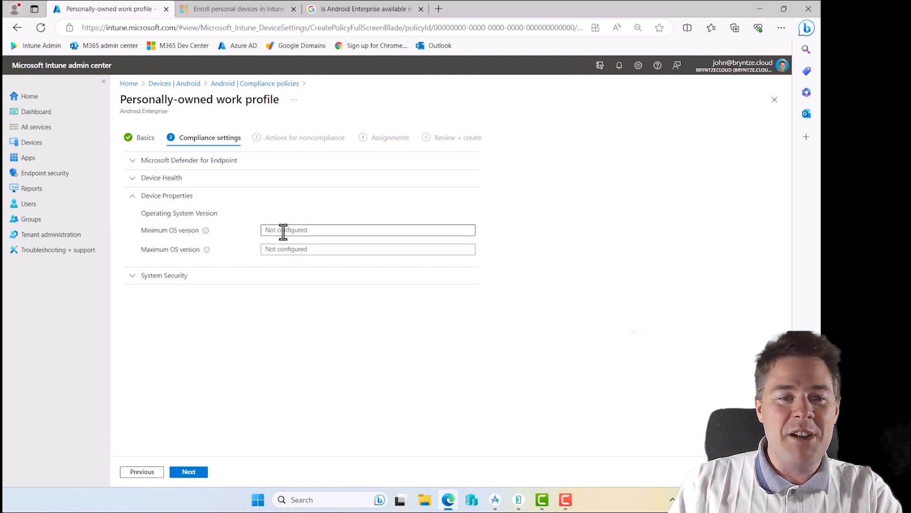
left_click(368, 230)
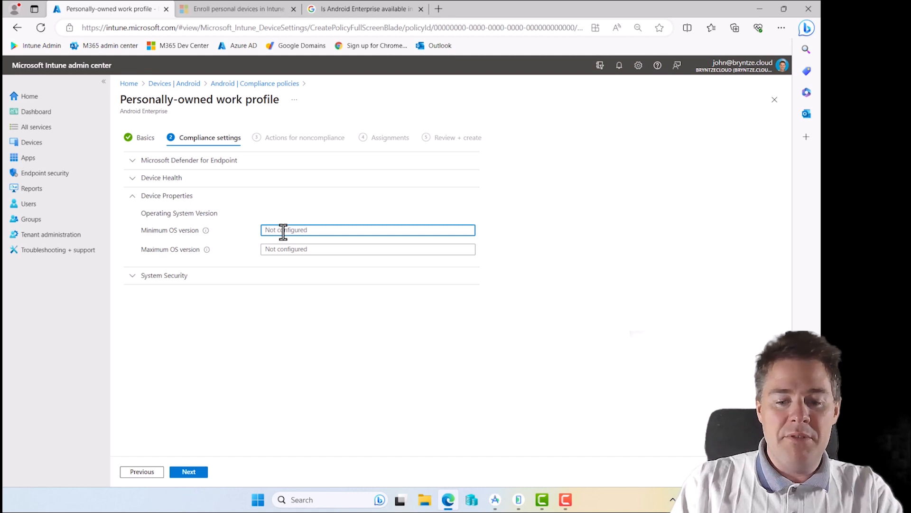
type("12.0")
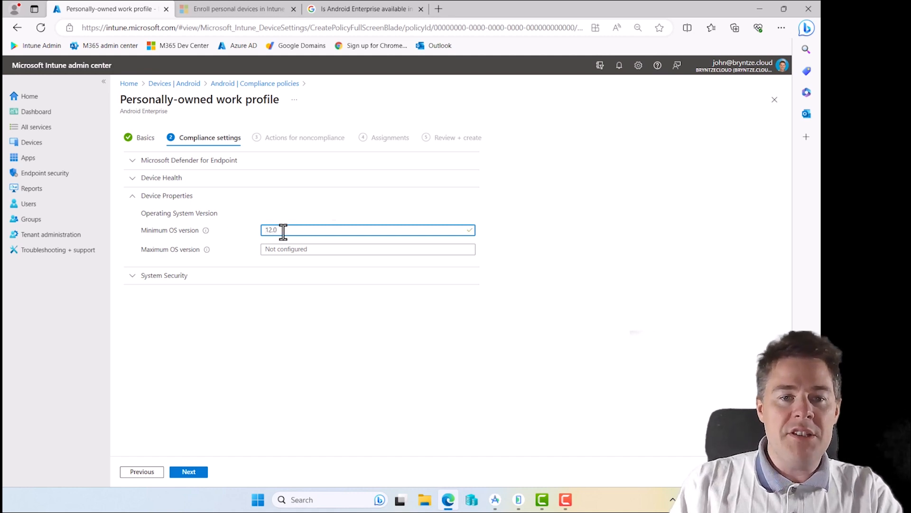
mouse_move(235, 238)
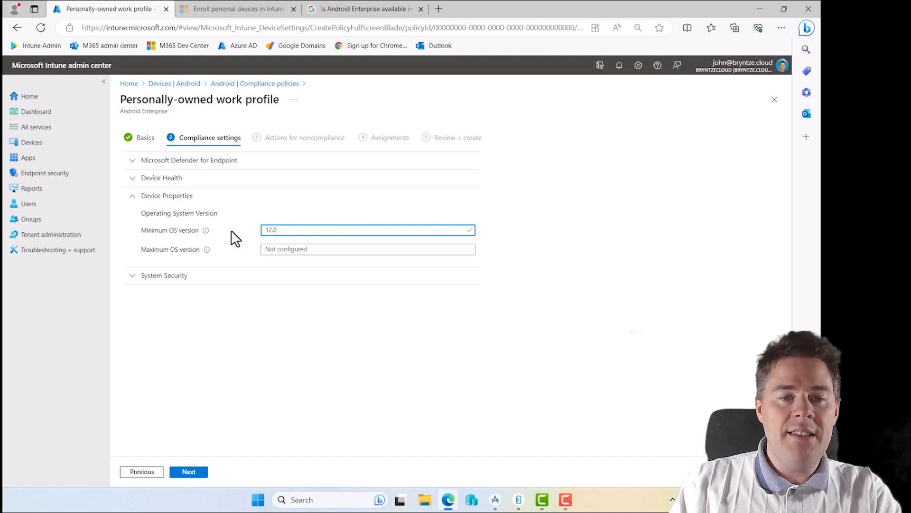
mouse_move(192, 246)
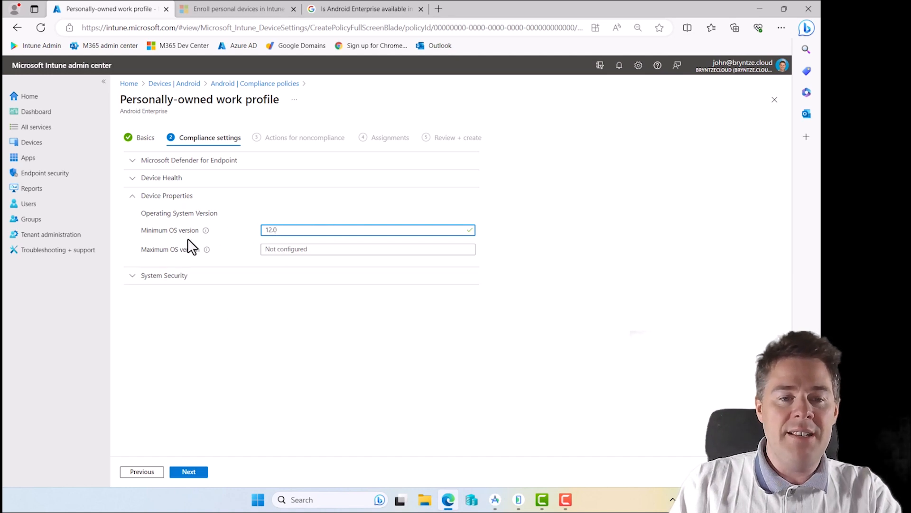
Add a 2-day 'Send email to end user' action with the JBN Compliance Notification template
left_click(189, 471)
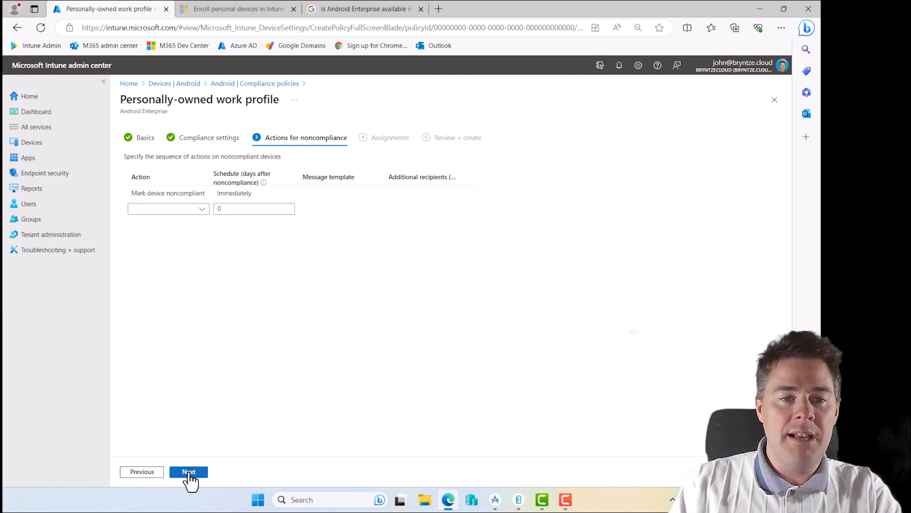
mouse_move(321, 149)
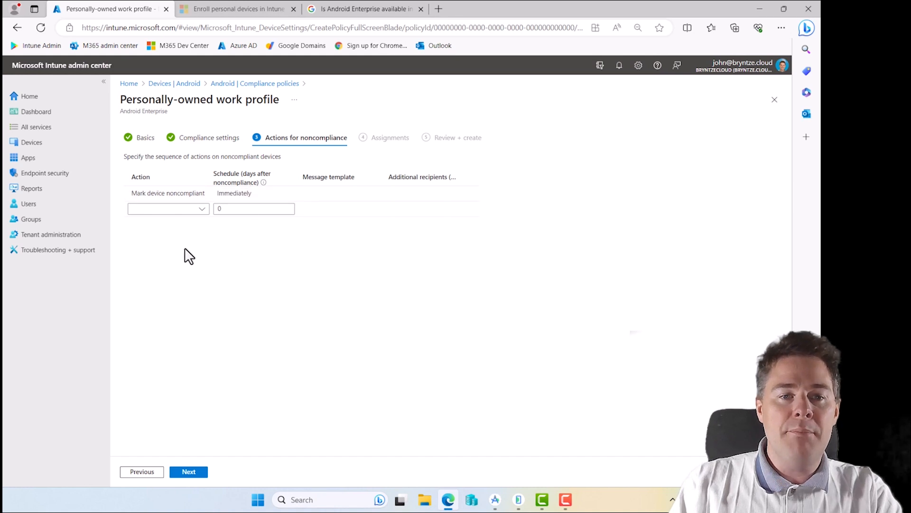
left_click(168, 207)
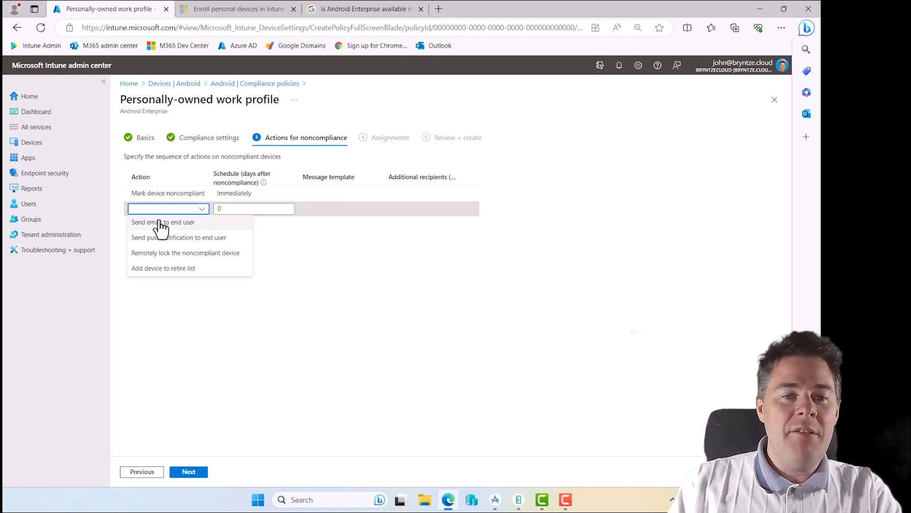
left_click(163, 223)
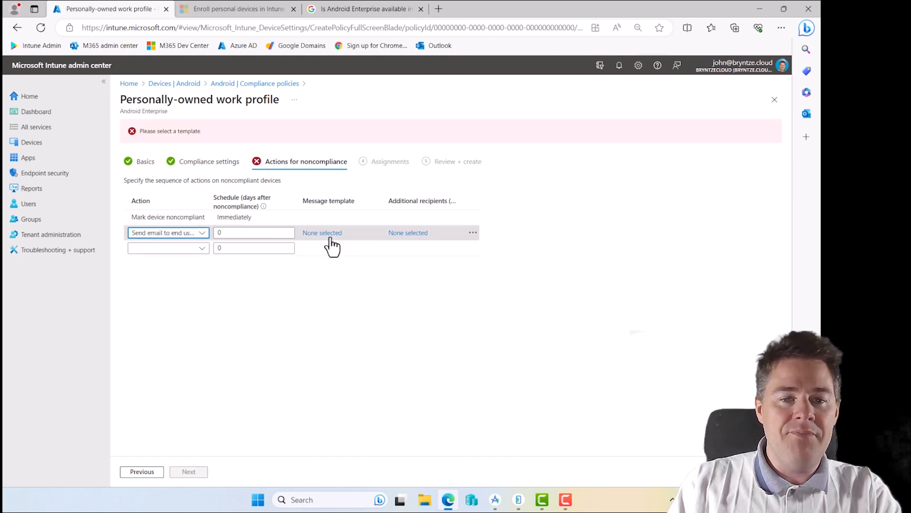
left_click(254, 232)
type("2")
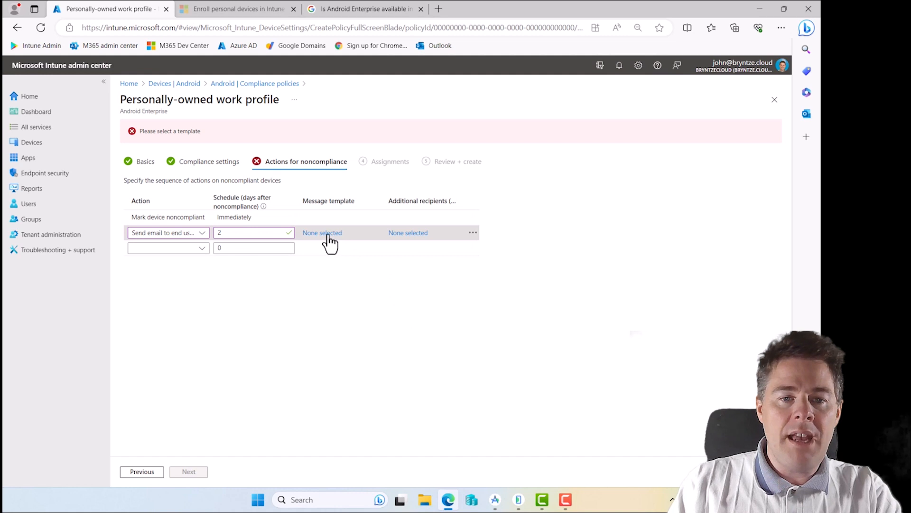
left_click(322, 233)
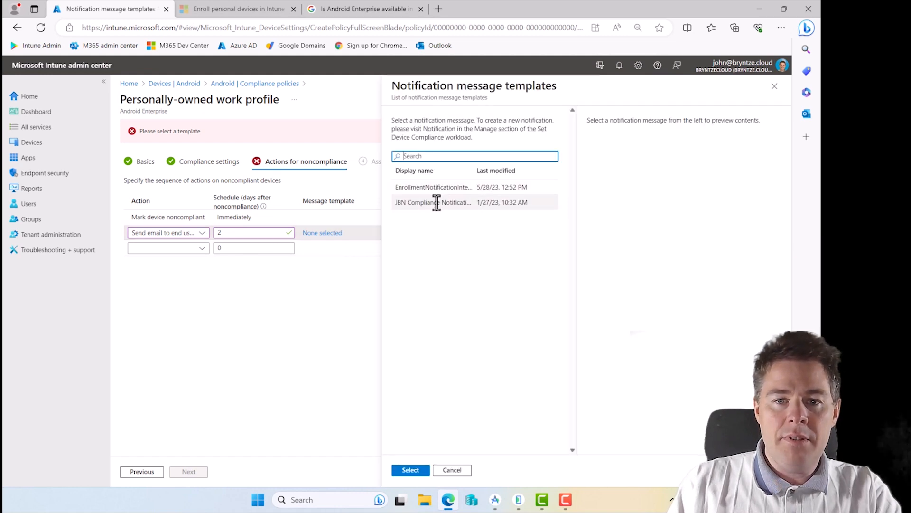
left_click(433, 202)
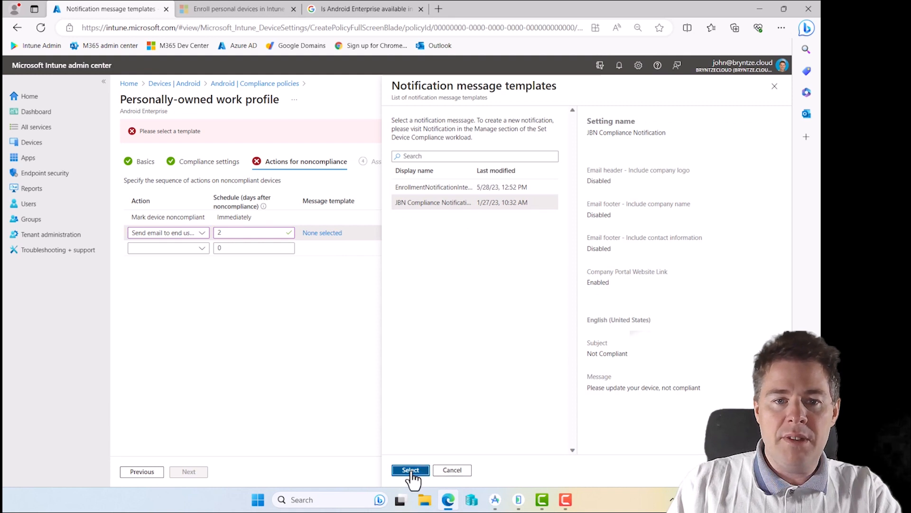
left_click(410, 469)
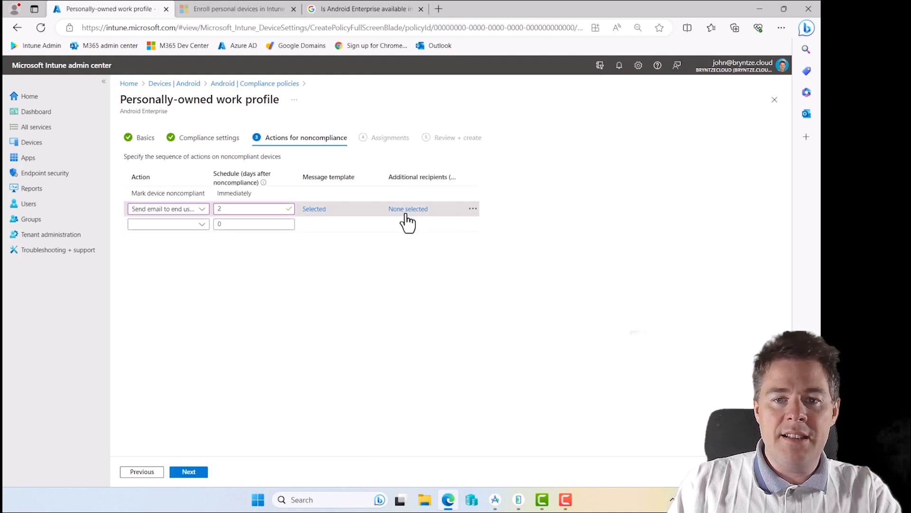
Add the bryntzecloud group as an additional email recipient and proceed to Assignments
left_click(408, 208)
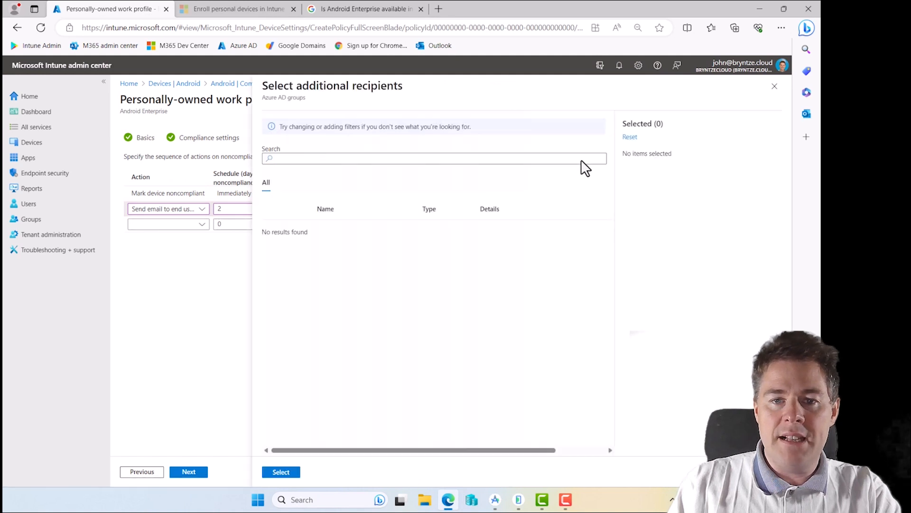
left_click(433, 158)
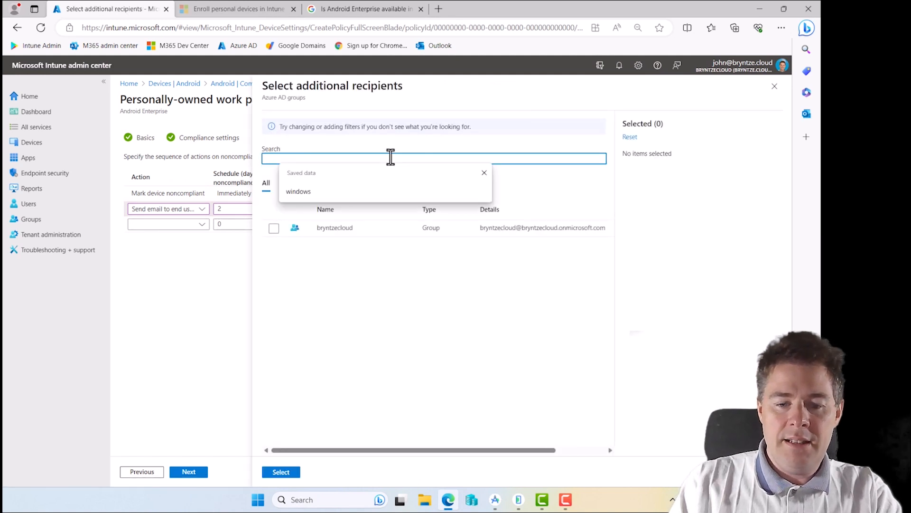
type("john")
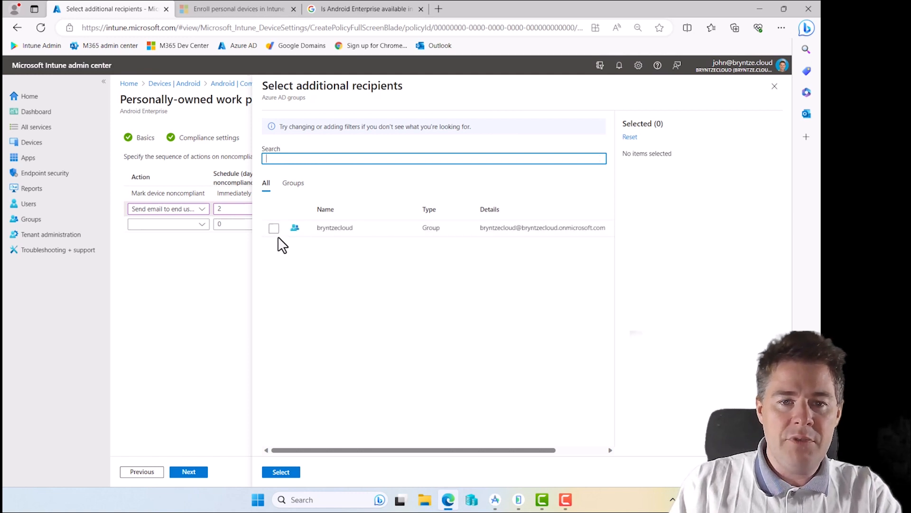
left_click(273, 227)
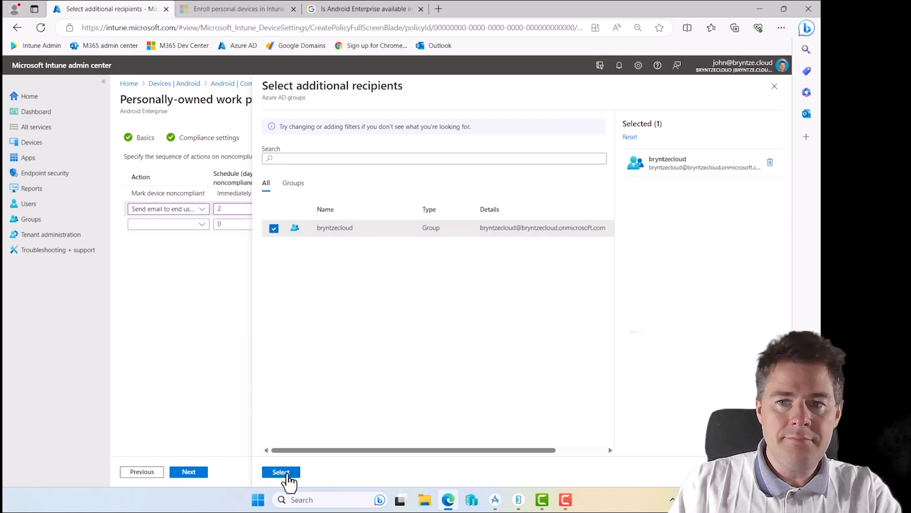
left_click(280, 471)
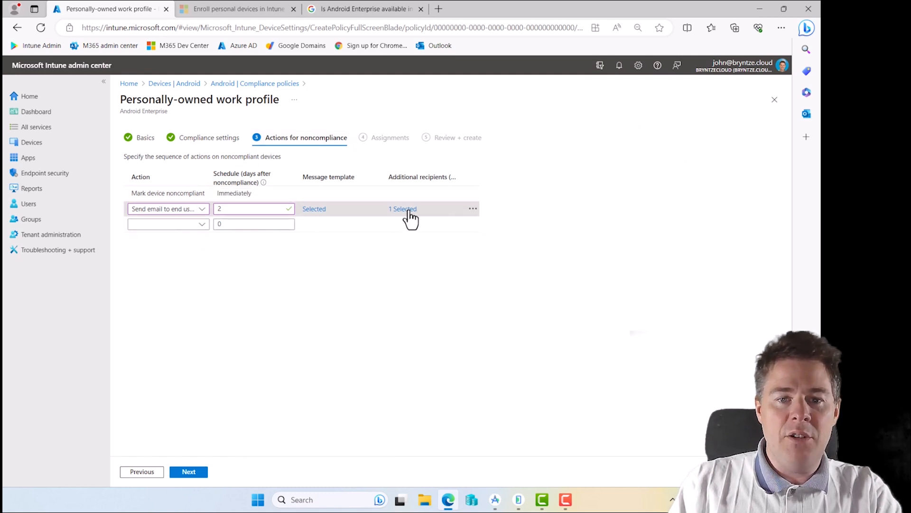
left_click(189, 471)
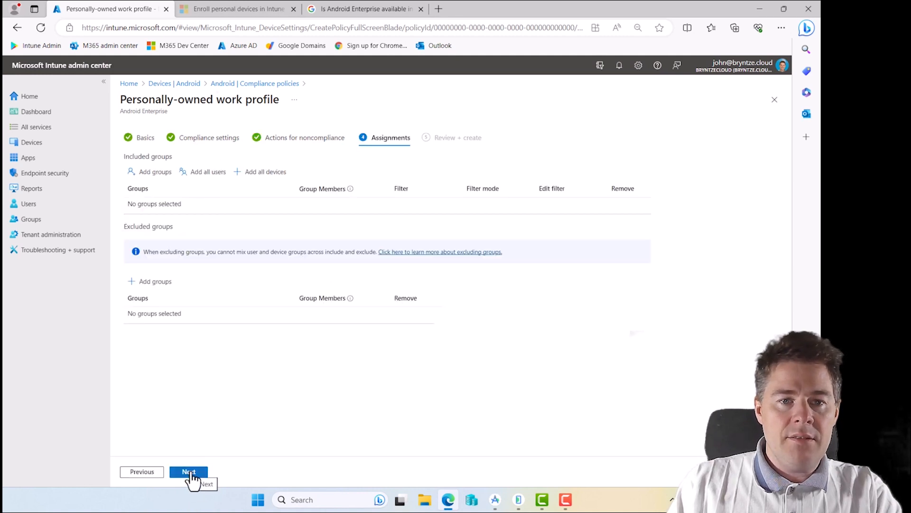
Leave assignments empty, review the summary, and create the Android 12.0 policy
left_click(188, 471)
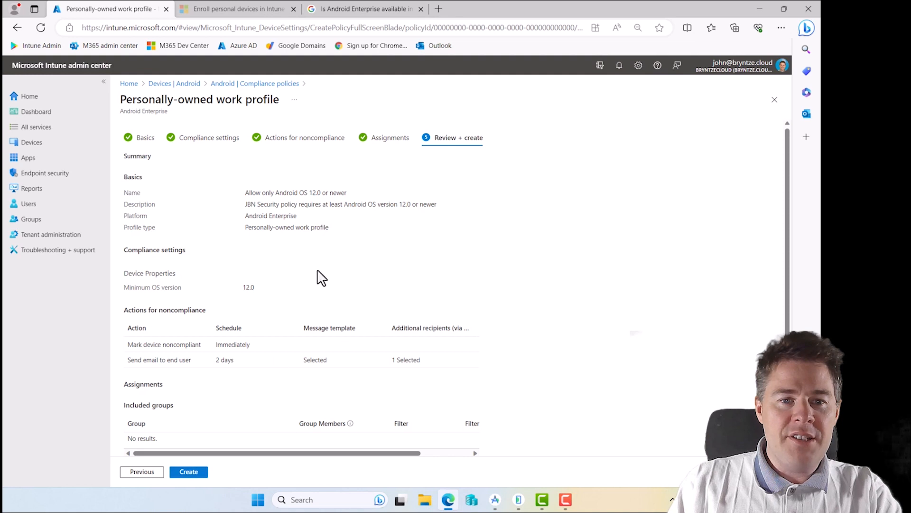
left_click(188, 472)
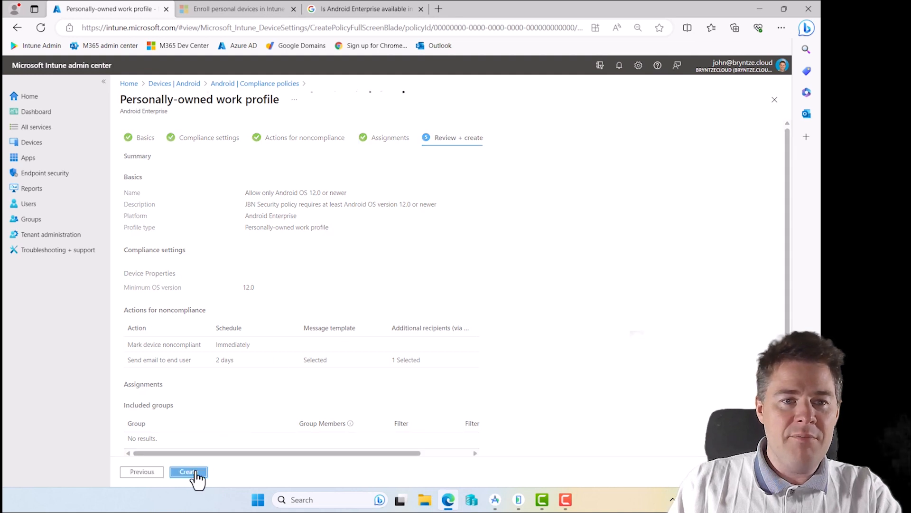
left_click(188, 471)
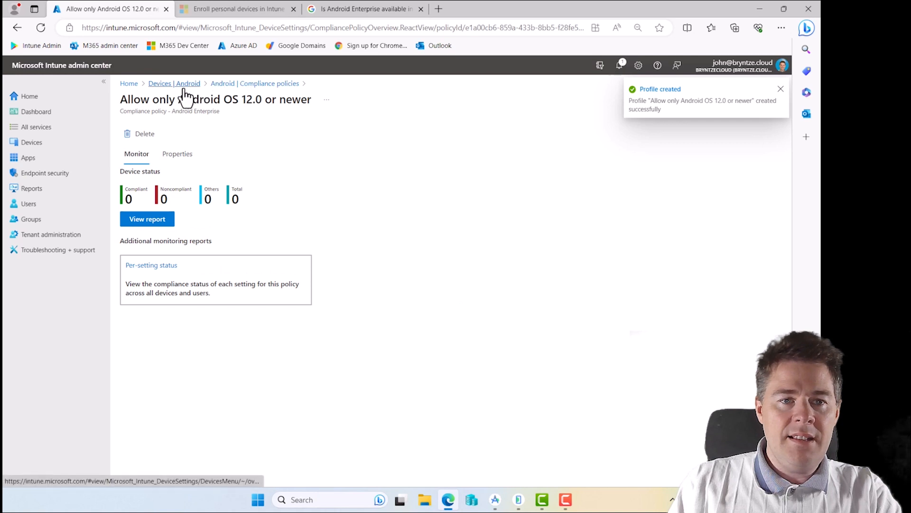
Return to the Android compliance policies list, where the Android OS 12.0 policy appears
left_click(160, 83)
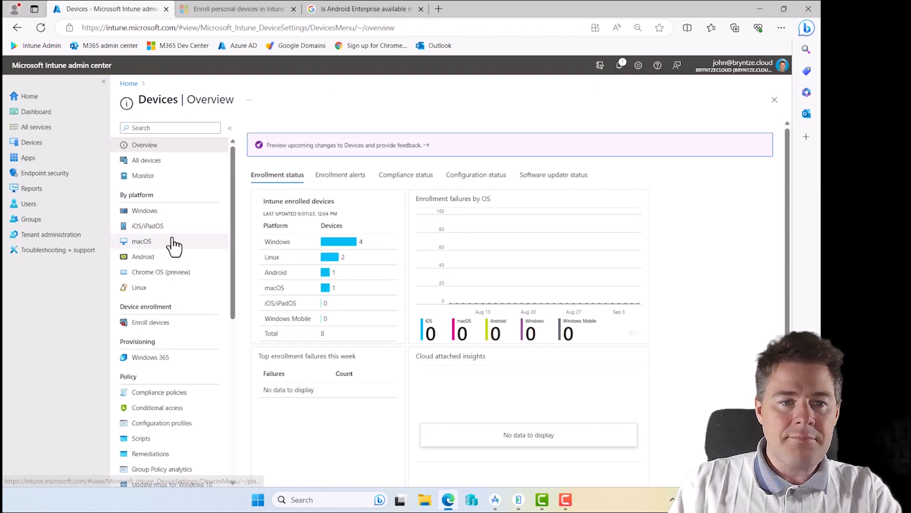
left_click(142, 257)
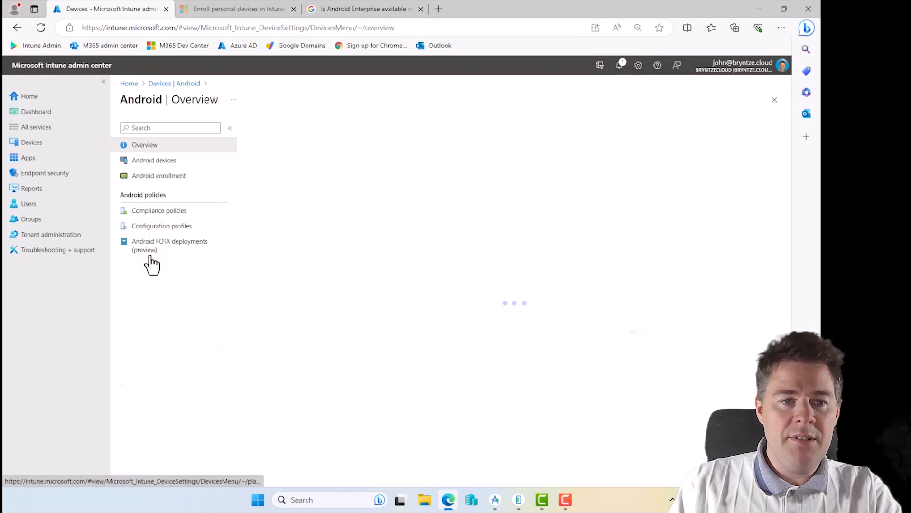
left_click(160, 210)
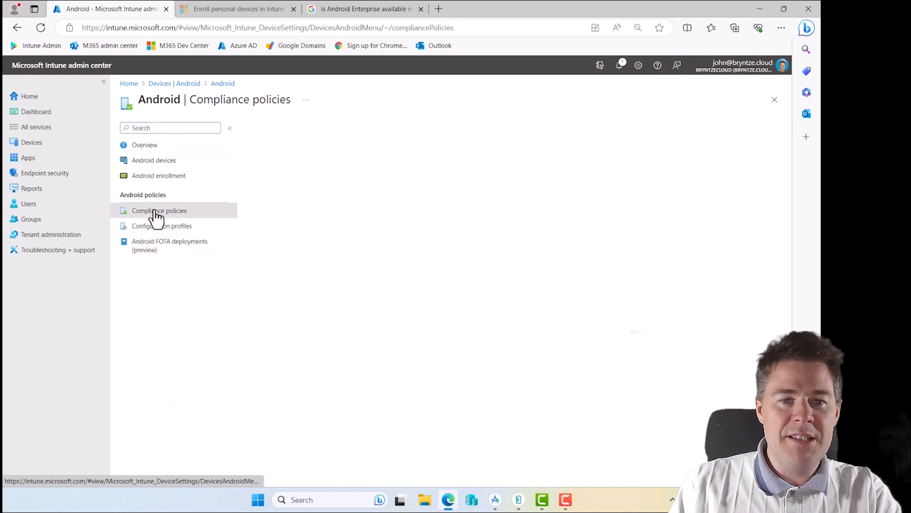
left_click(159, 211)
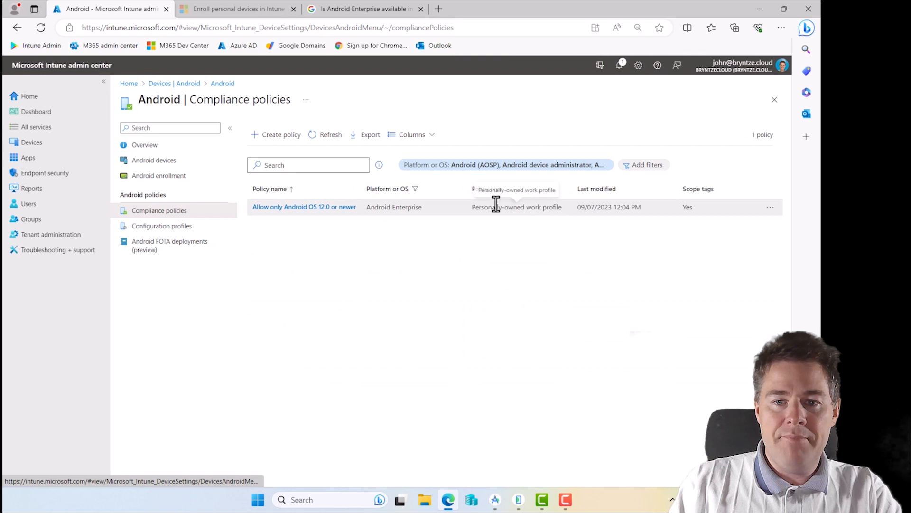
left_click(277, 134)
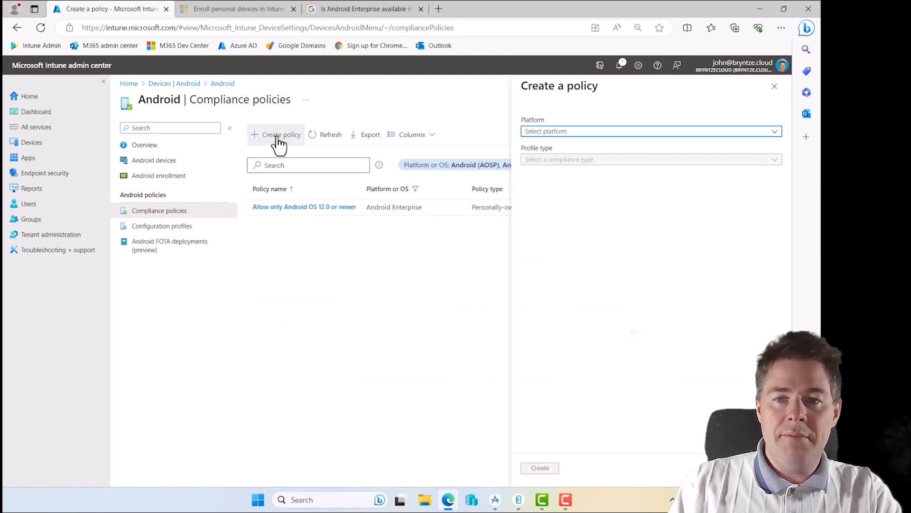
Create an Android Enterprise personally-owned work profile policy named 'Check Android device is not rooted' with a description
left_click(651, 131)
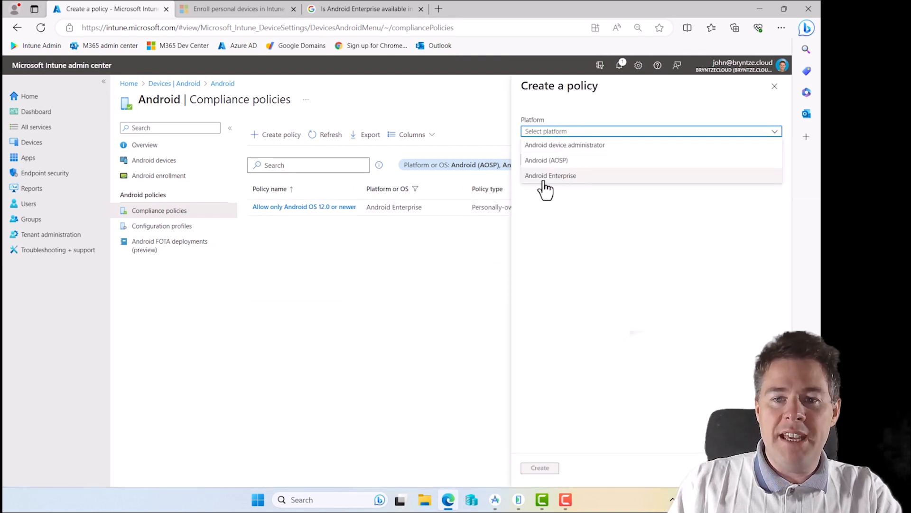
left_click(550, 176)
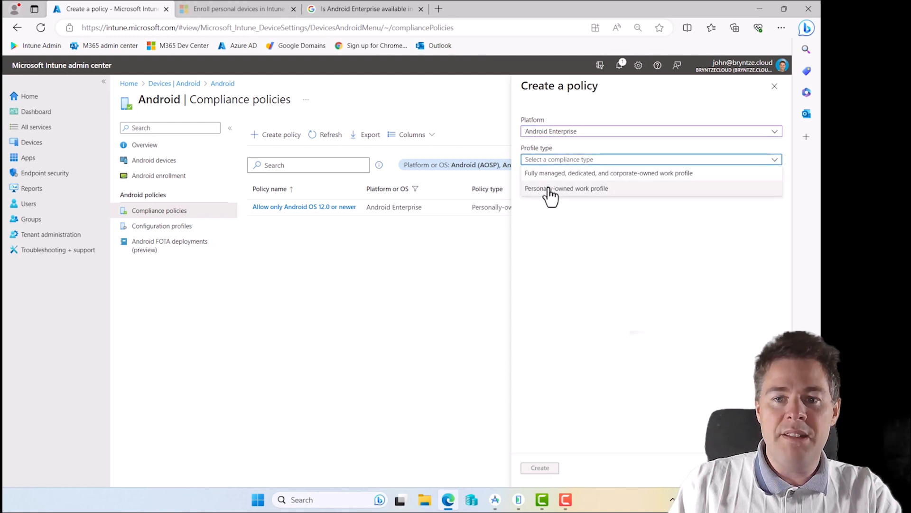
left_click(566, 188)
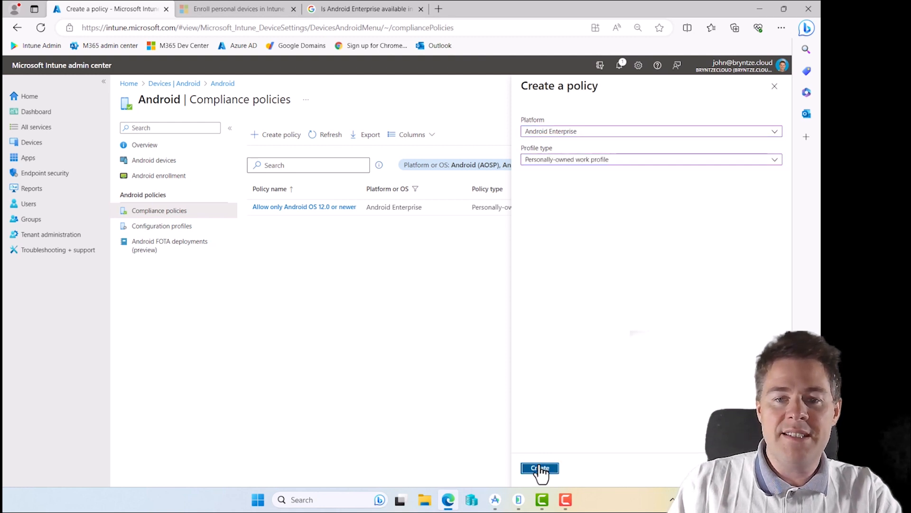
left_click(539, 468)
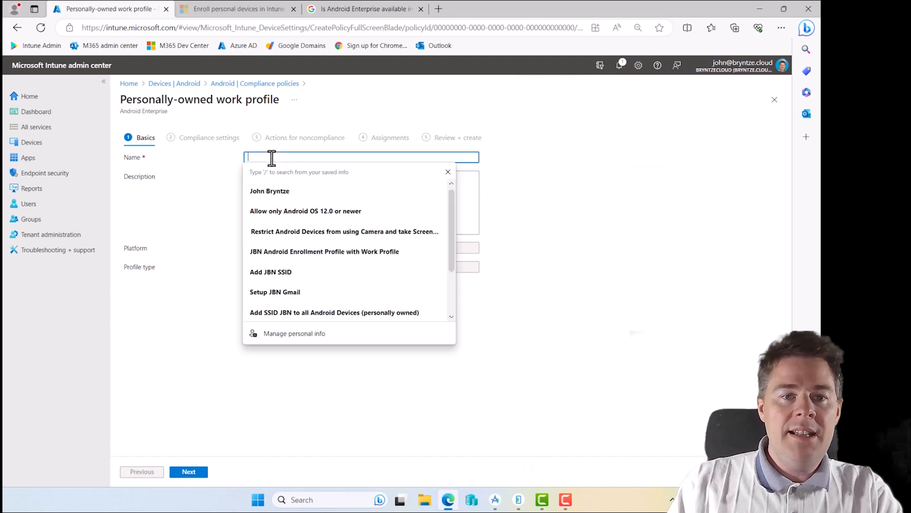
type("Check Android device is not rooted")
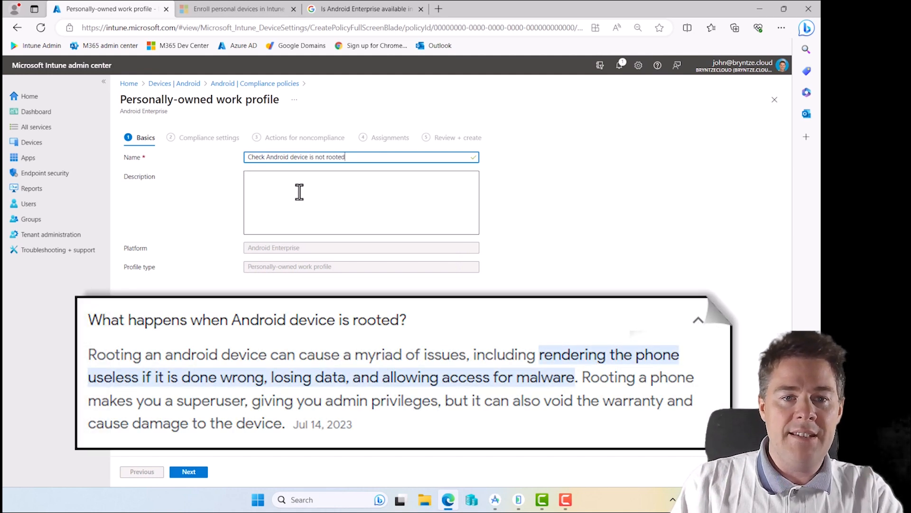
type("JBN security policy doesn't allow rooted devices")
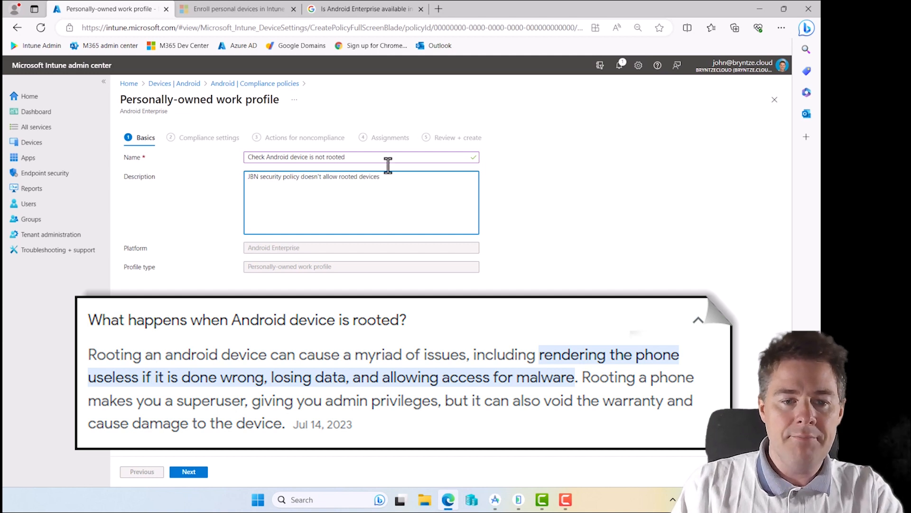
Block rooted devices and require Google Play Services under Device Health
left_click(189, 471)
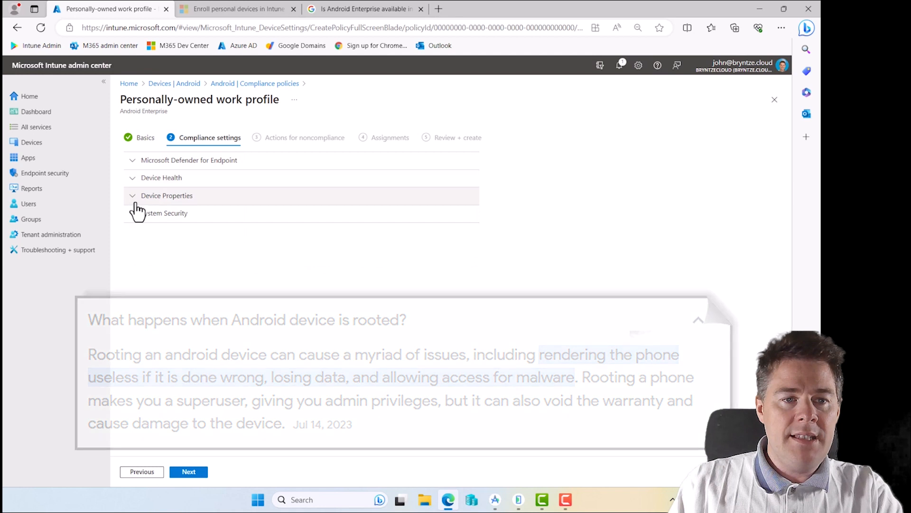
left_click(161, 177)
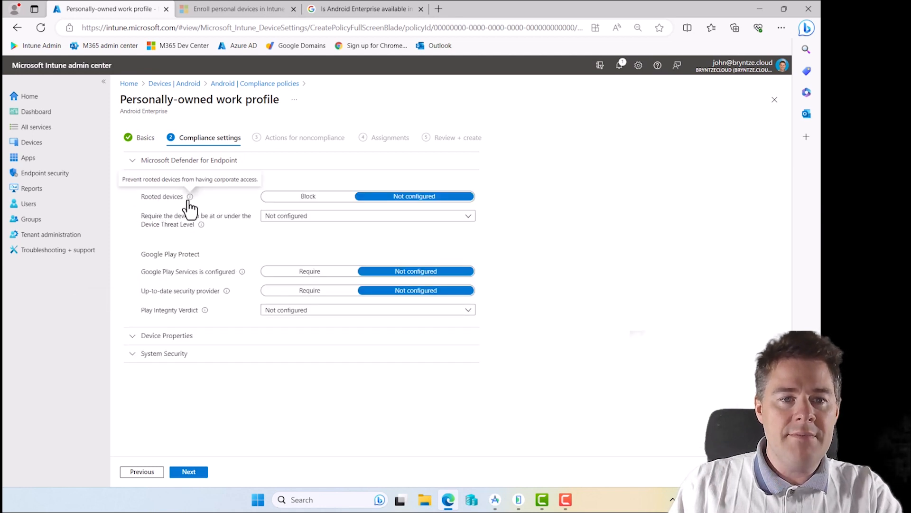
left_click(308, 196)
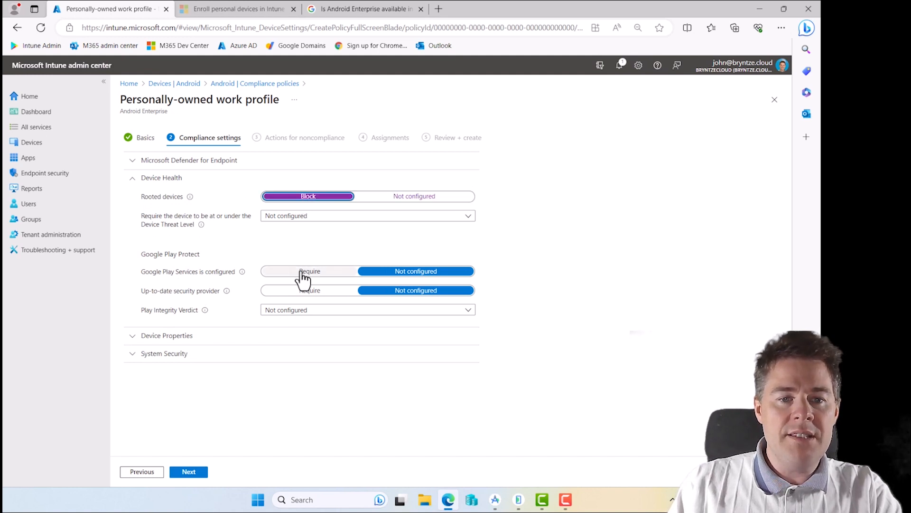
left_click(309, 271)
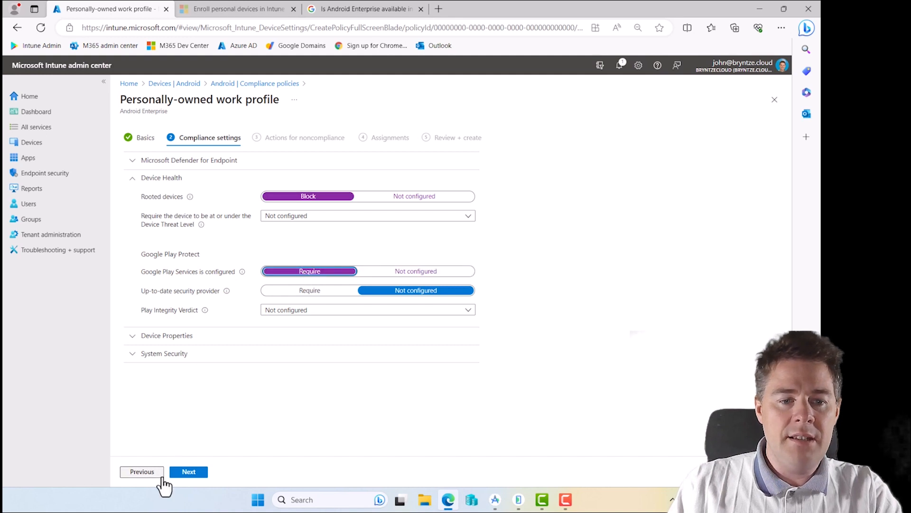
Append 'and Google Play Service is configured' to the policy name
left_click(142, 471)
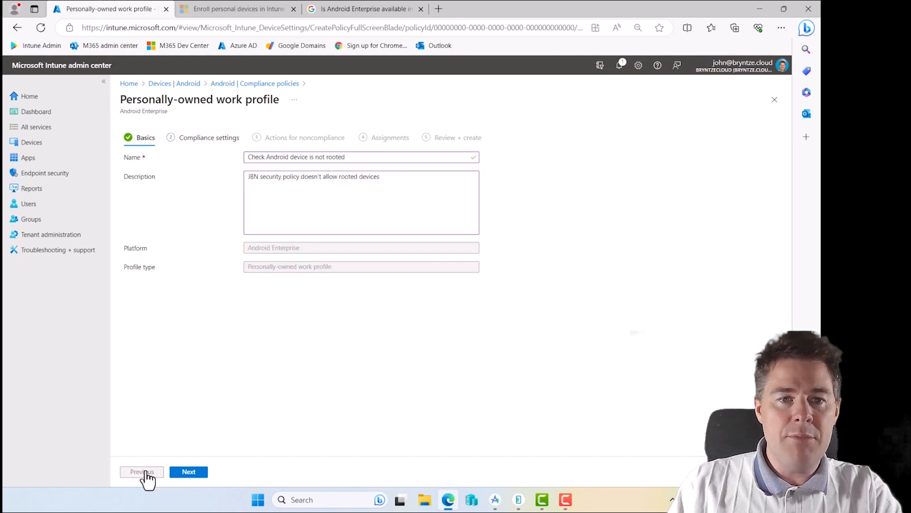
type("and Google Play Service is confi")
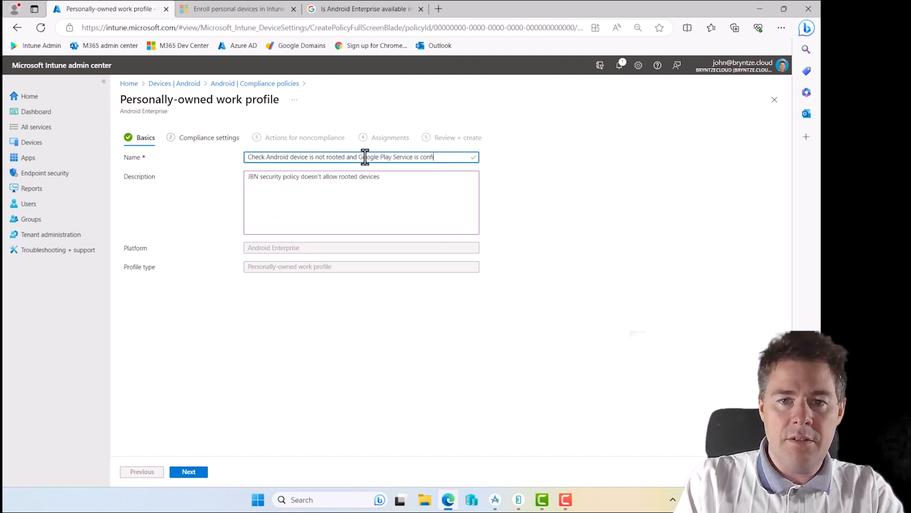
type("guresd")
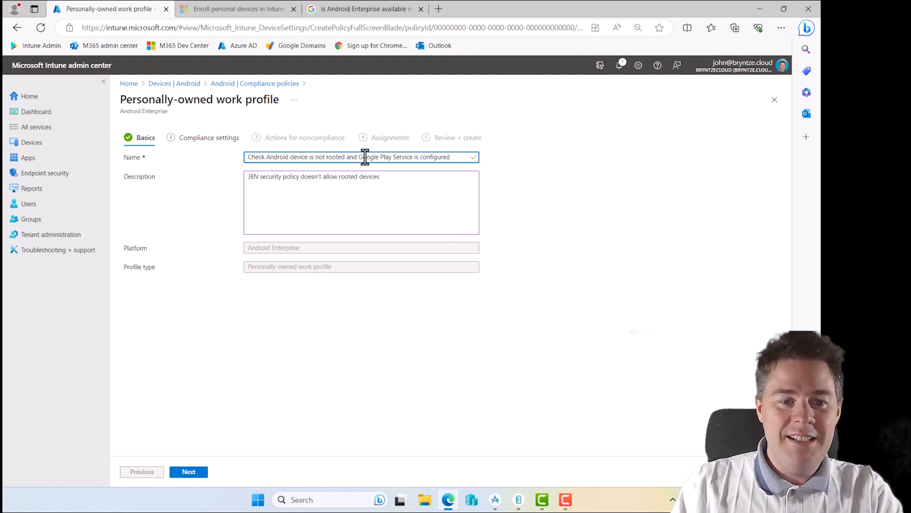
left_click(189, 471)
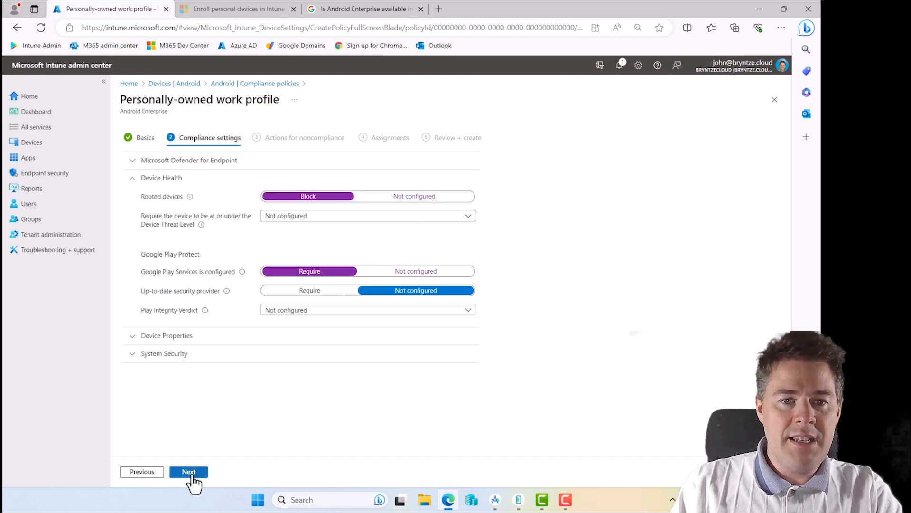
mouse_move(242, 271)
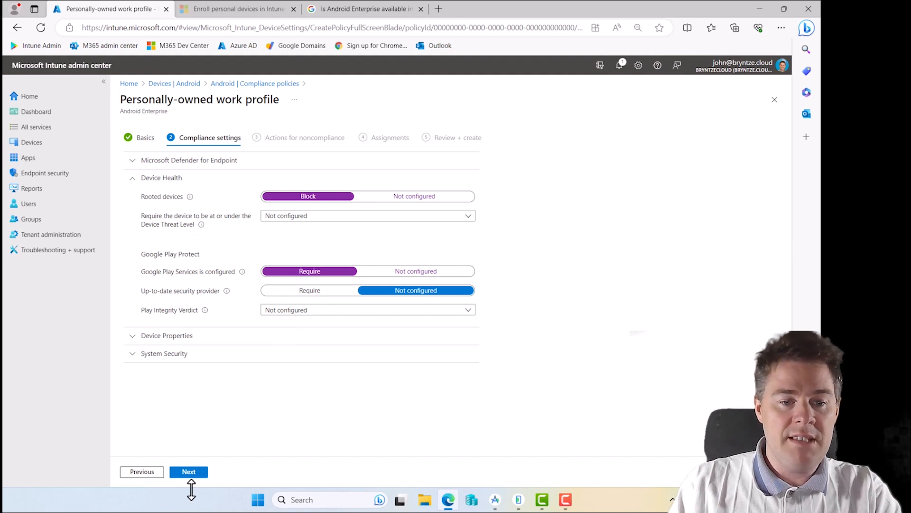
Mark devices noncompliant after 1 day
left_click(188, 471)
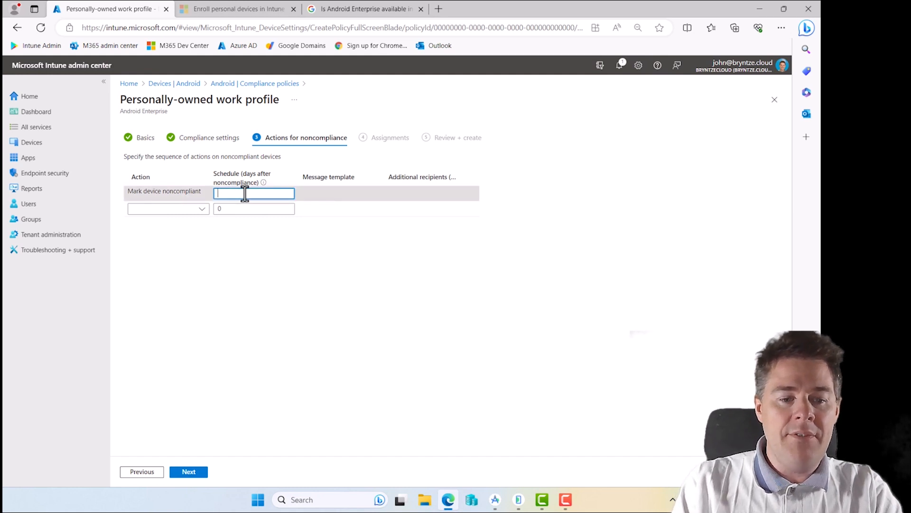
type("1")
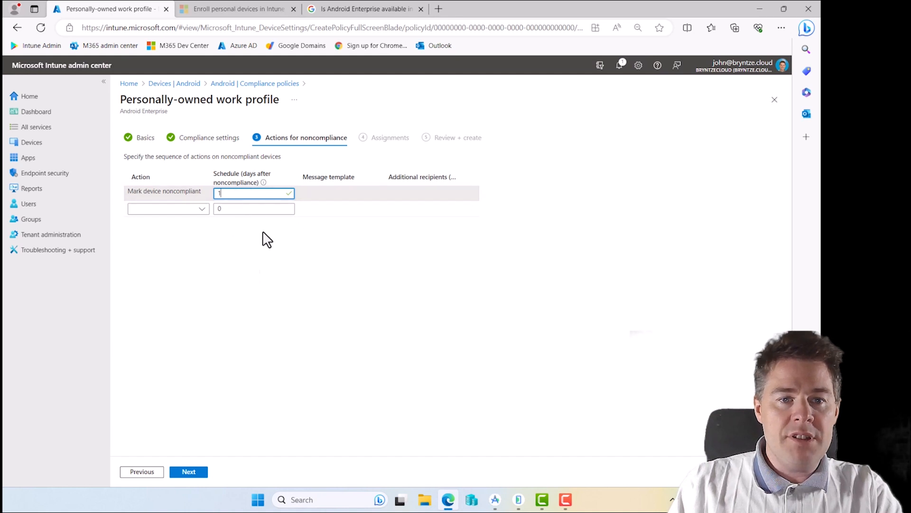
left_click(188, 471)
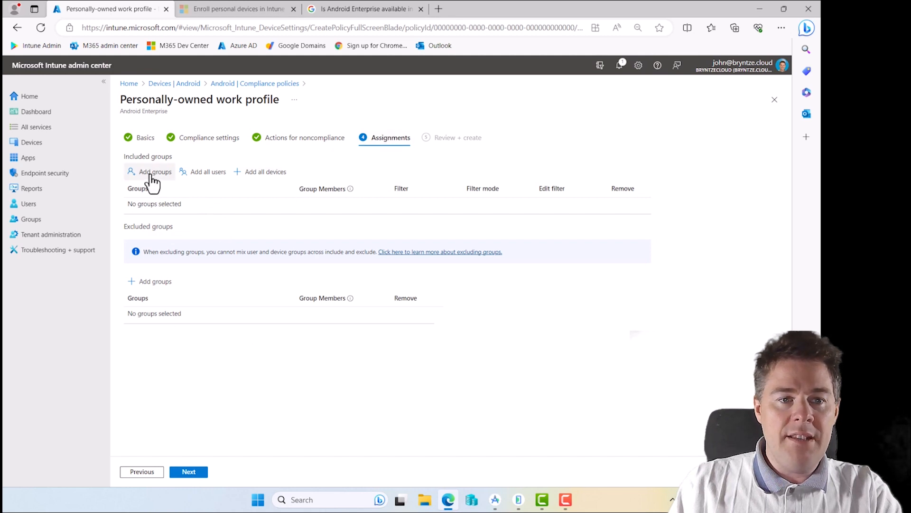
Assign the policy to JBN - All Android Devices and create it
left_click(154, 172)
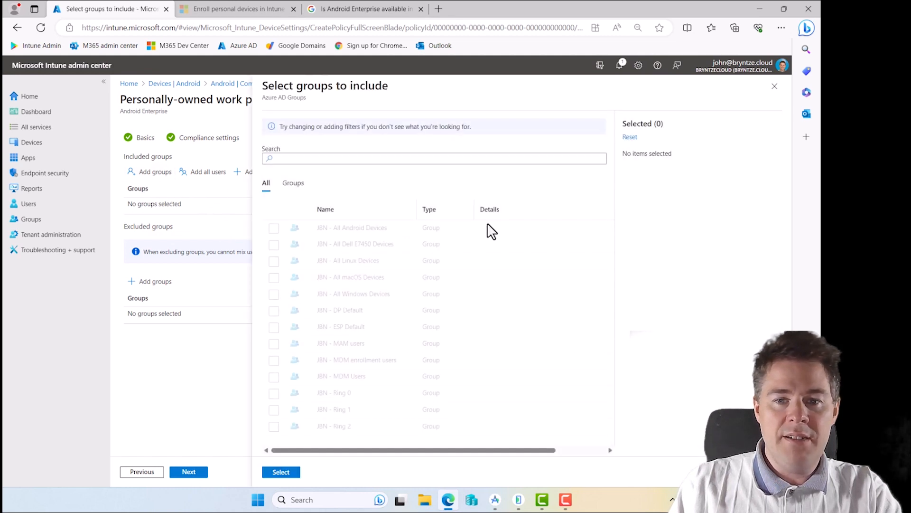
left_click(273, 227)
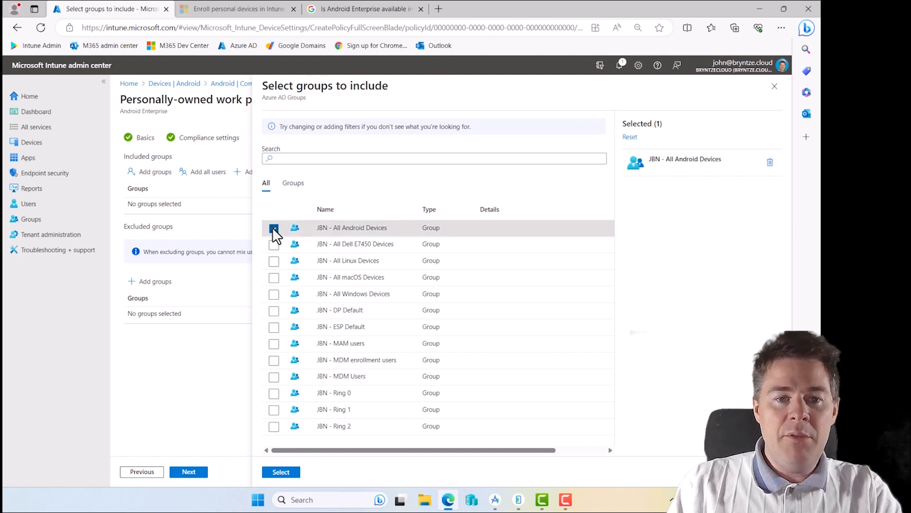
left_click(281, 472)
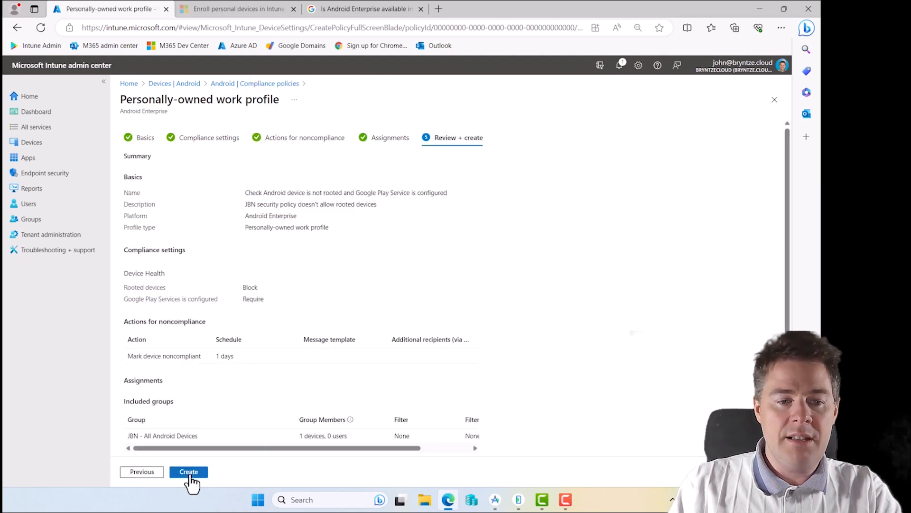
left_click(189, 471)
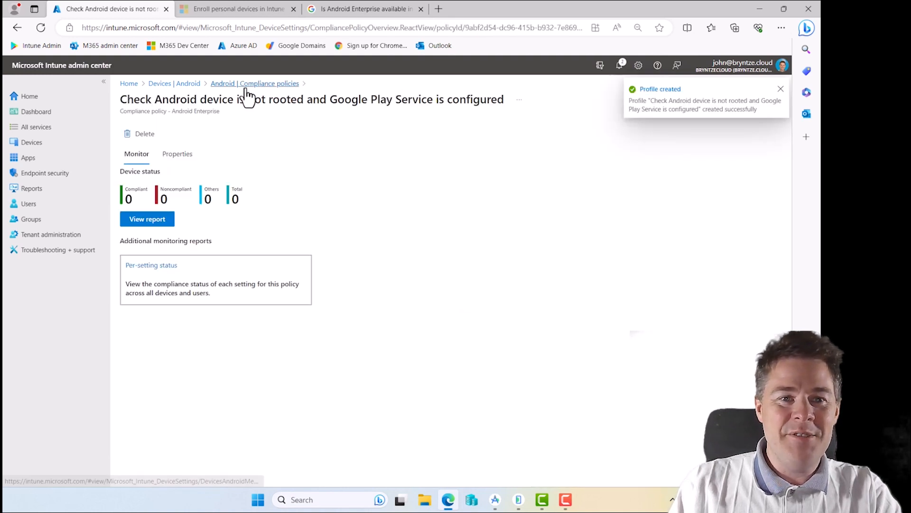
Open the properties of the Allow only Android OS 12.0 or newer policy and scroll to its assignments
left_click(255, 83)
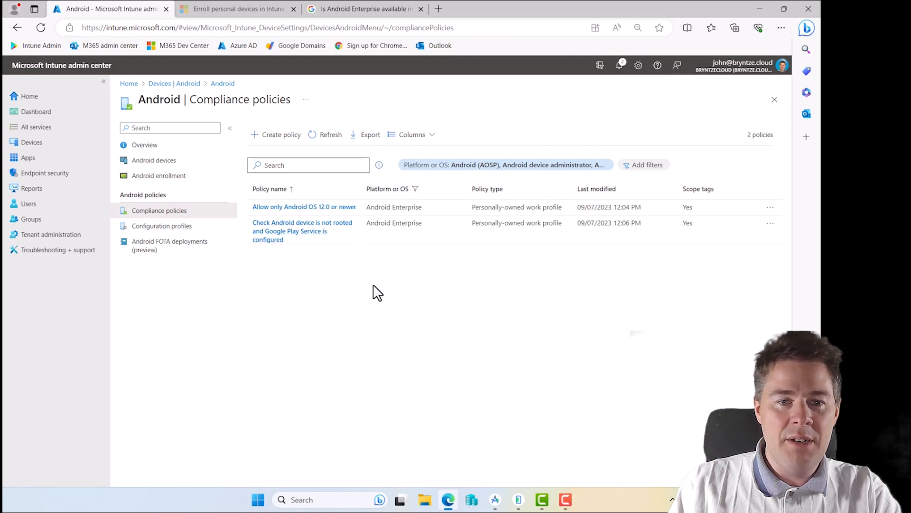
left_click(303, 206)
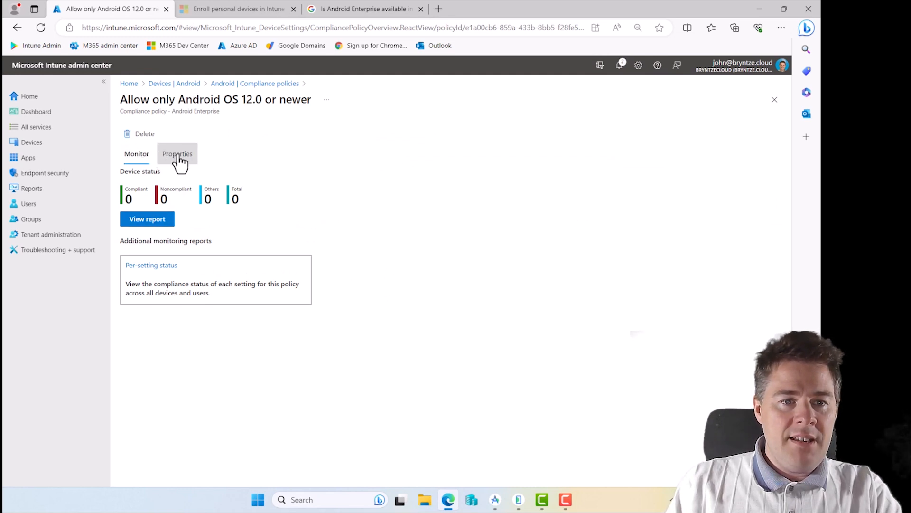
left_click(177, 153)
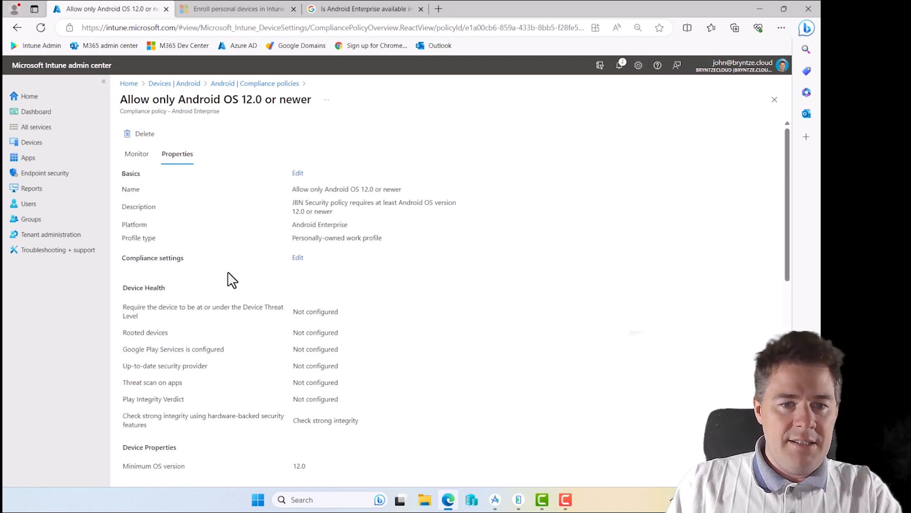
scroll("down", 3)
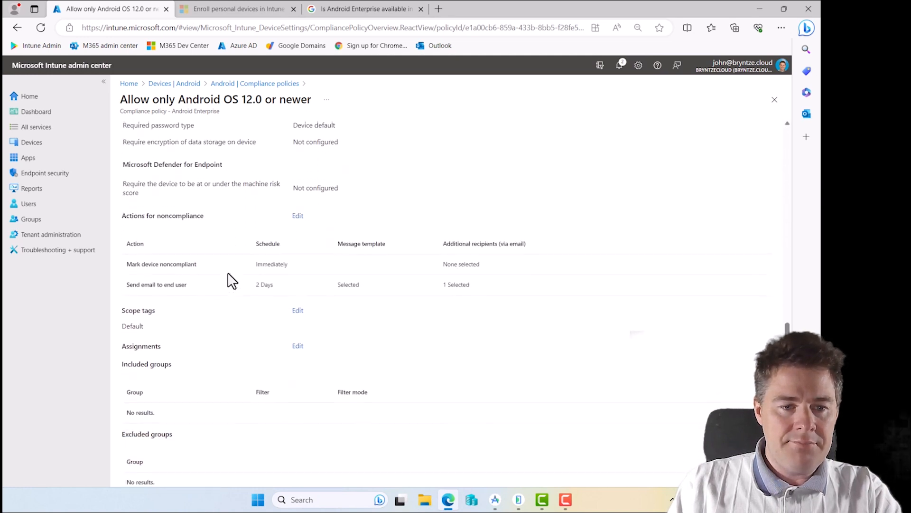
scroll("down", 3)
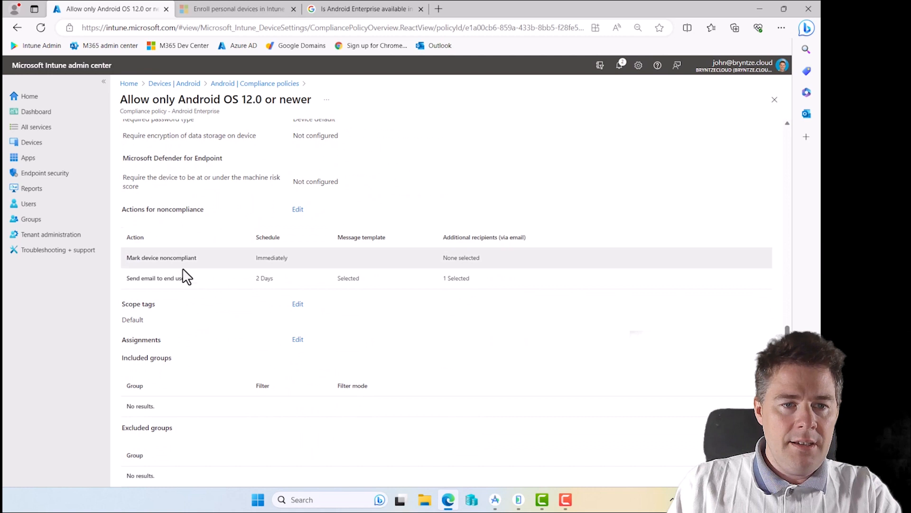
mouse_move(227, 217)
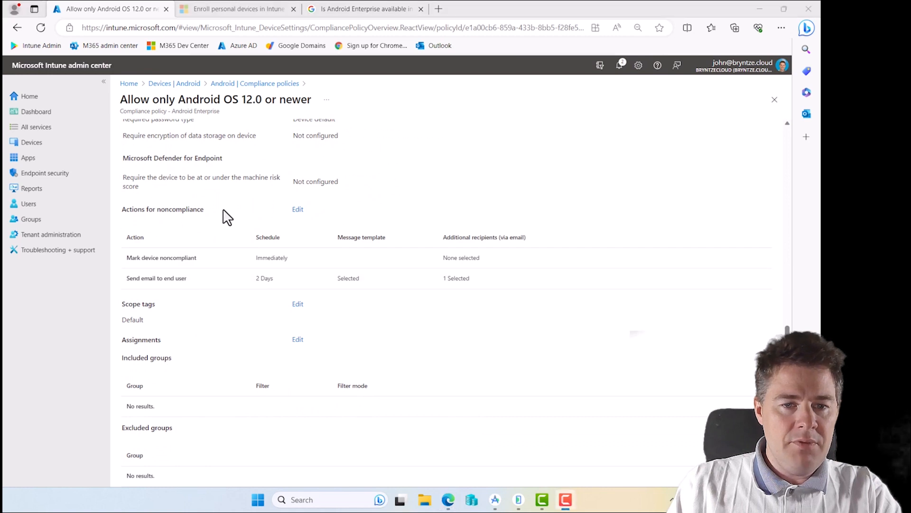
Add JBN - All Android Devices to the OS 12.0 policy's assignments and save
left_click(297, 339)
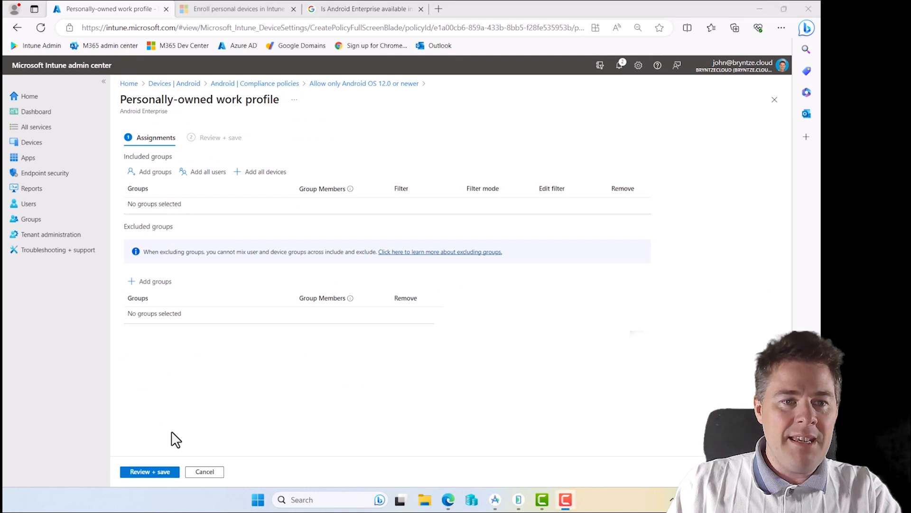
mouse_move(265, 172)
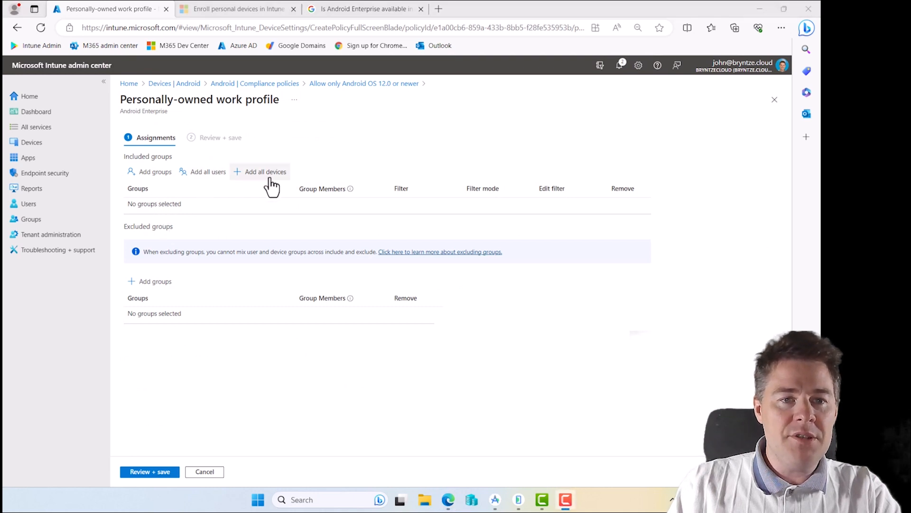
left_click(264, 172)
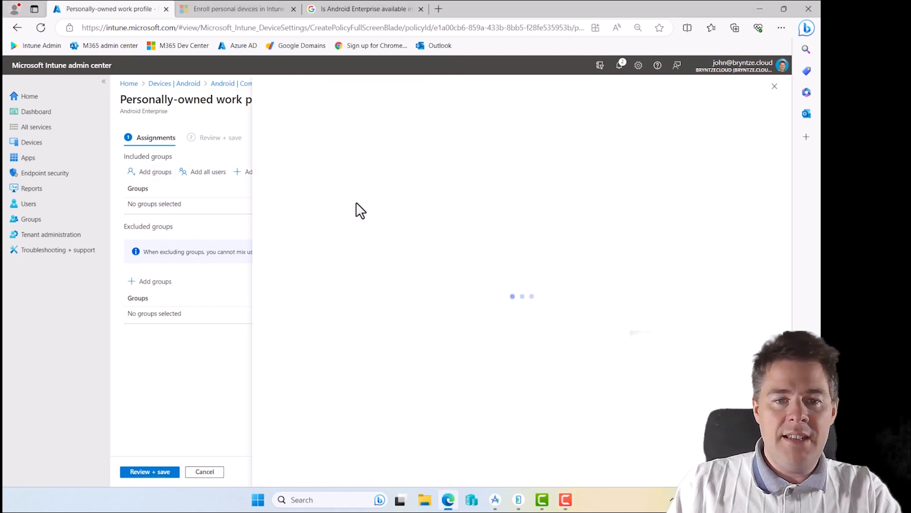
left_click(155, 172)
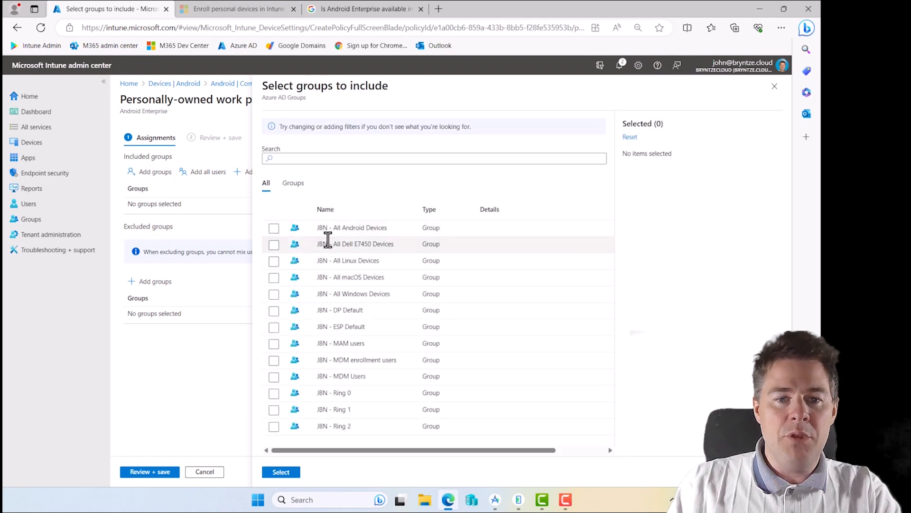
left_click(274, 228)
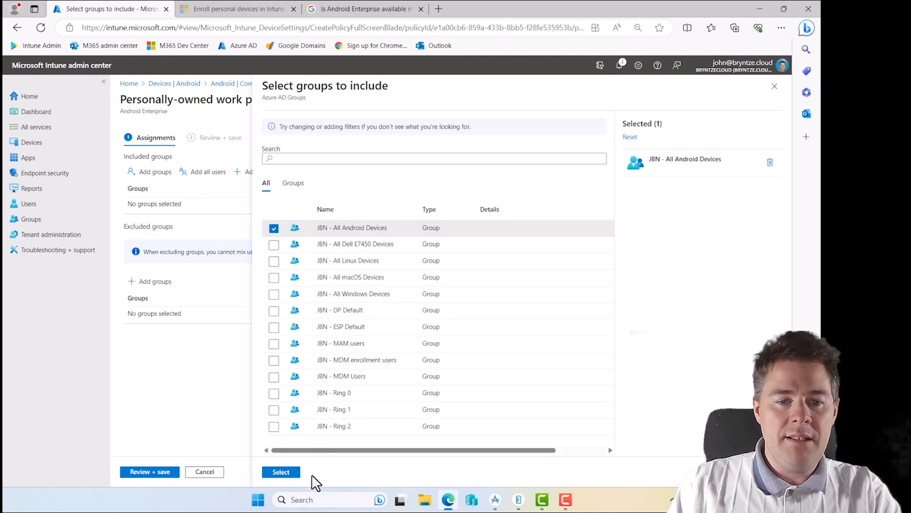
left_click(280, 472)
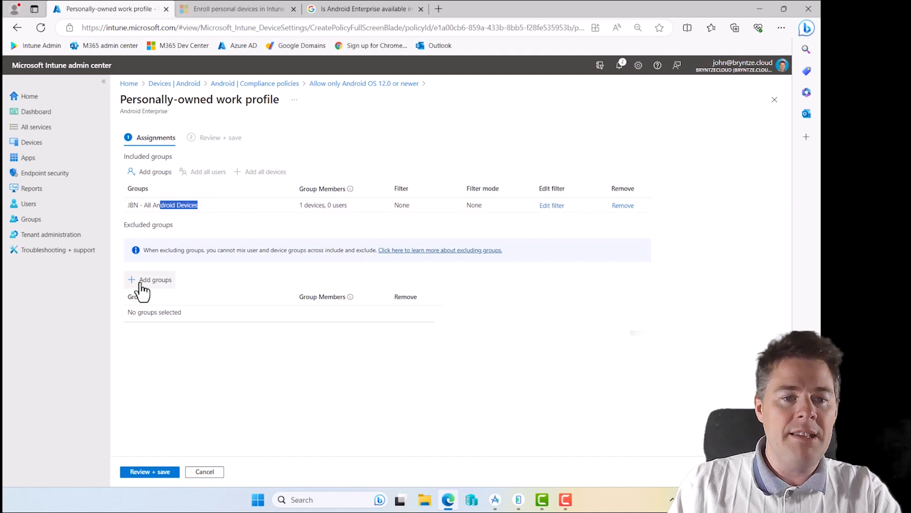
left_click(149, 471)
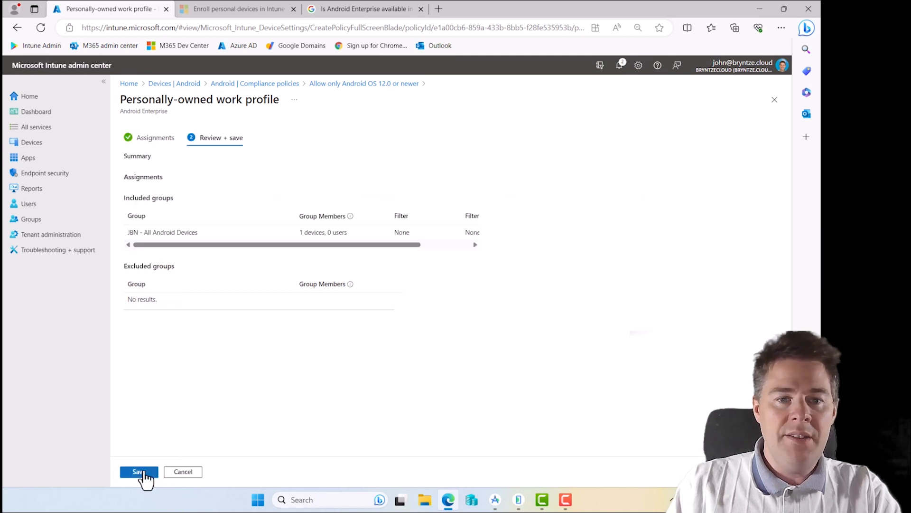
left_click(138, 471)
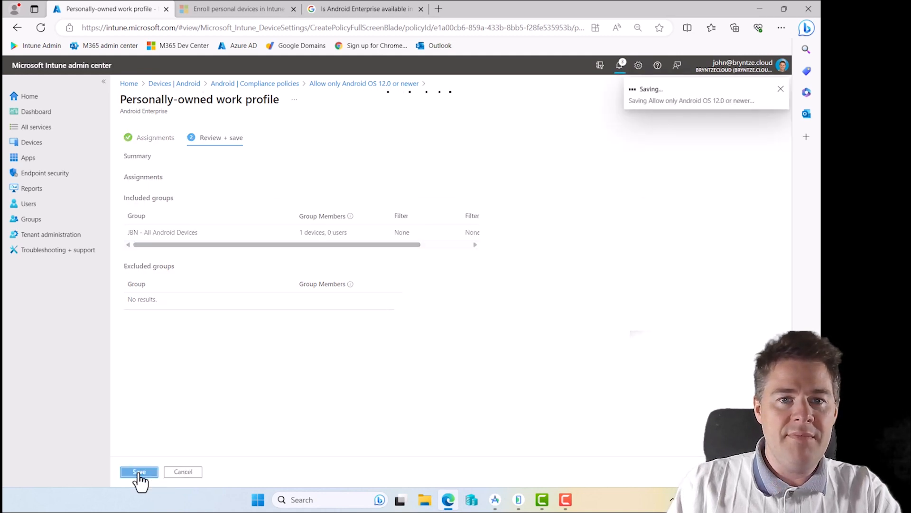
left_click(138, 471)
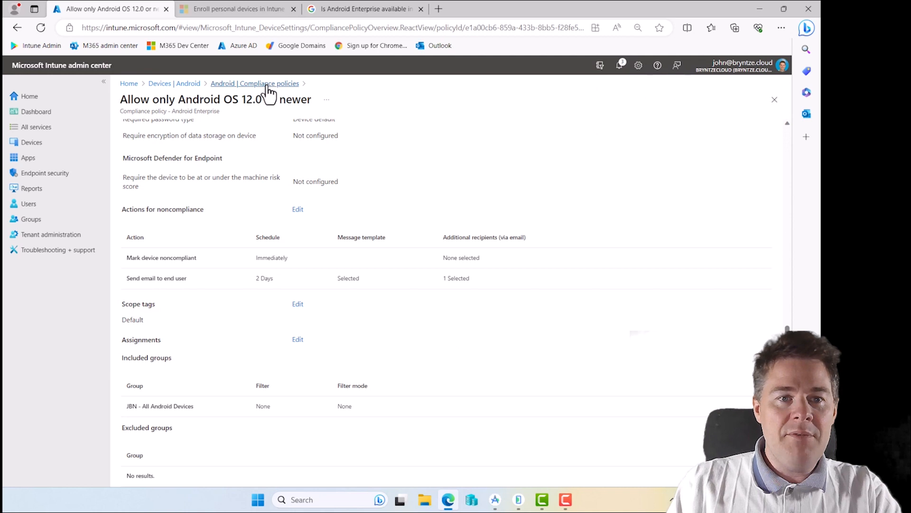
Start a new Android Enterprise personally-owned work profile compliance policy
left_click(255, 83)
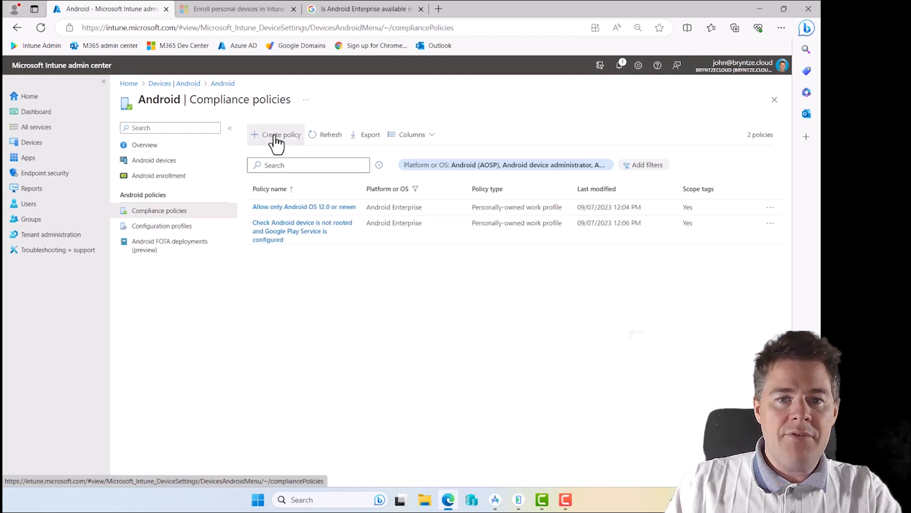
left_click(276, 134)
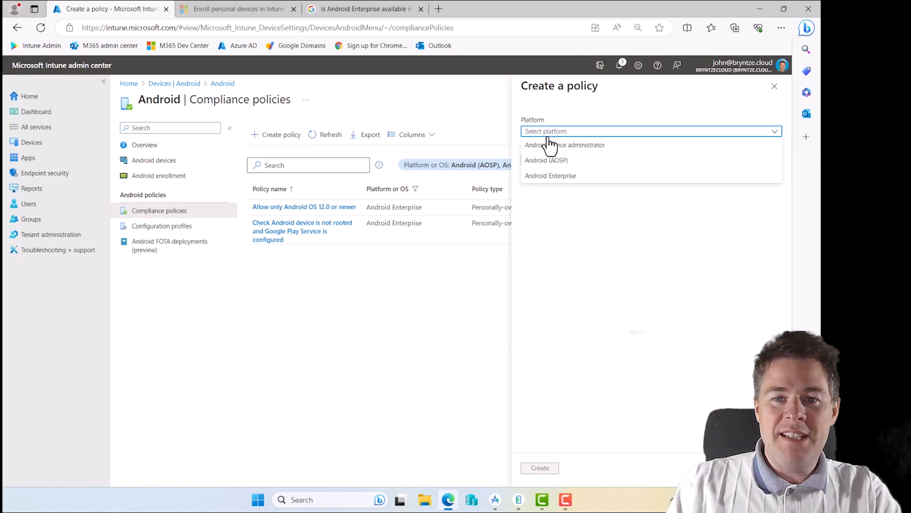
left_click(551, 176)
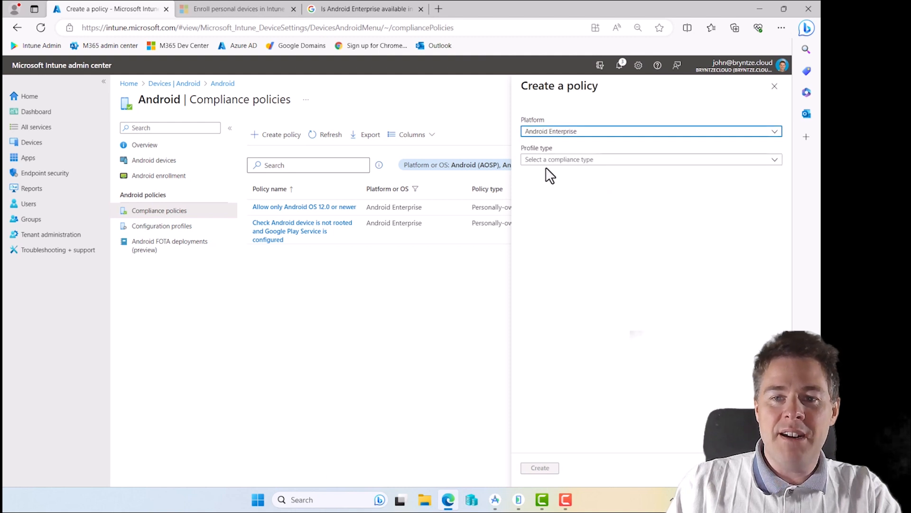
left_click(650, 160)
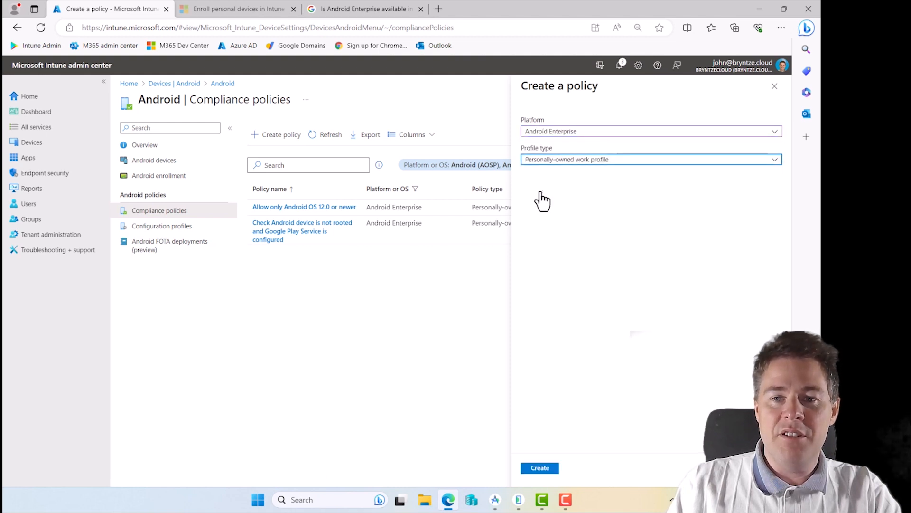
left_click(539, 467)
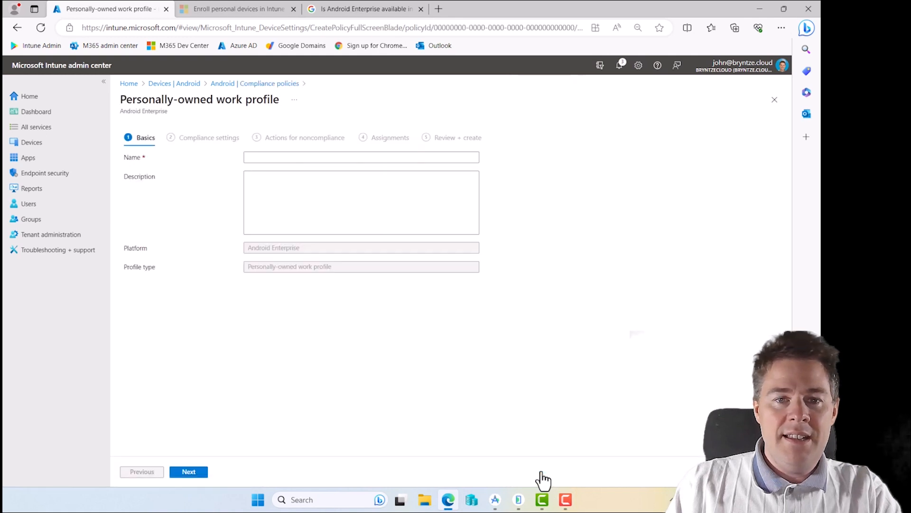
Name it 'Integrity of Company Portal' with description 'JBN Security require Company Portal to be safe'
left_click(360, 157)
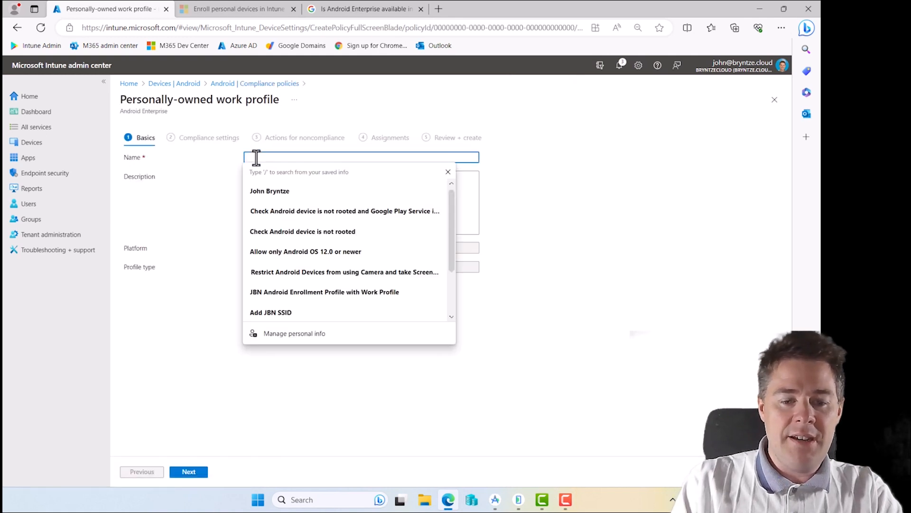
type("Int")
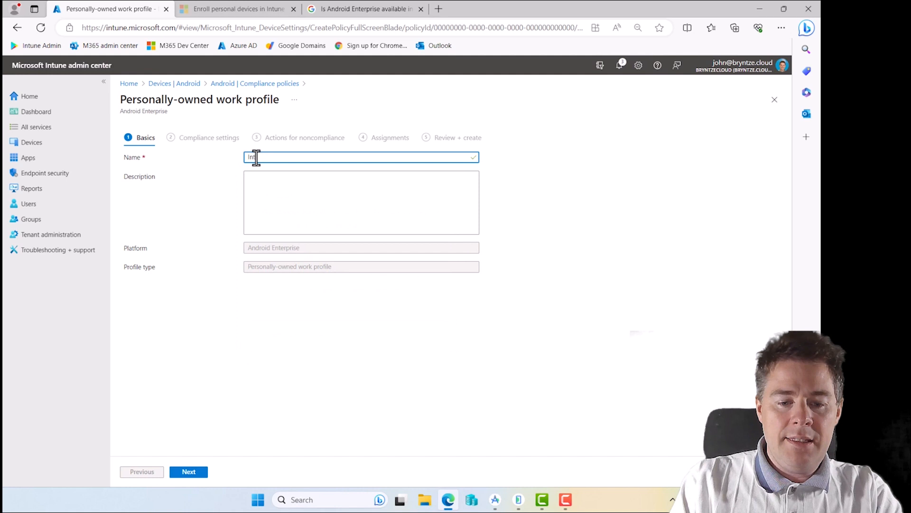
type("Integrity of C")
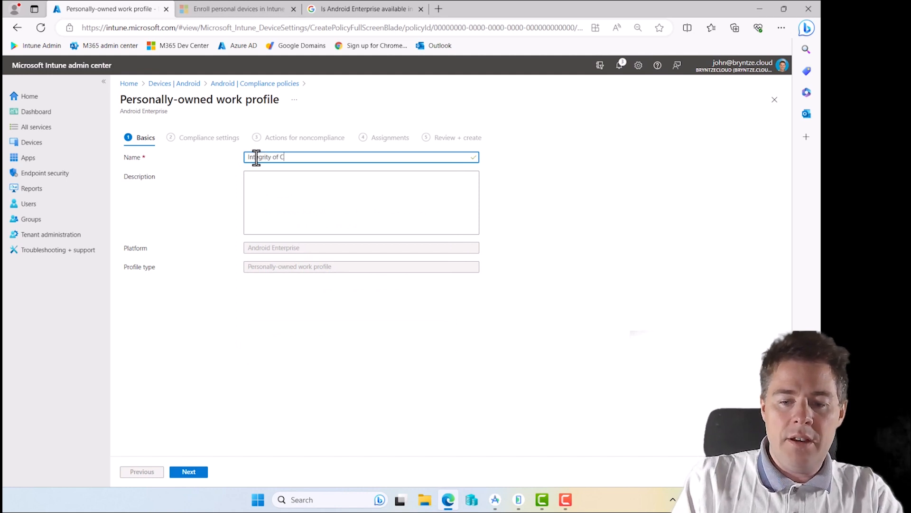
type("ompany Portal")
left_click(361, 202)
type("JBN Security require Company")
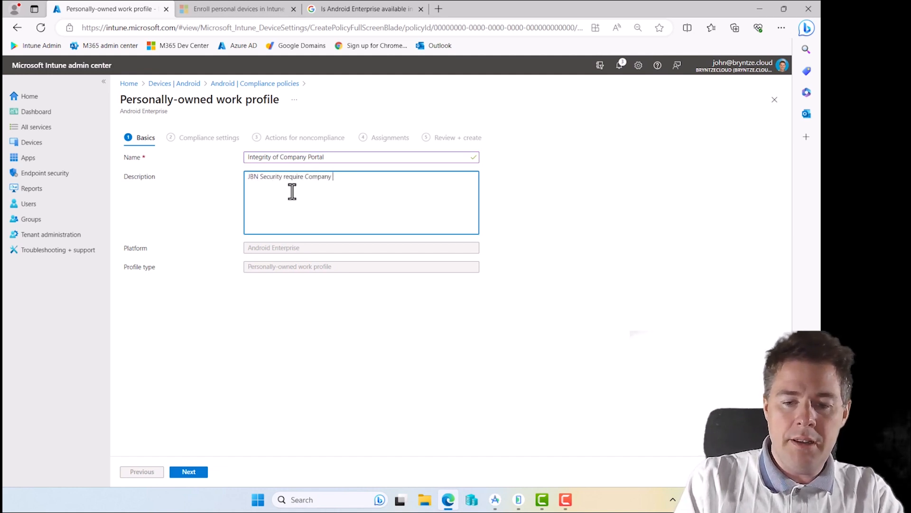
type("Portal to be sa")
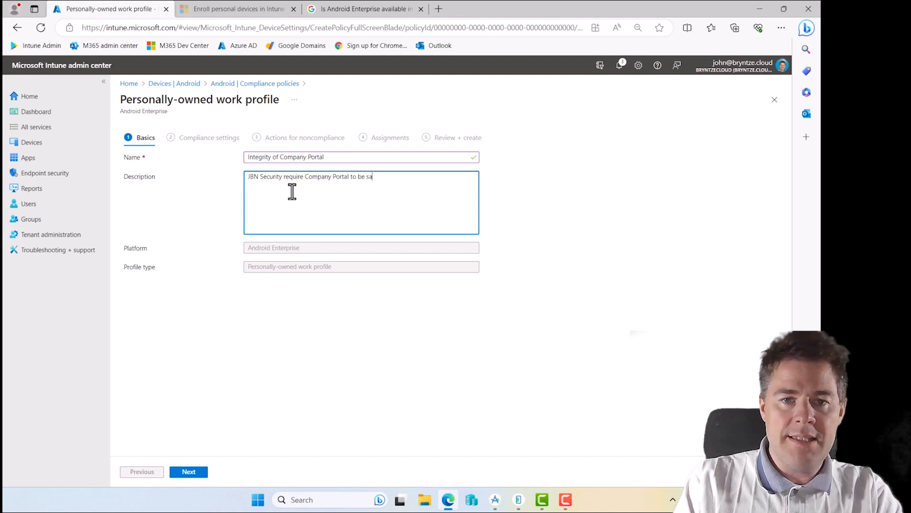
type("fe")
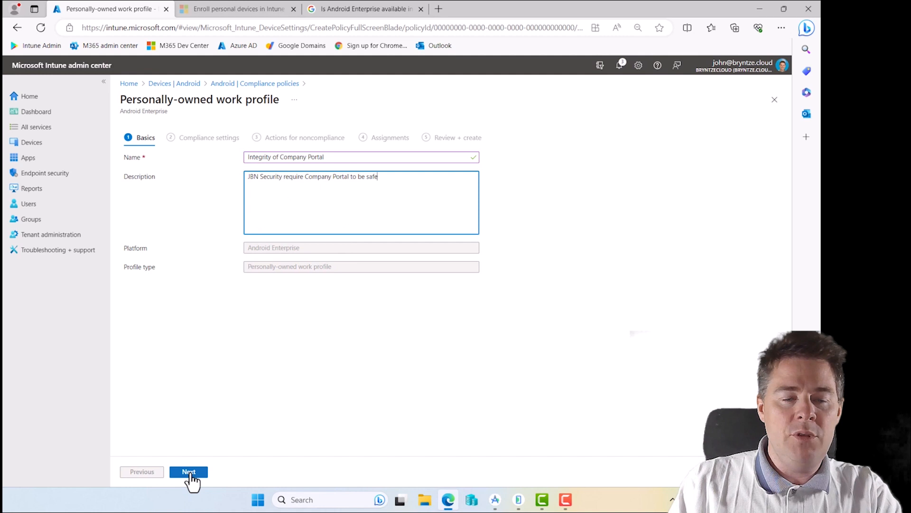
Set Company Portal app runtime integrity to Require under System Security
left_click(189, 472)
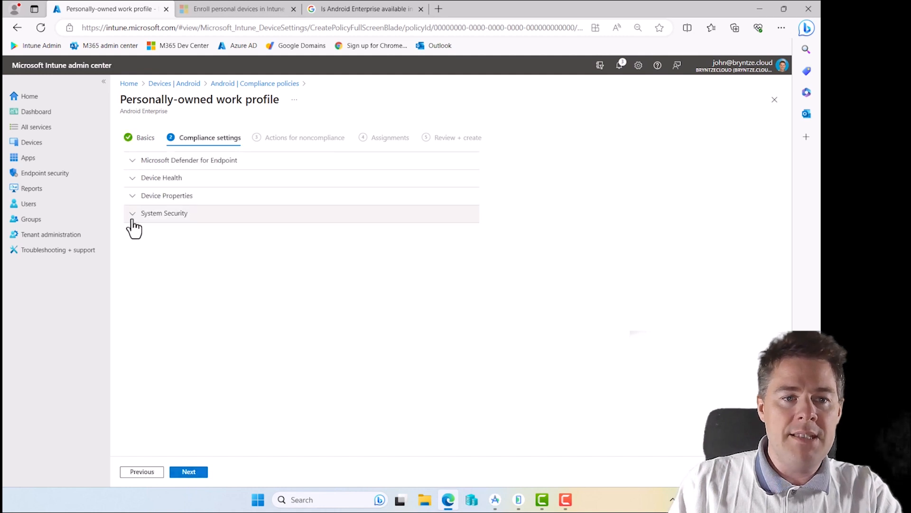
left_click(164, 213)
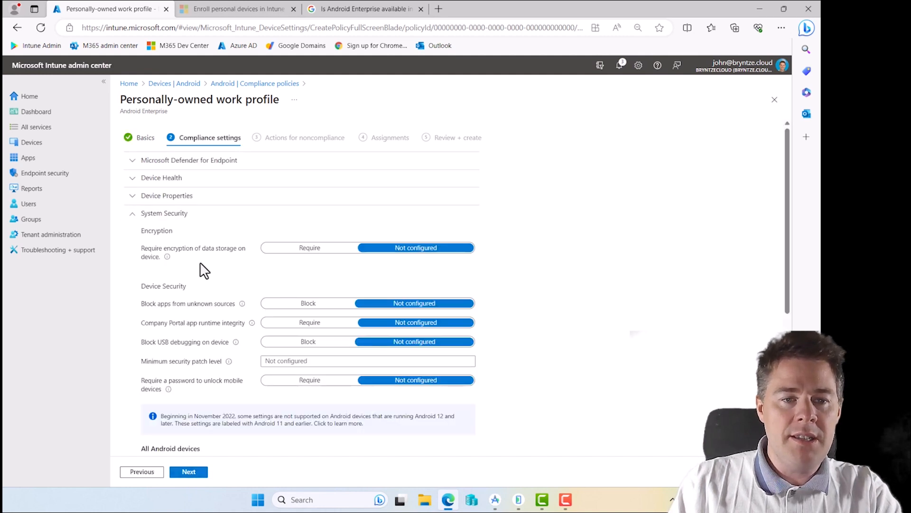
scroll("down", 3)
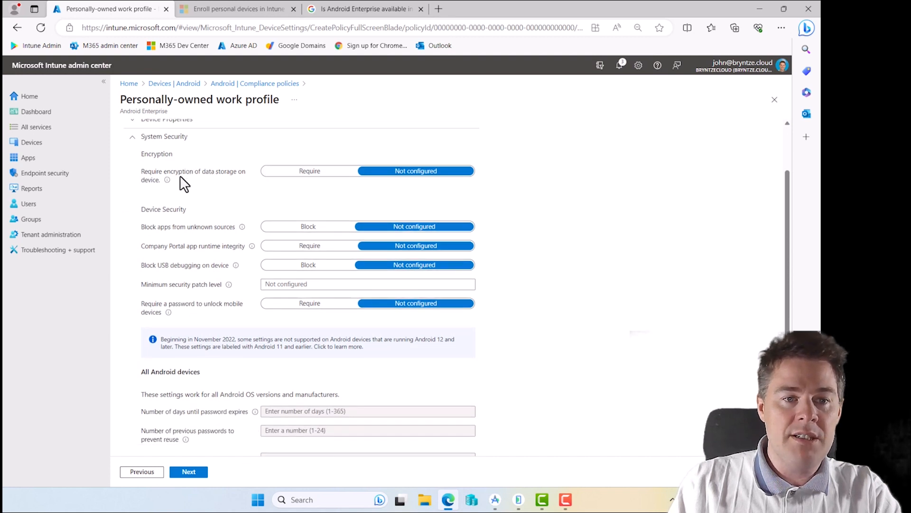
mouse_move(241, 183)
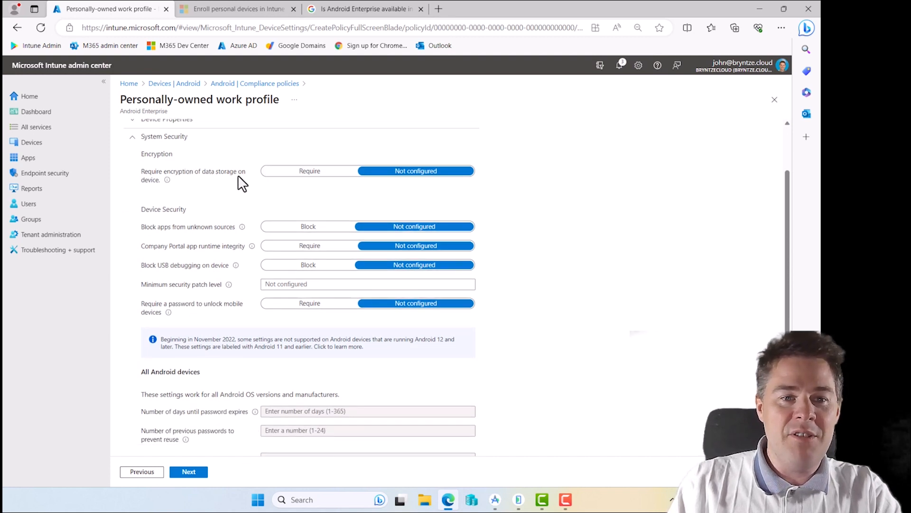
mouse_move(226, 193)
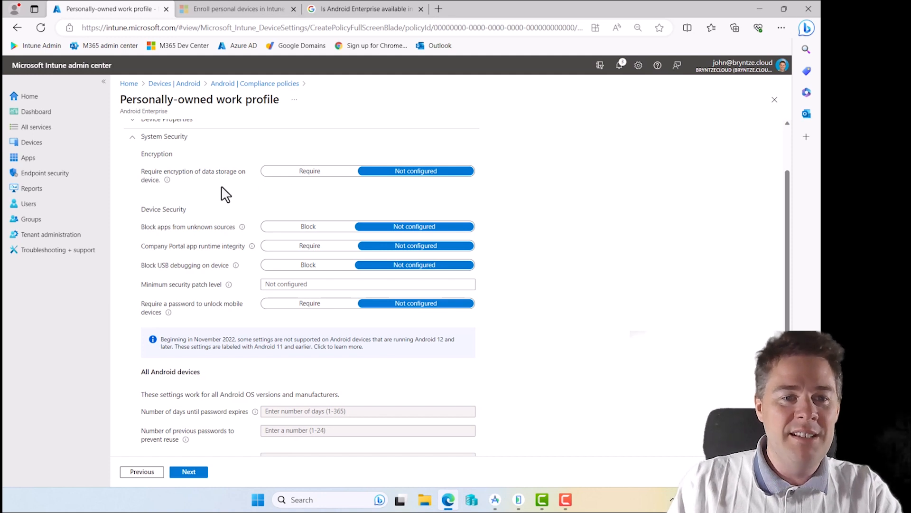
mouse_move(153, 261)
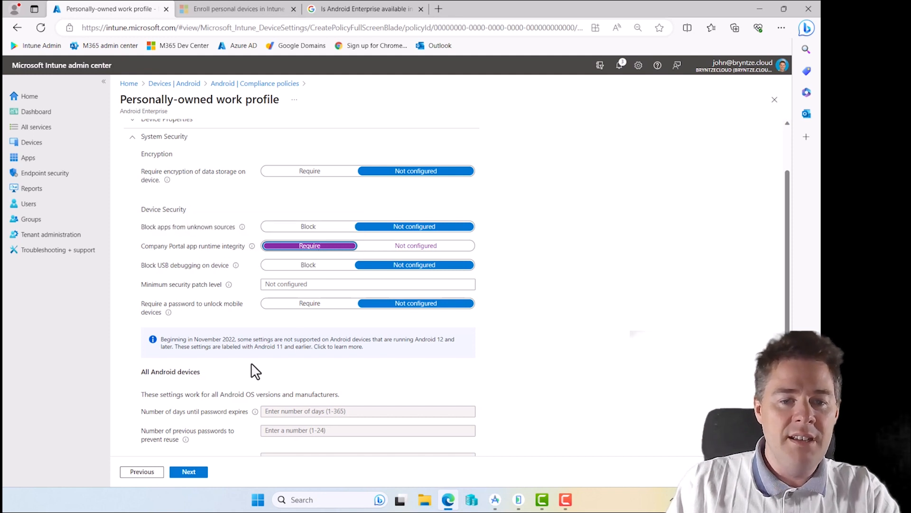
scroll("down", 3)
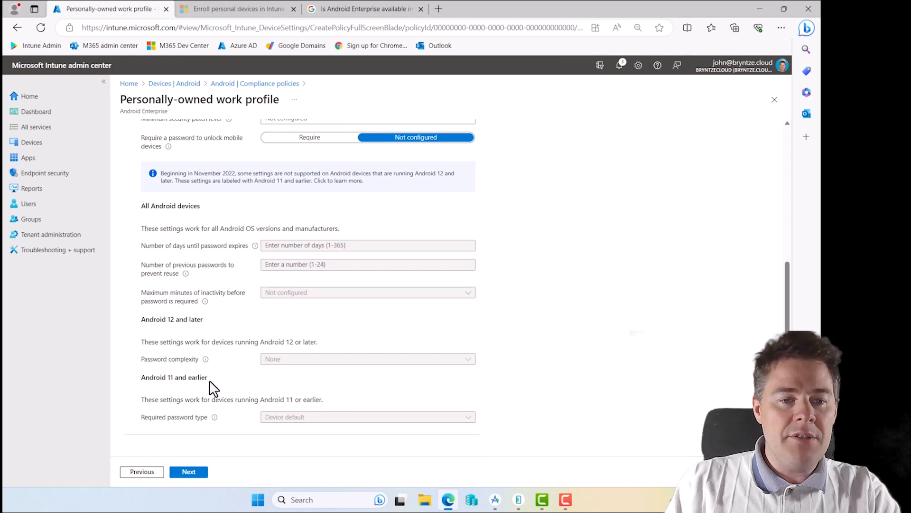
mouse_move(261, 398)
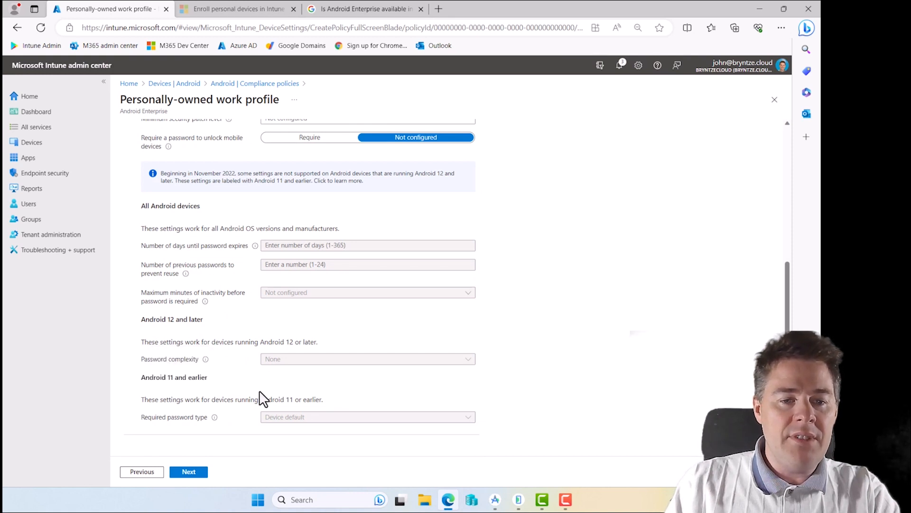
double_click(186, 319)
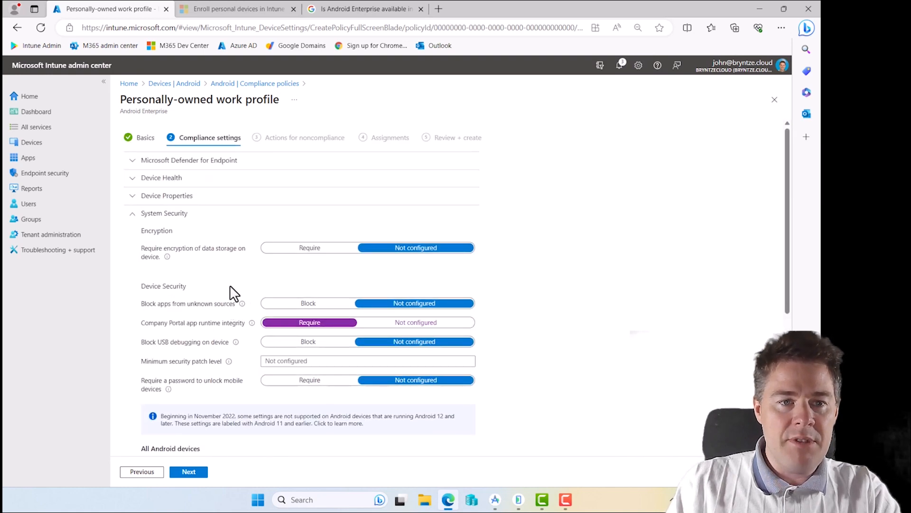
Add a 'Remotely lock the noncompliant device' action scheduled after 4 days
left_click(188, 471)
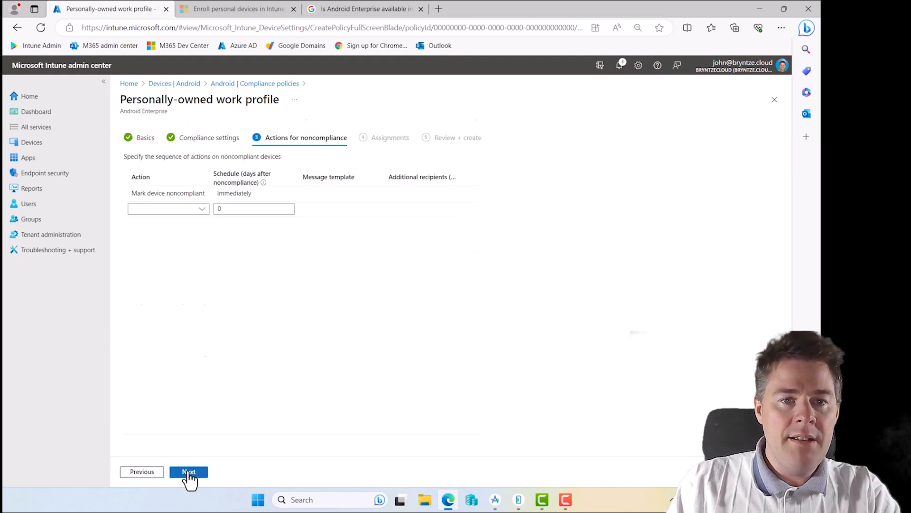
left_click(168, 208)
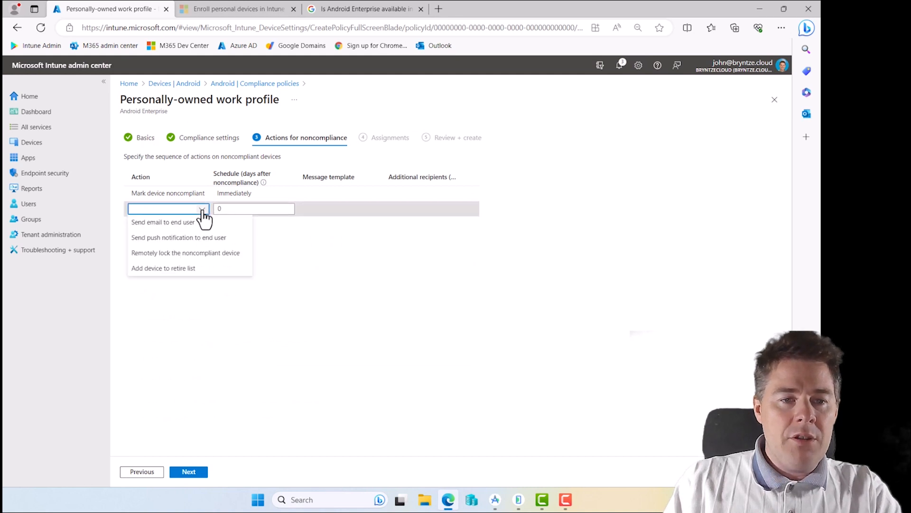
mouse_move(185, 252)
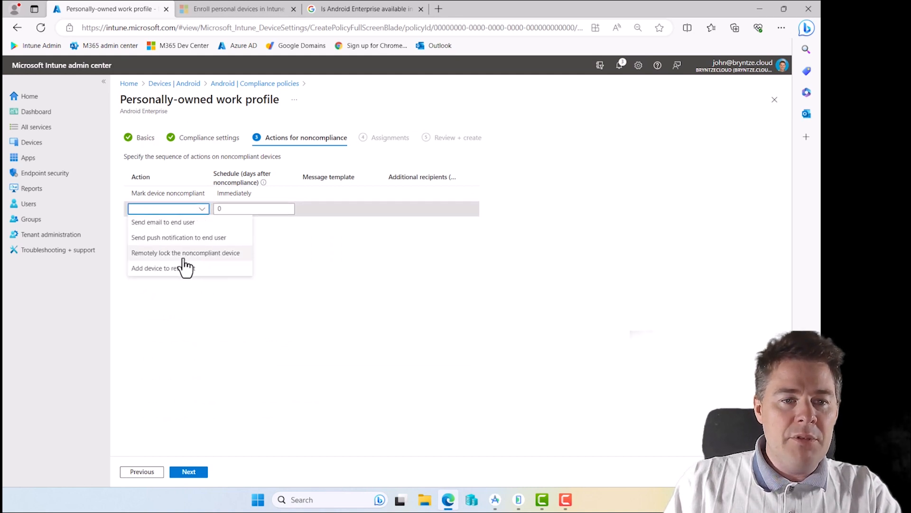
left_click(185, 252)
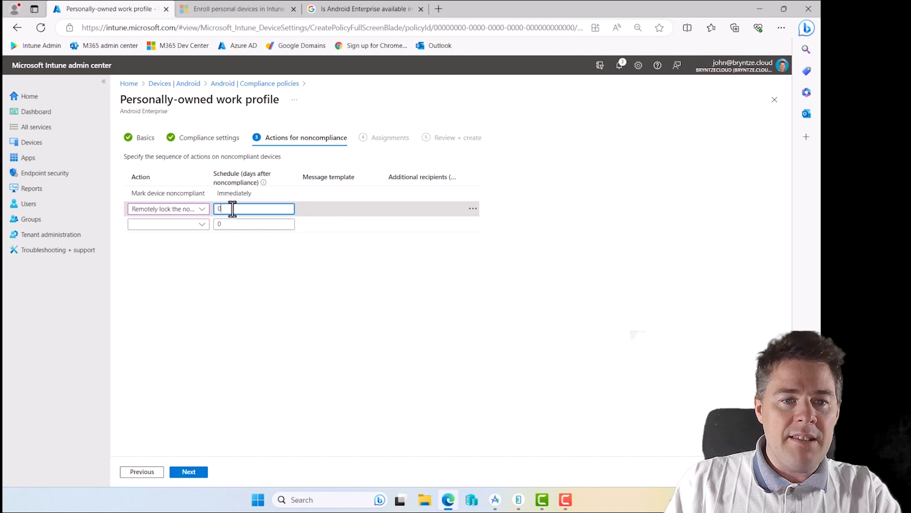
type("4")
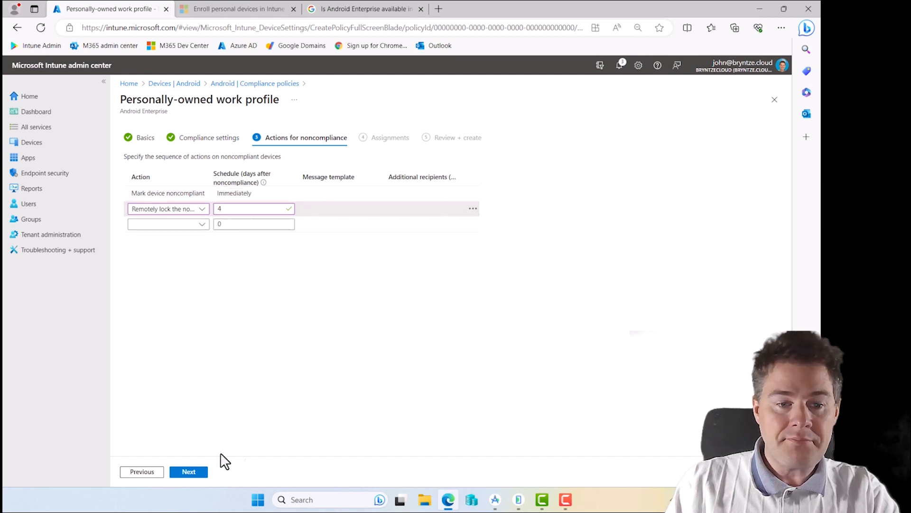
left_click(188, 471)
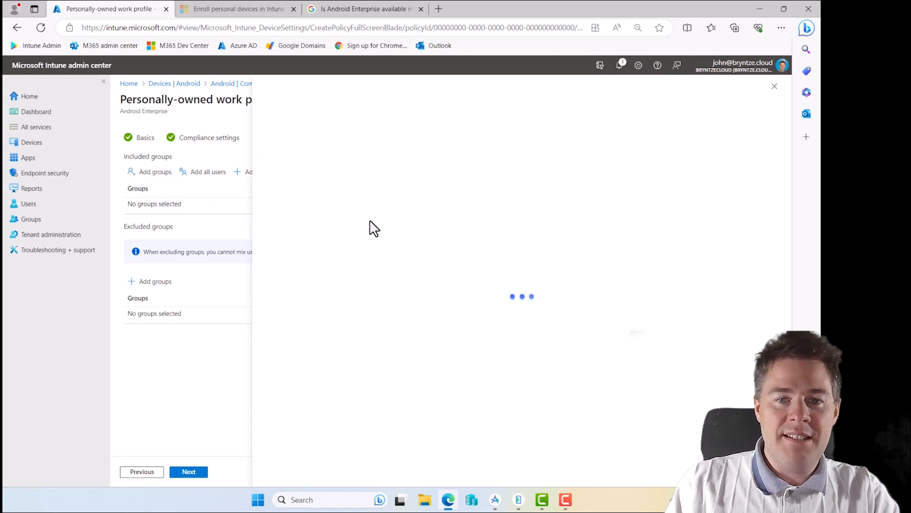
Include JBN - All Android Devices, then review and create the Integrity of Company Portal policy
left_click(155, 171)
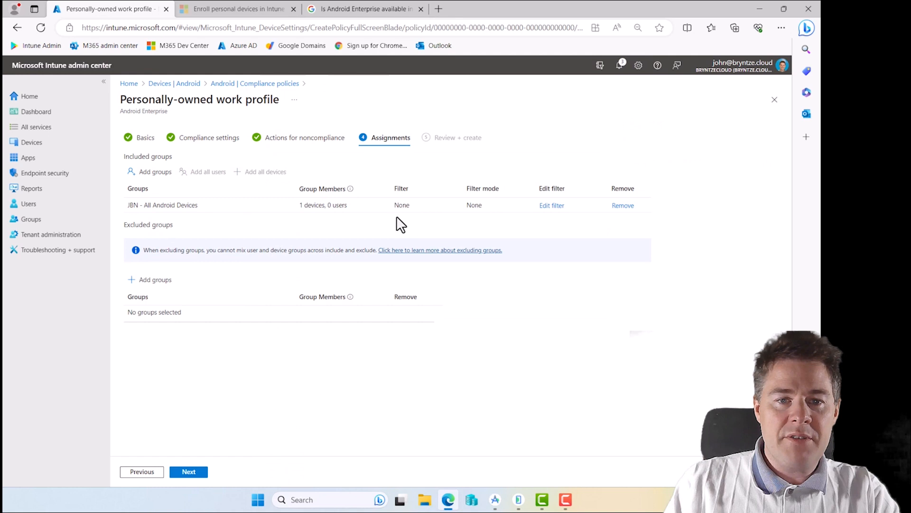
left_click(188, 472)
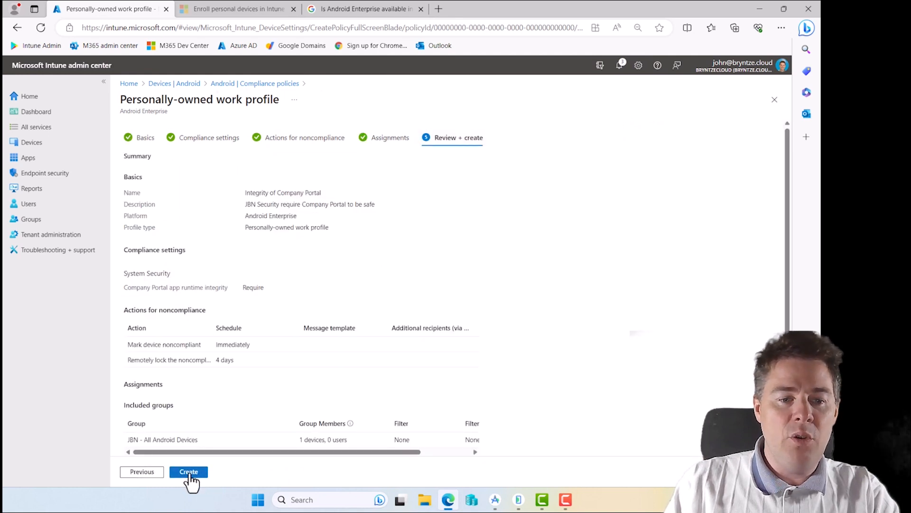
left_click(188, 471)
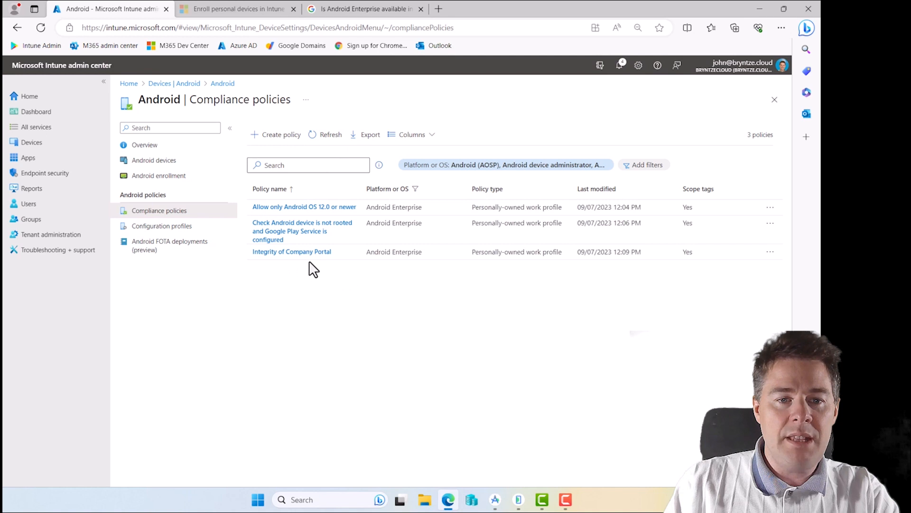
mouse_move(304, 207)
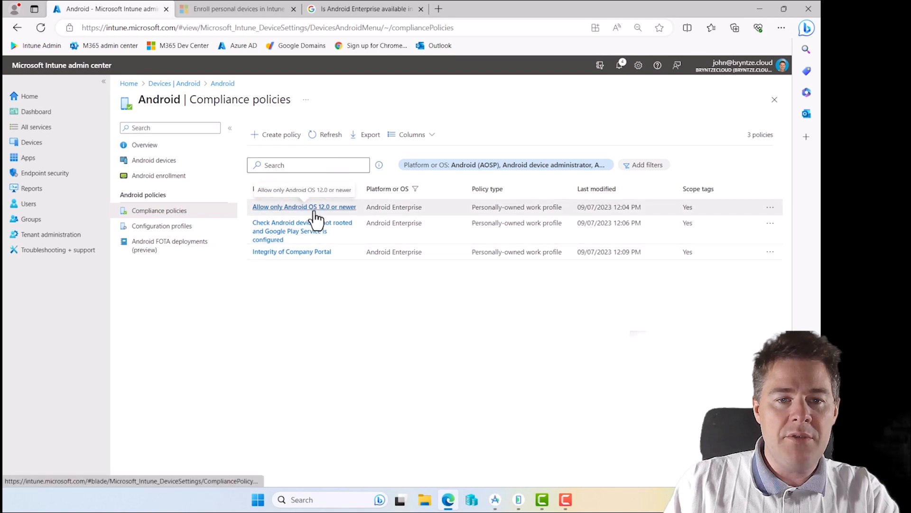
left_click(304, 207)
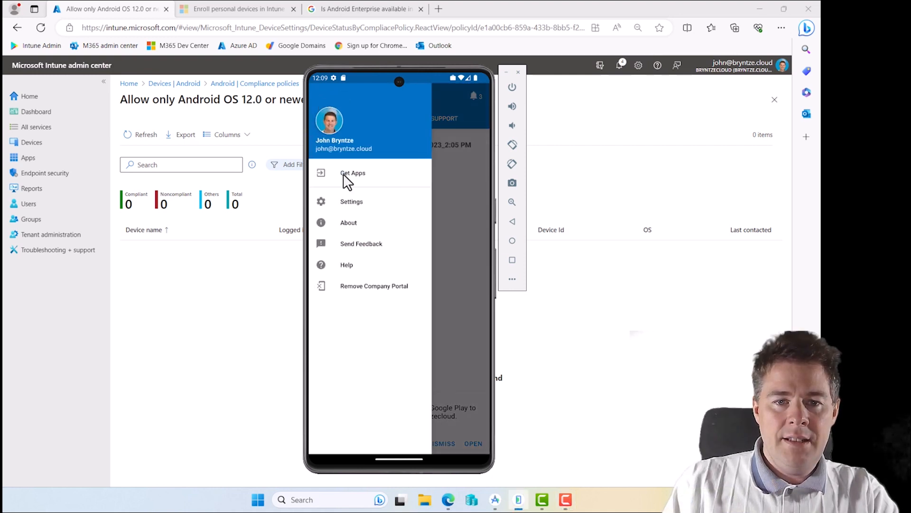
left_click(352, 173)
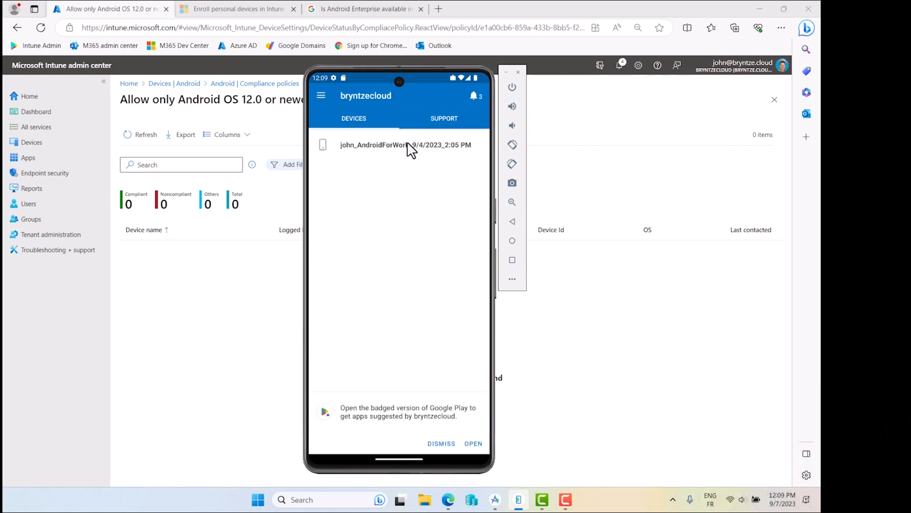
left_click(405, 144)
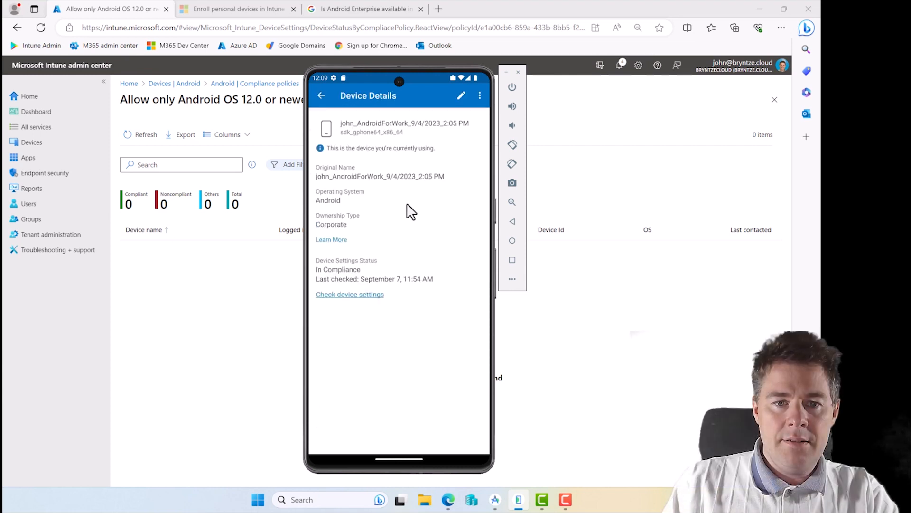
mouse_move(321, 278)
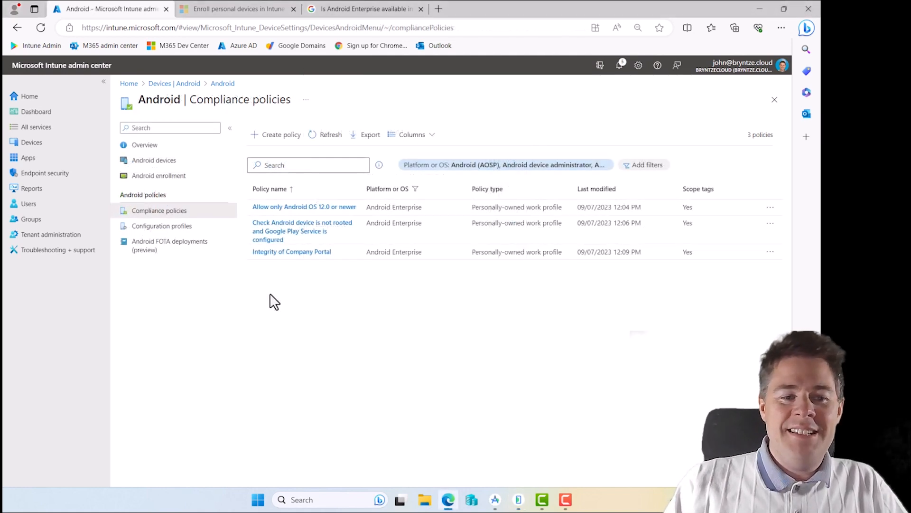
mouse_move(346, 256)
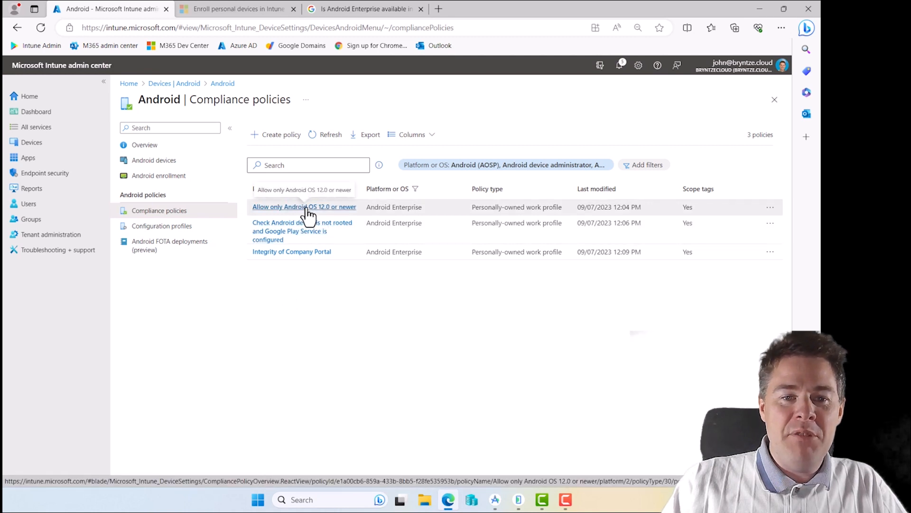
Check the device reports for the 'Android OS 12.0 or newer' and not-rooted policies, then return to Android policies
left_click(304, 207)
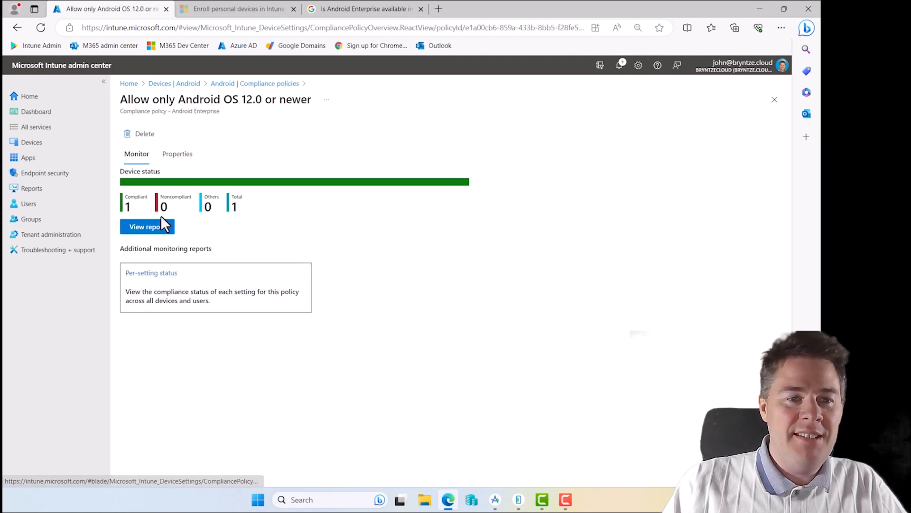
left_click(147, 226)
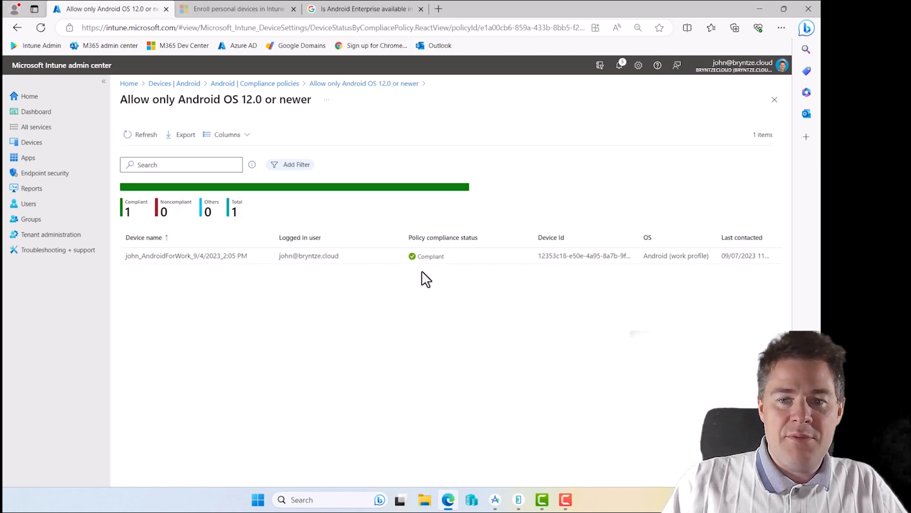
mouse_move(299, 238)
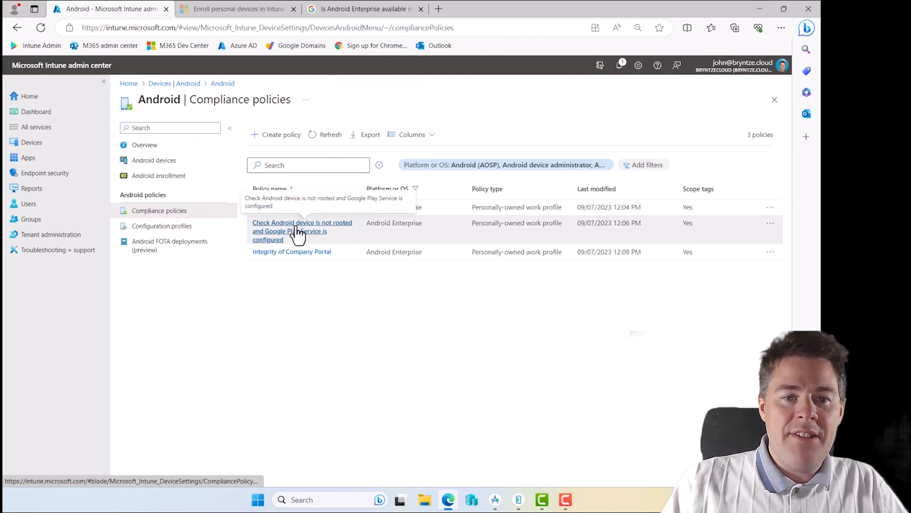
left_click(302, 227)
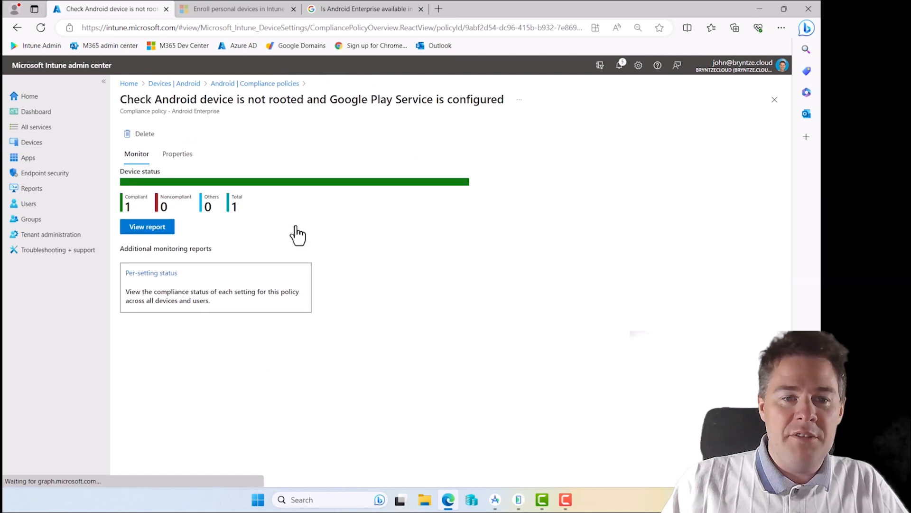
left_click(148, 226)
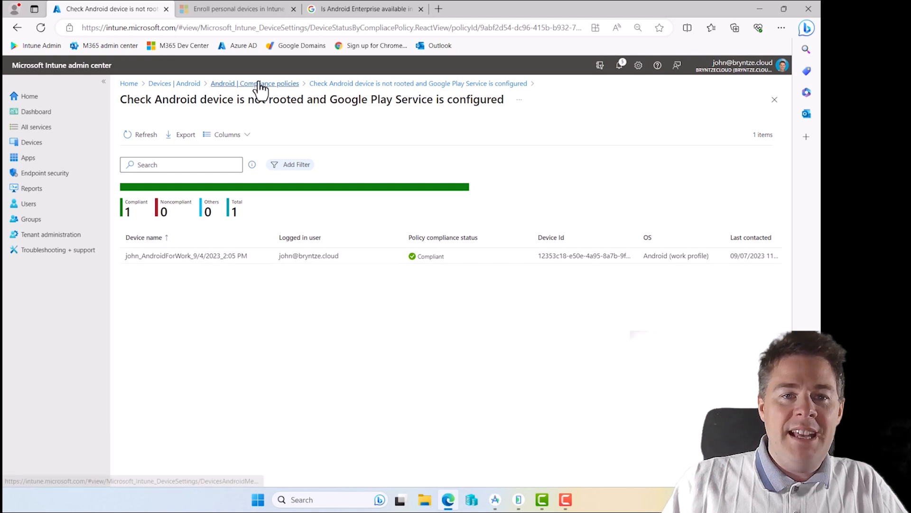
left_click(269, 83)
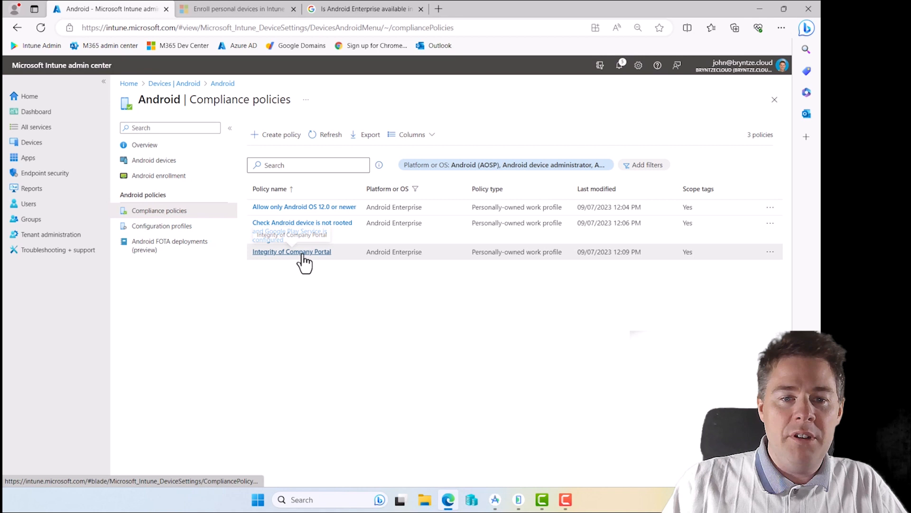
View the Integrity of Company Portal report, then open the emulator's 'update settings' list showing reinstall Company Portal
left_click(291, 251)
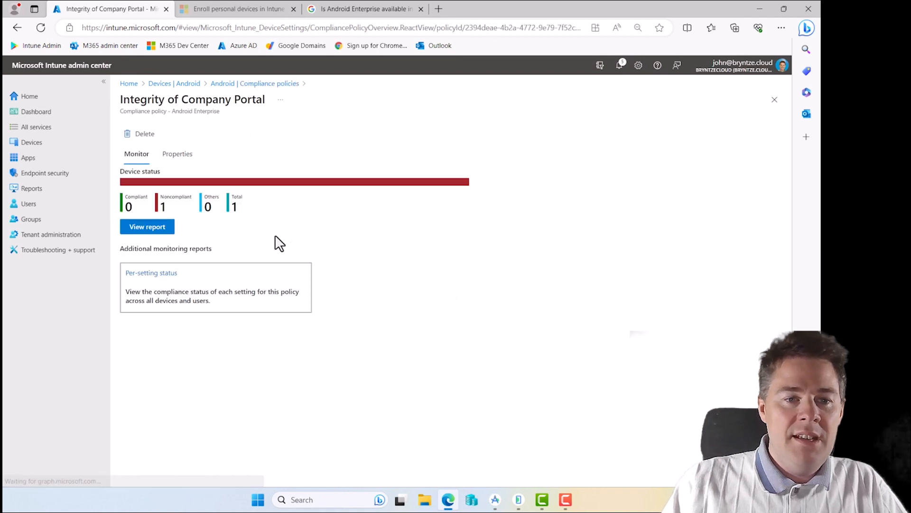
left_click(147, 226)
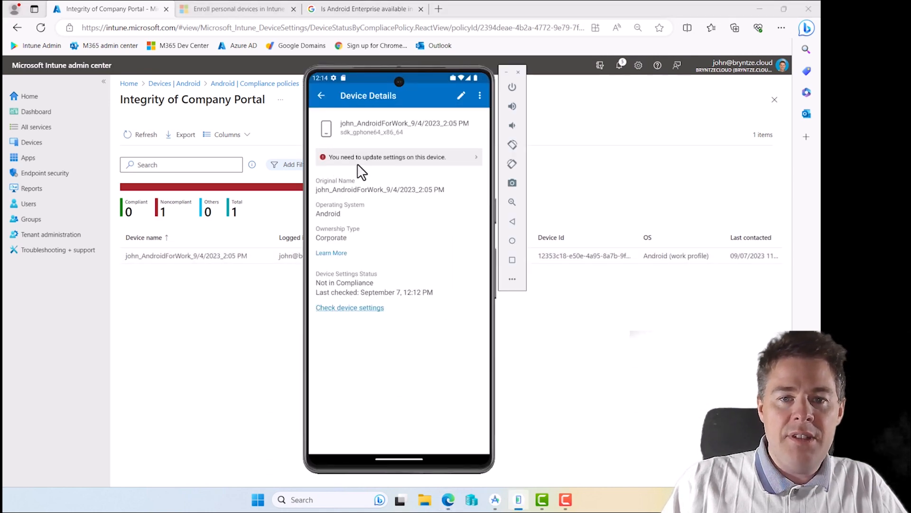
left_click(399, 156)
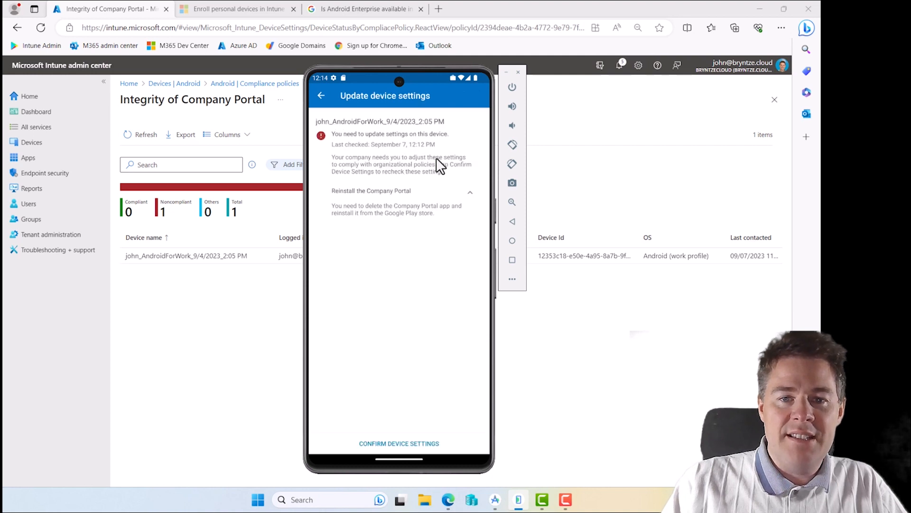
mouse_move(371, 196)
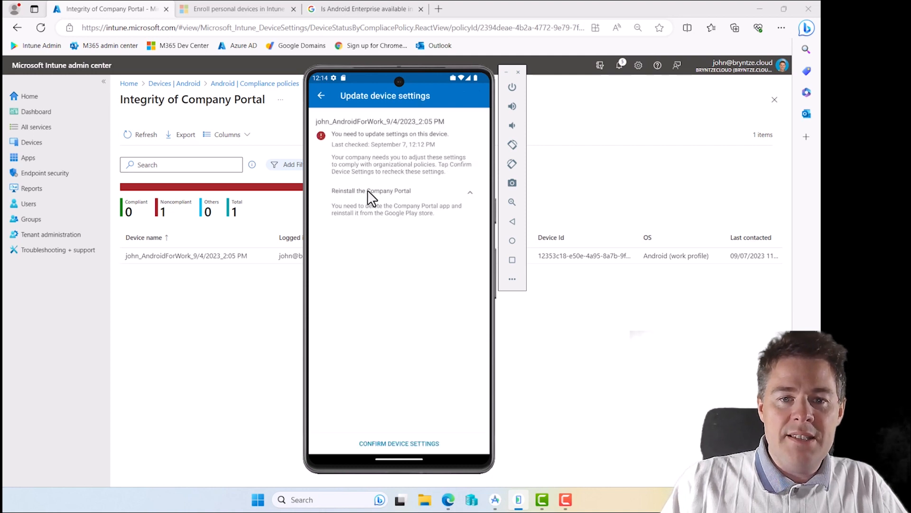
mouse_move(428, 219)
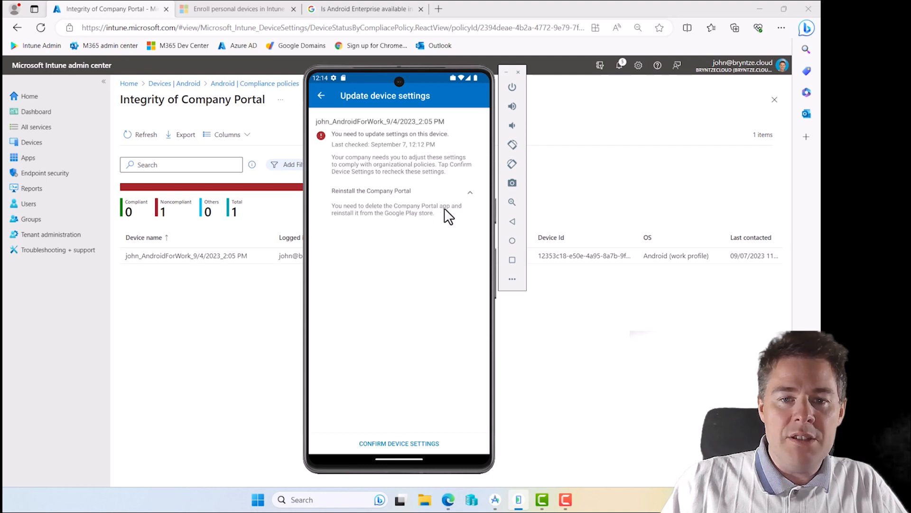
mouse_move(442, 293)
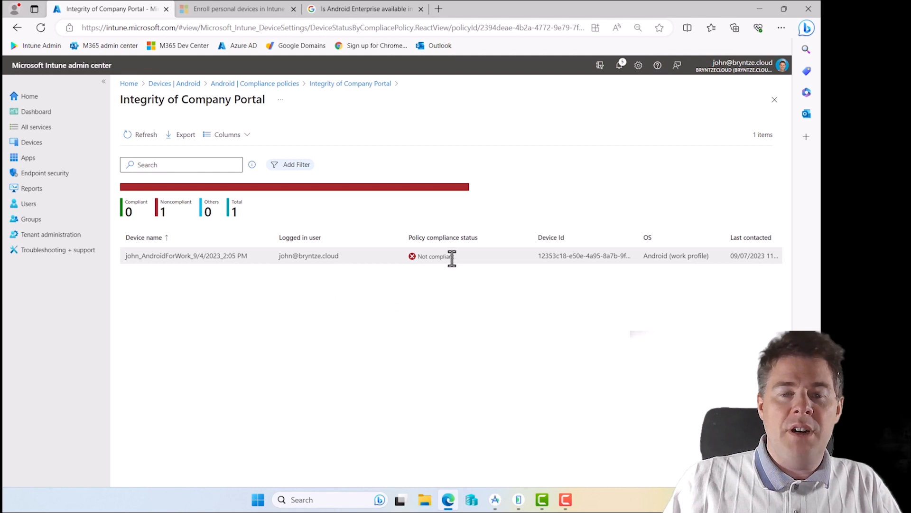
mouse_move(200, 282)
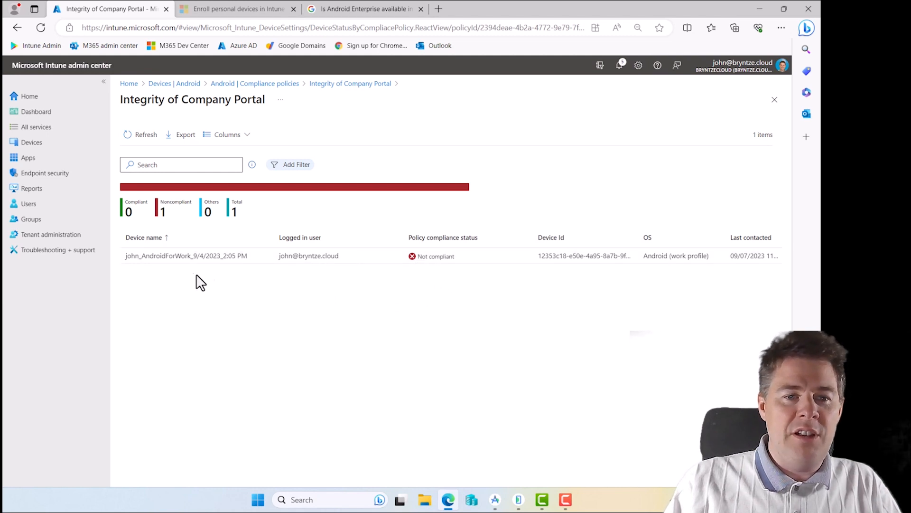
mouse_move(407, 278)
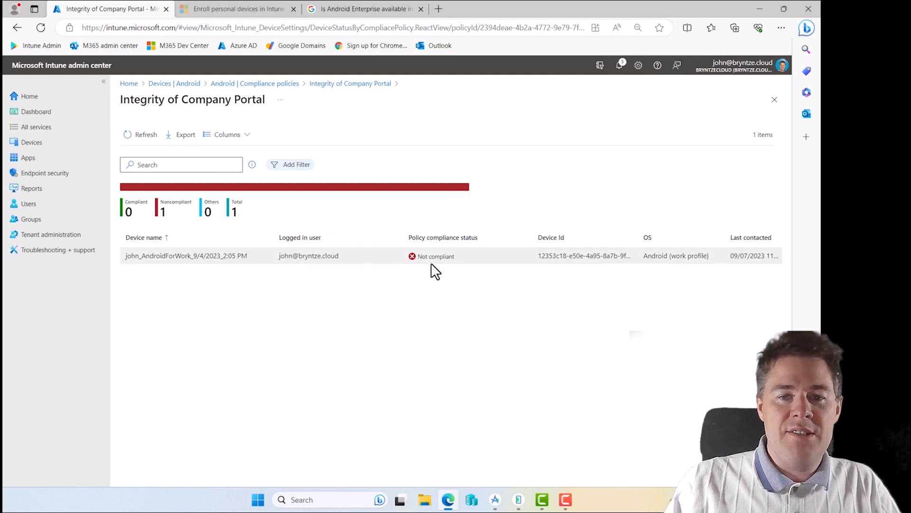
mouse_move(464, 270)
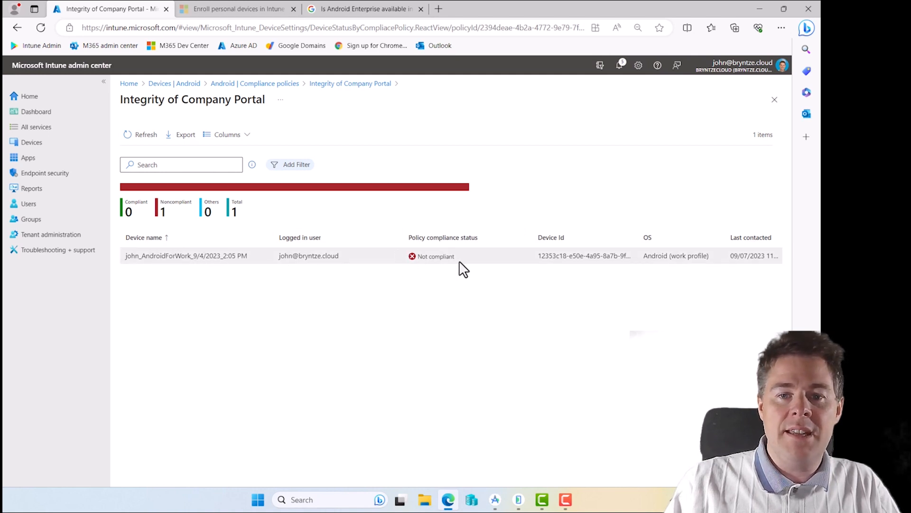
double_click(435, 256)
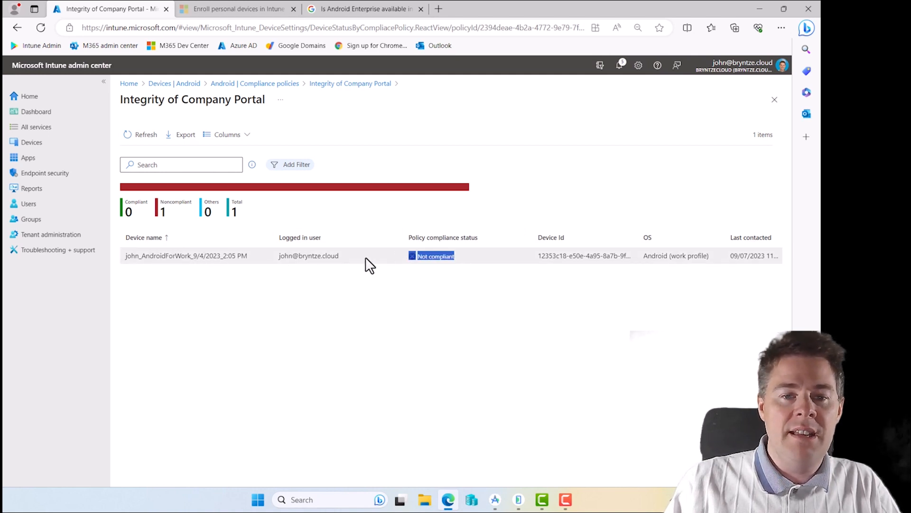
mouse_move(407, 321)
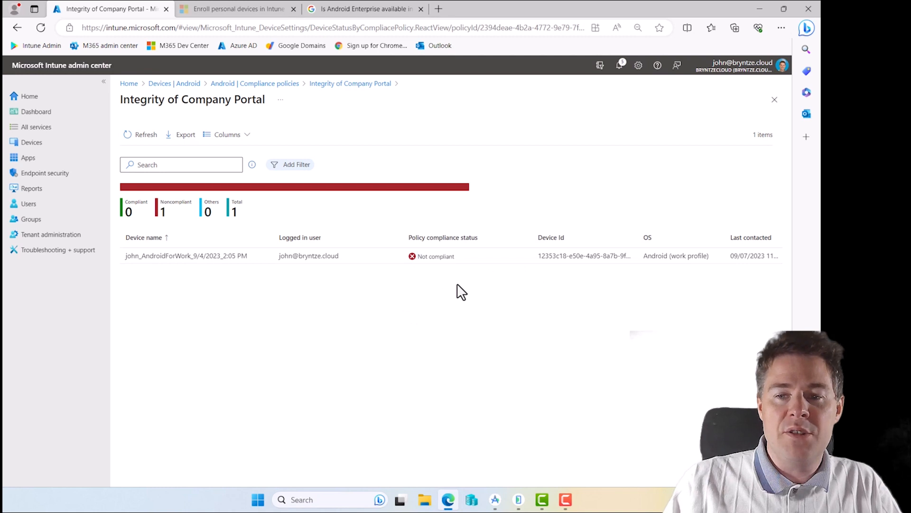
mouse_move(289, 229)
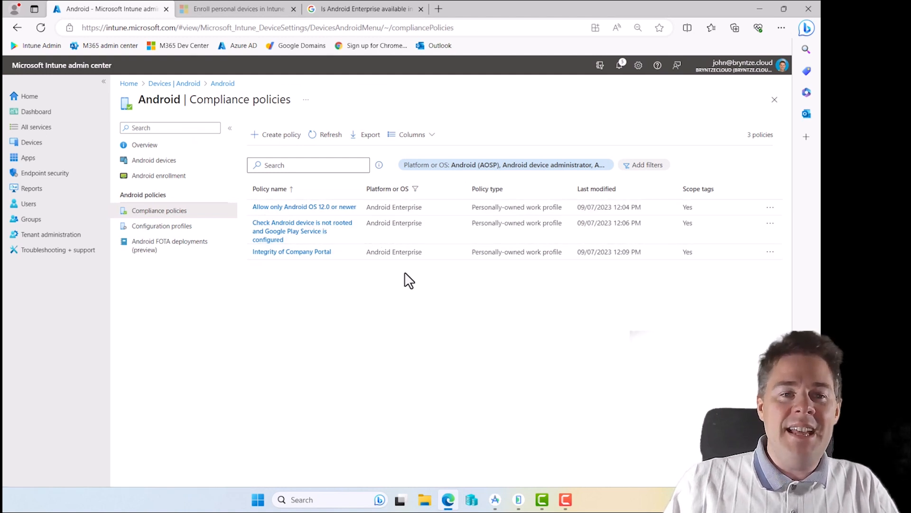
mouse_move(31, 142)
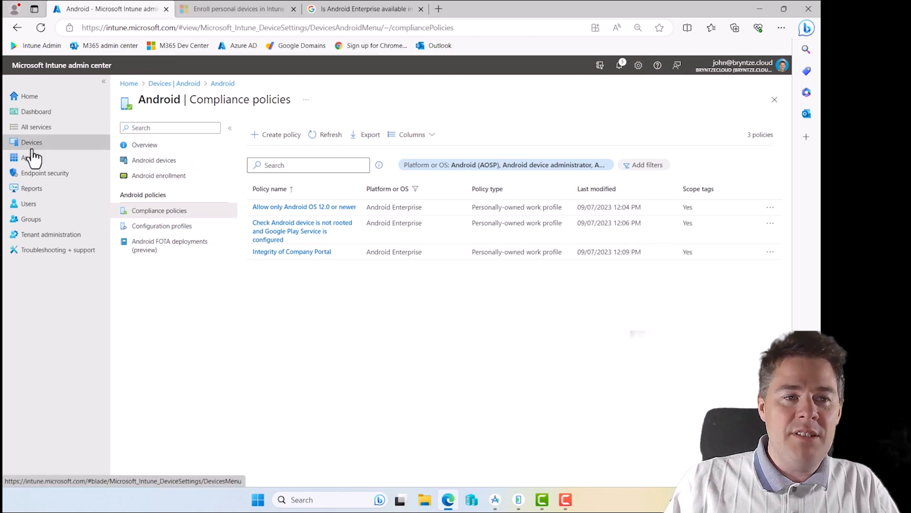
Go to Devices > Android > Android devices and open the enrolled work-profile device
left_click(31, 142)
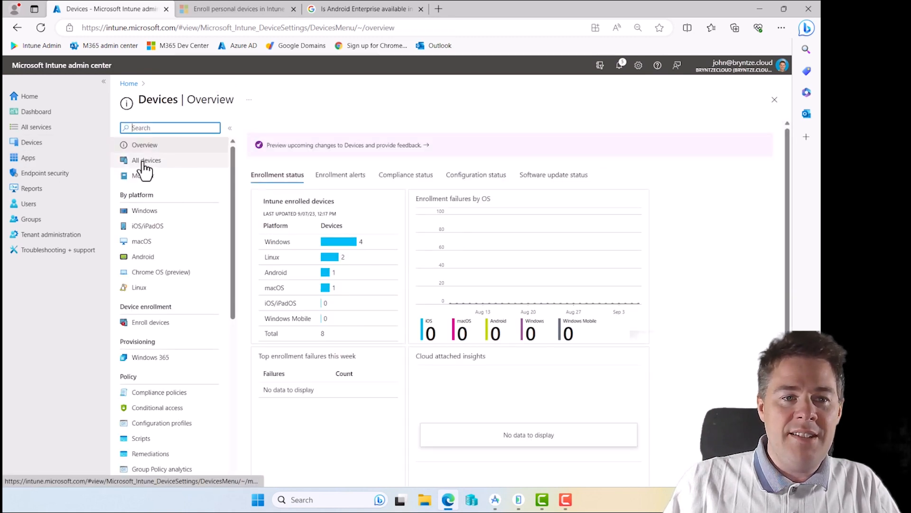
left_click(143, 256)
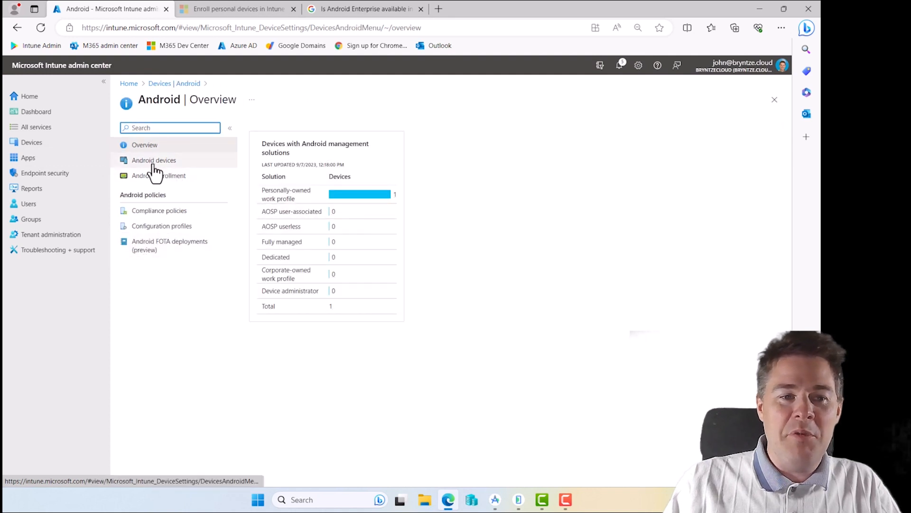
left_click(153, 160)
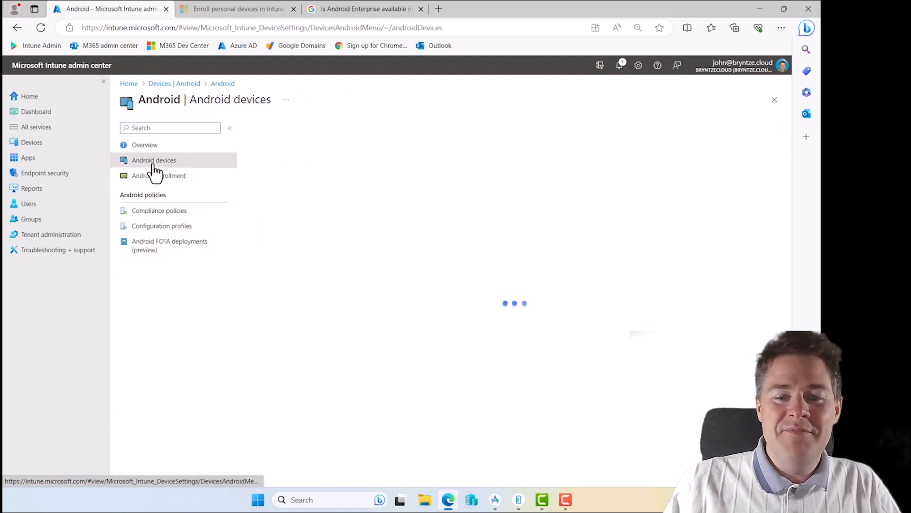
left_click(153, 160)
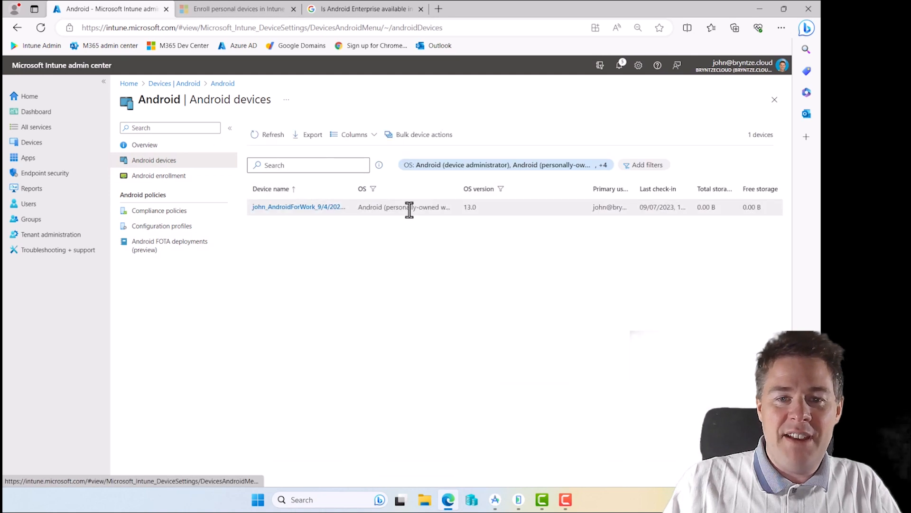
left_click(298, 206)
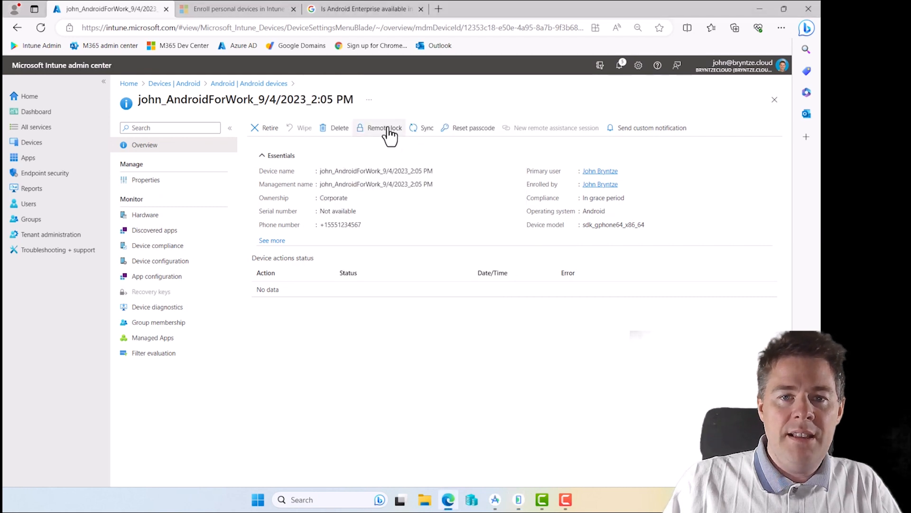
Remote lock the Android device, confirming with Yes, and check the emulator screen goes dark
left_click(384, 127)
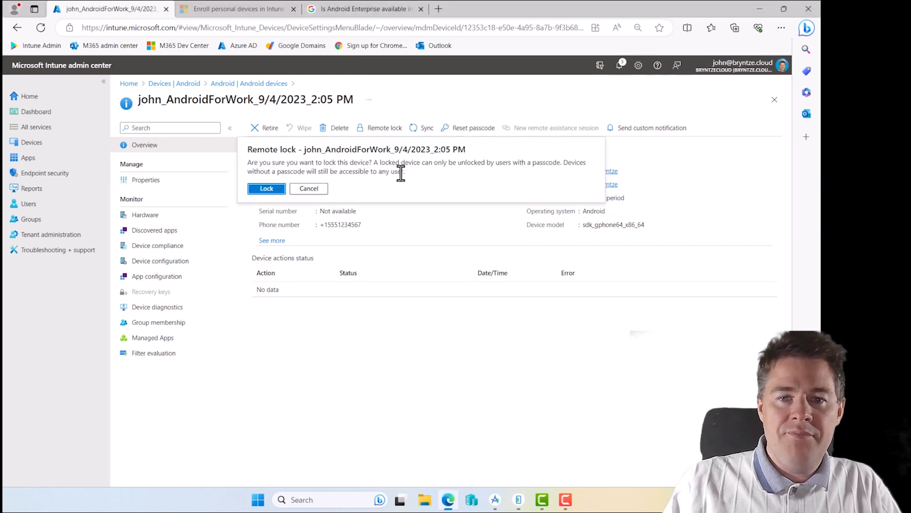
mouse_move(544, 169)
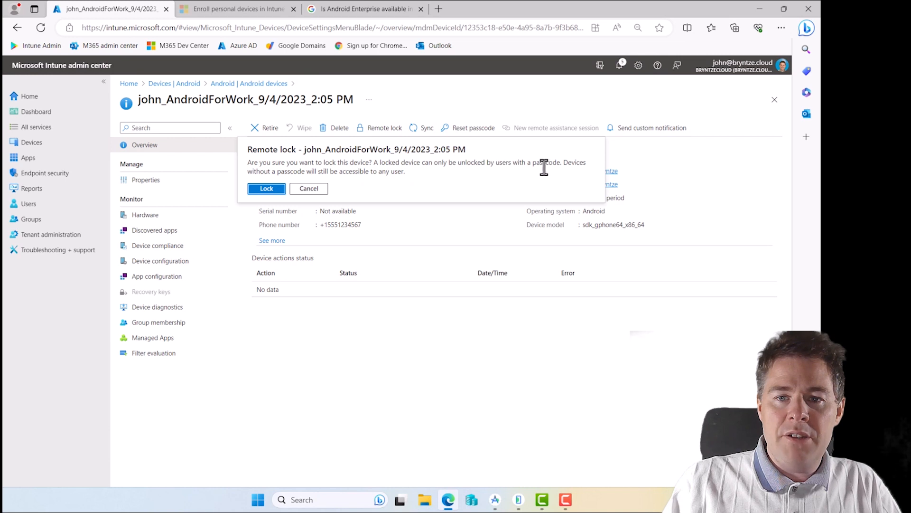
mouse_move(293, 184)
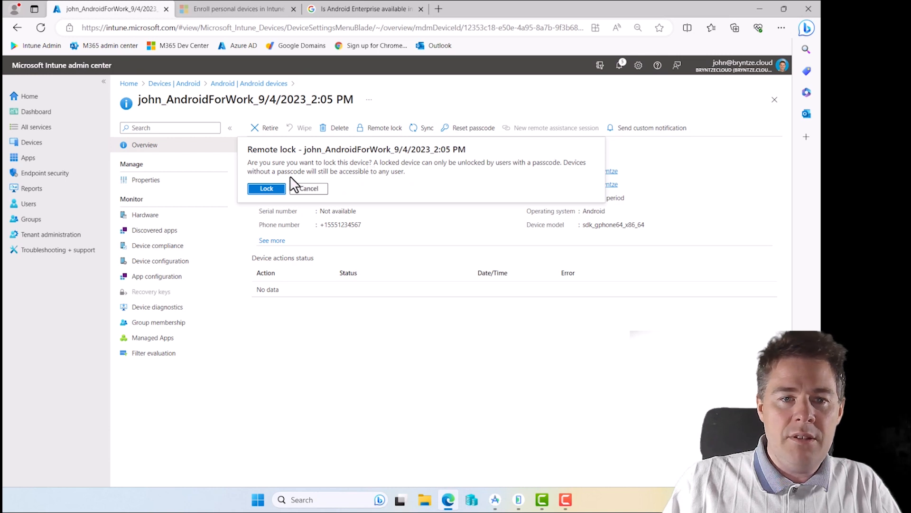
mouse_move(376, 184)
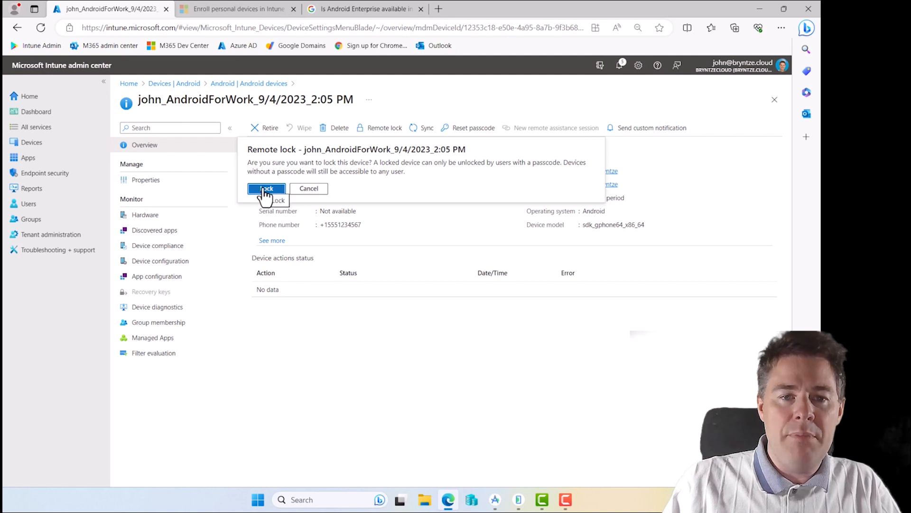
left_click(266, 188)
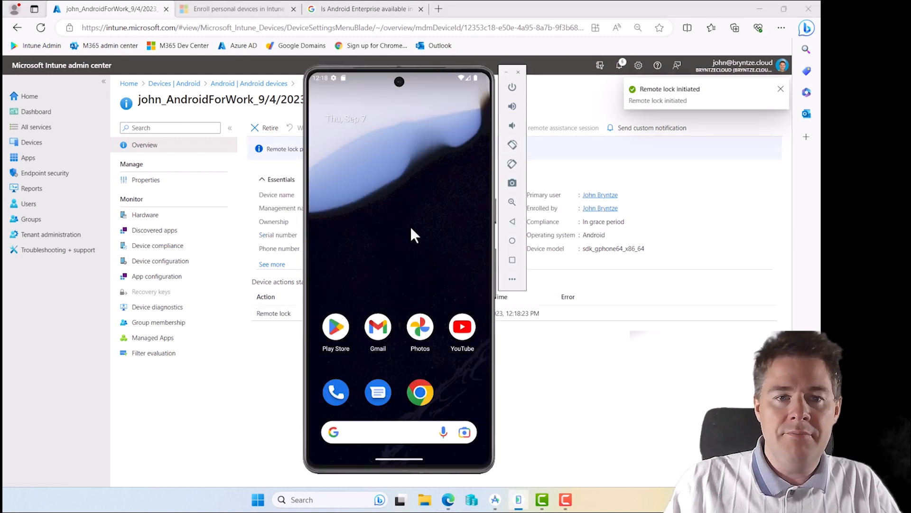
left_click(780, 89)
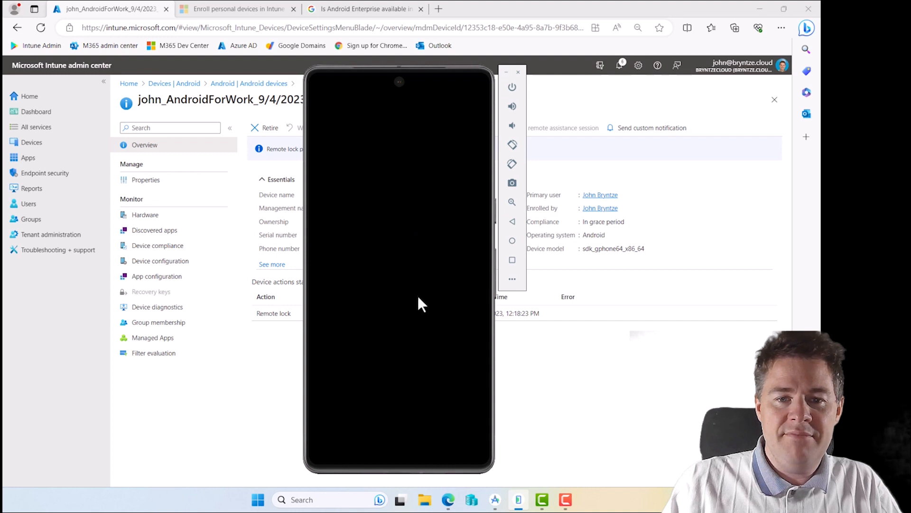
mouse_move(405, 265)
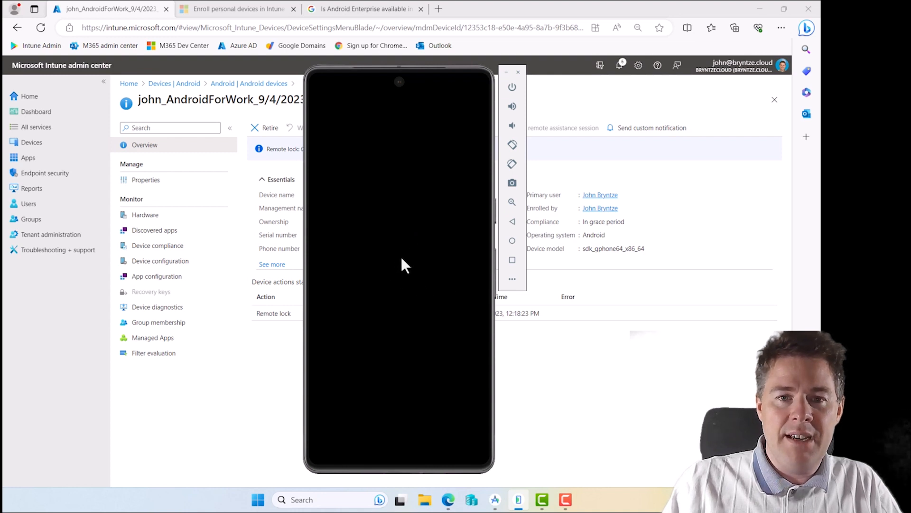
mouse_move(395, 124)
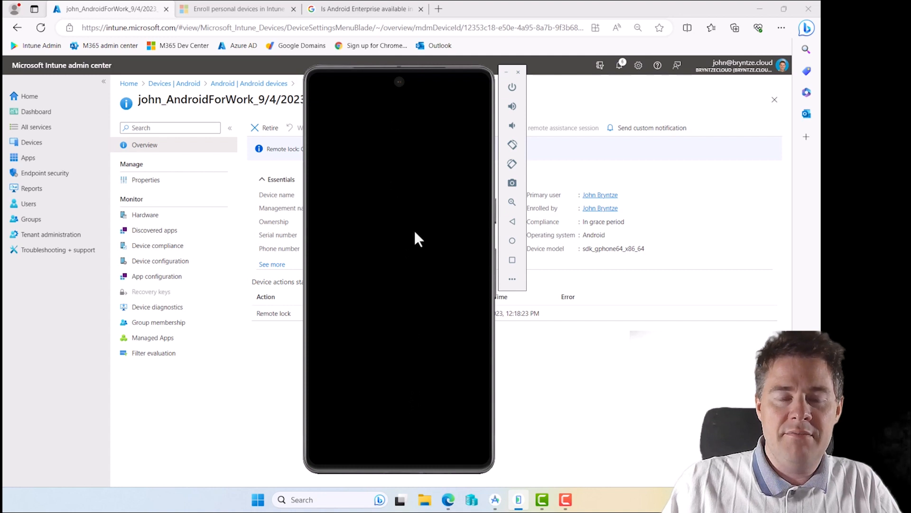
mouse_move(415, 284)
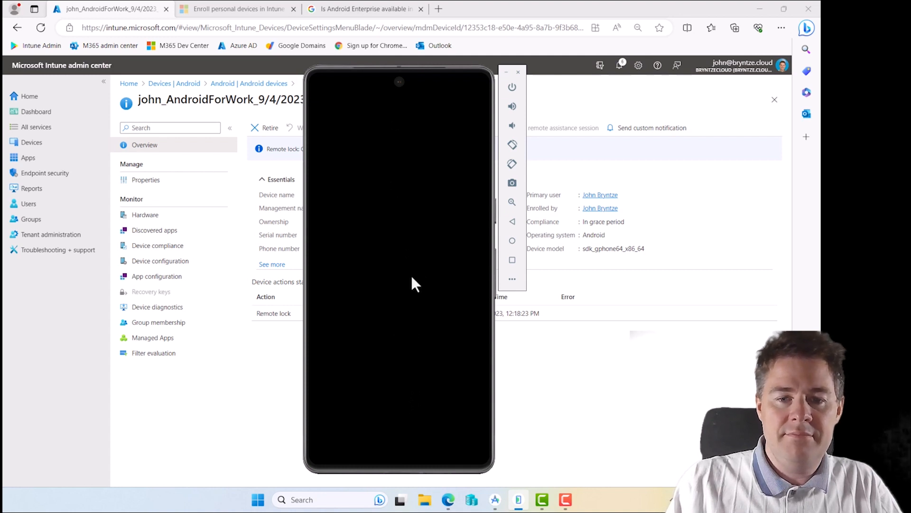
mouse_move(401, 289)
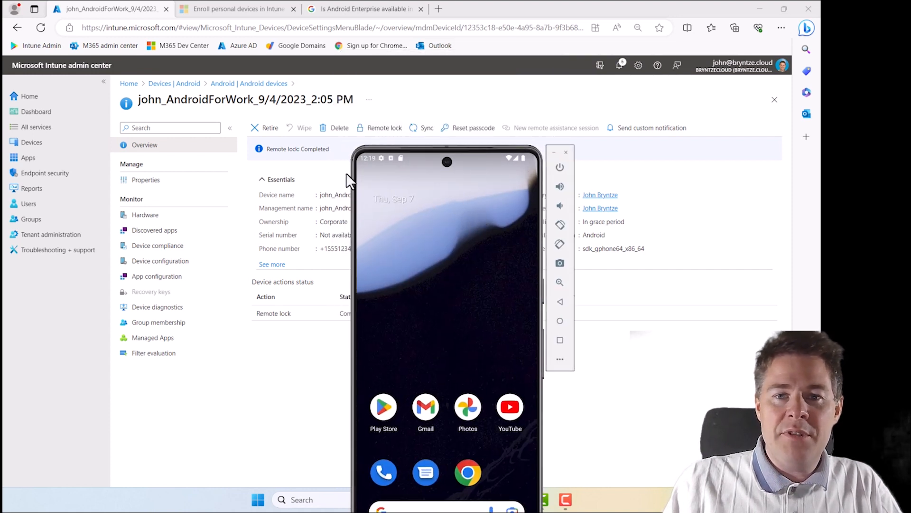
mouse_move(472, 127)
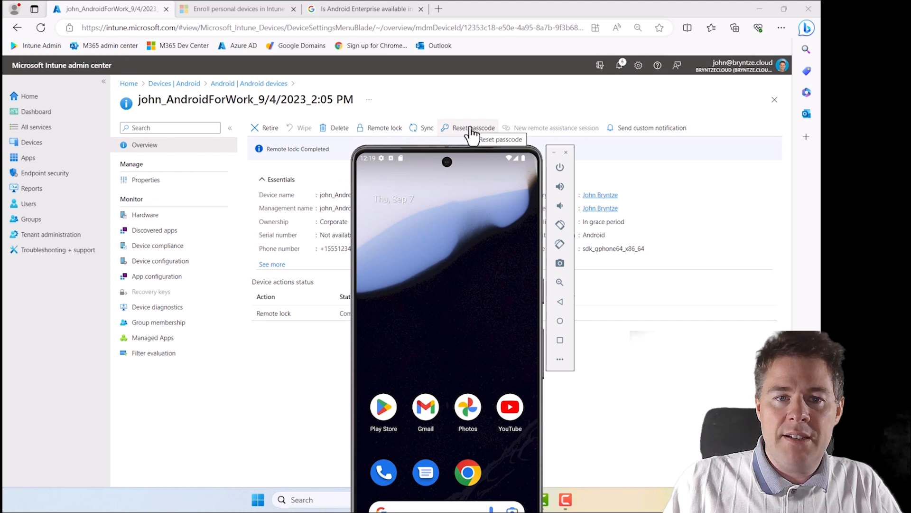
Issue a Reset passcode action on the Android device and confirm with Yes
left_click(474, 127)
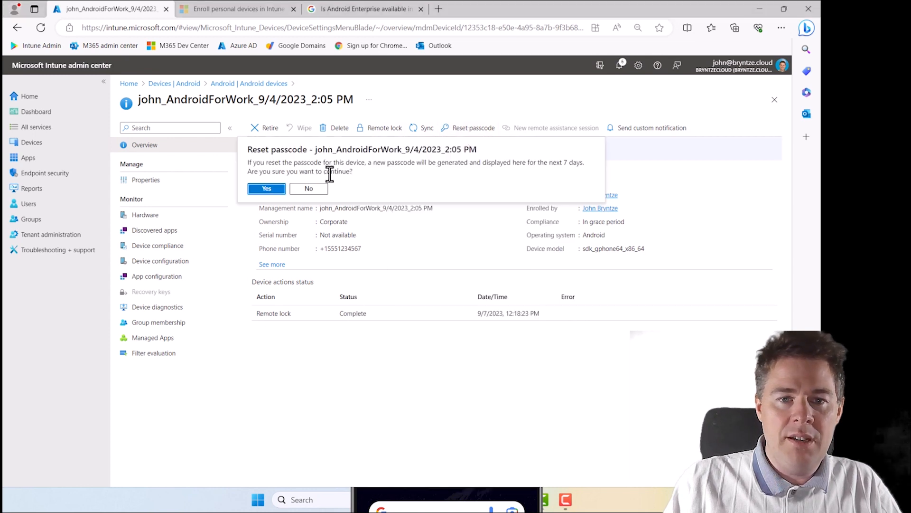
mouse_move(465, 177)
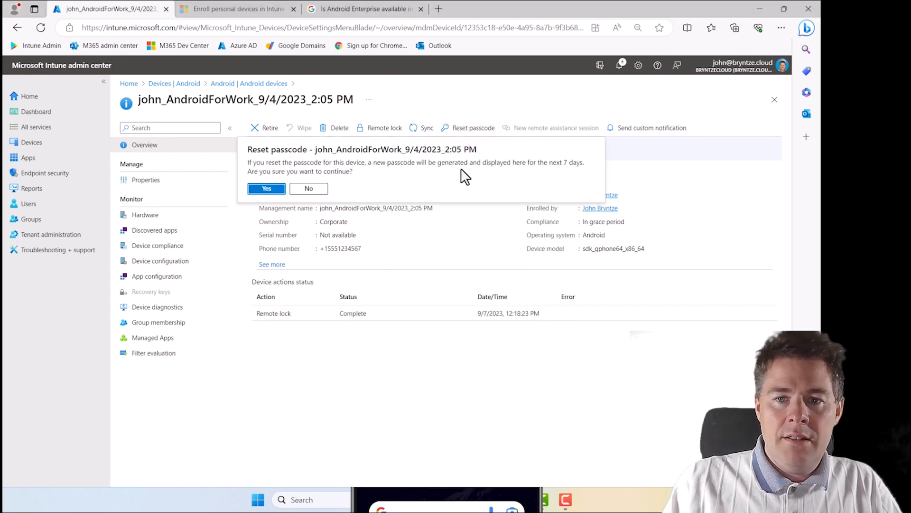
mouse_move(266, 188)
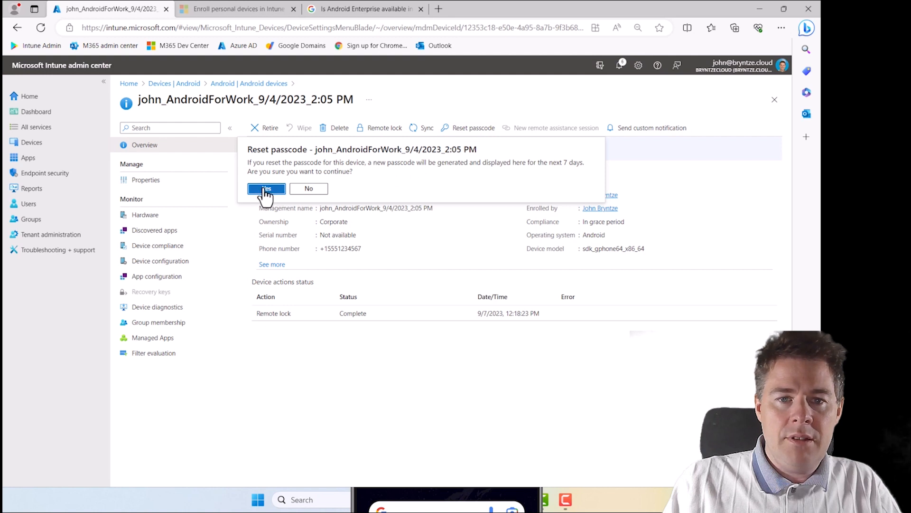
left_click(266, 189)
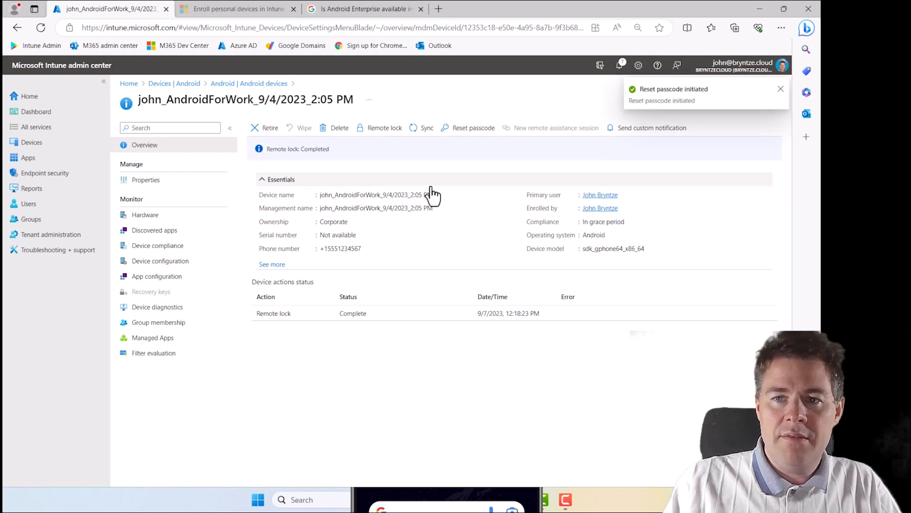
left_click(473, 127)
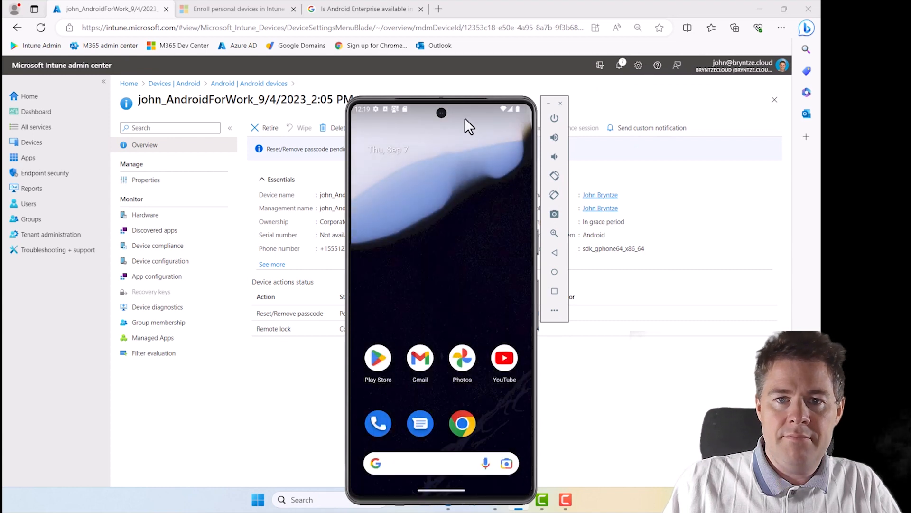
mouse_move(473, 114)
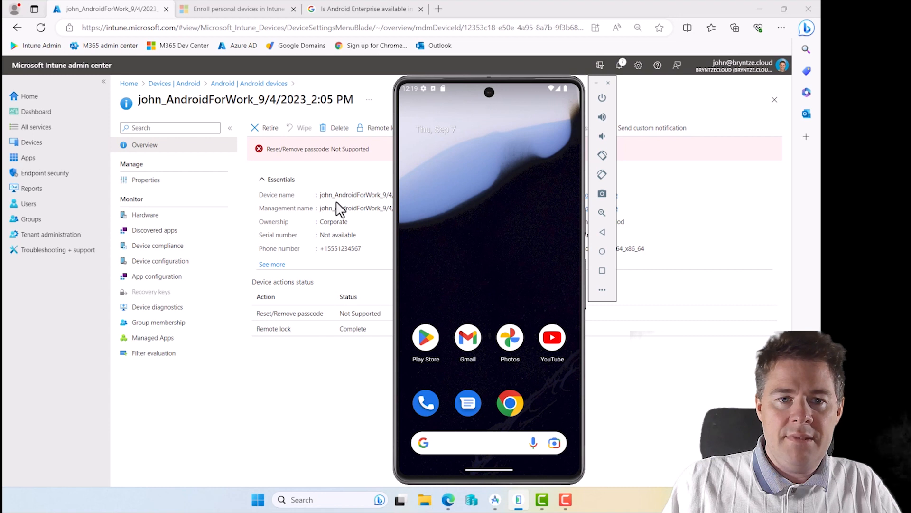
mouse_move(349, 183)
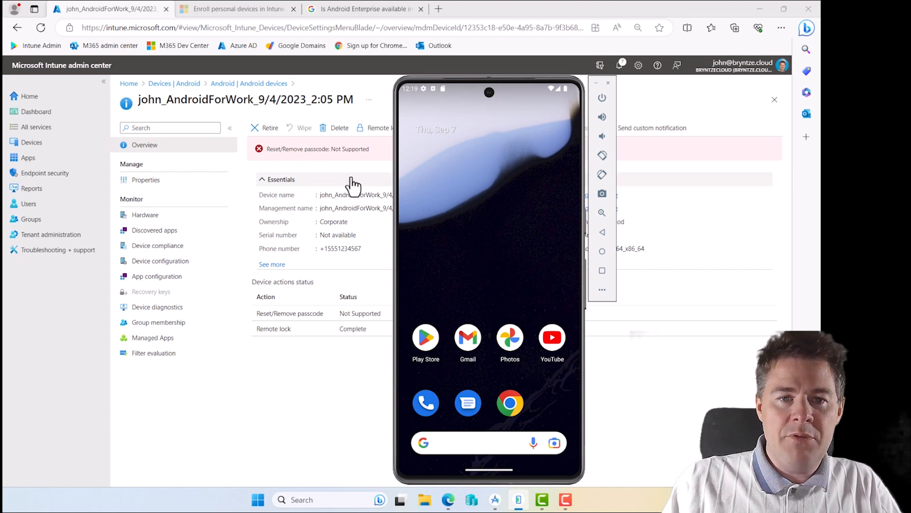
mouse_move(588, 355)
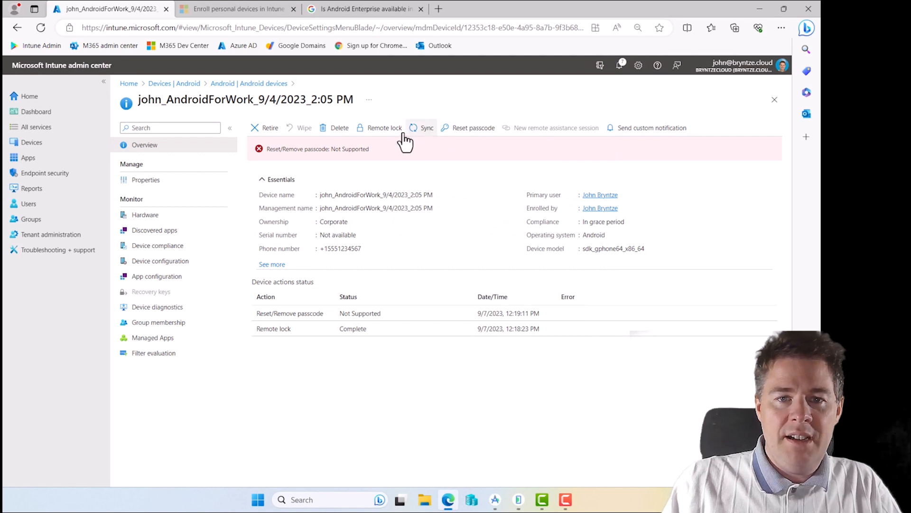
Sync the Android device from its toolbar and confirm with Yes
left_click(427, 128)
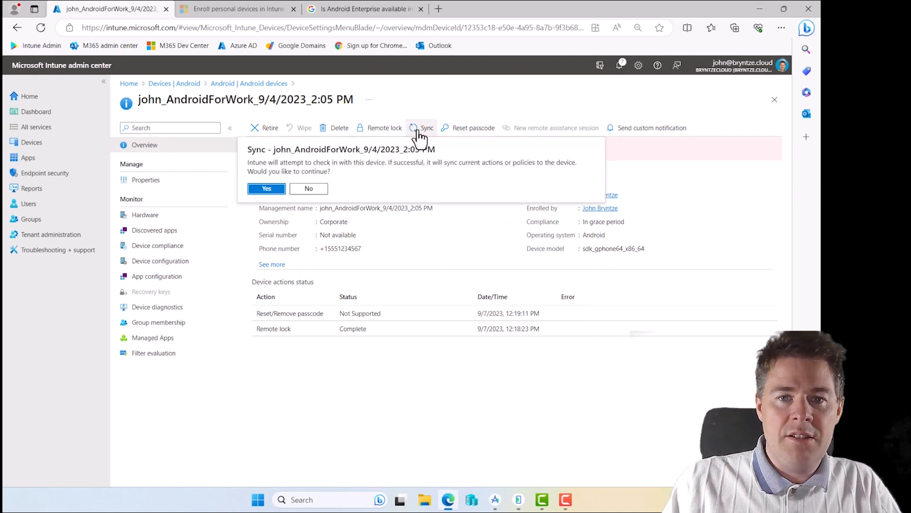
left_click(267, 188)
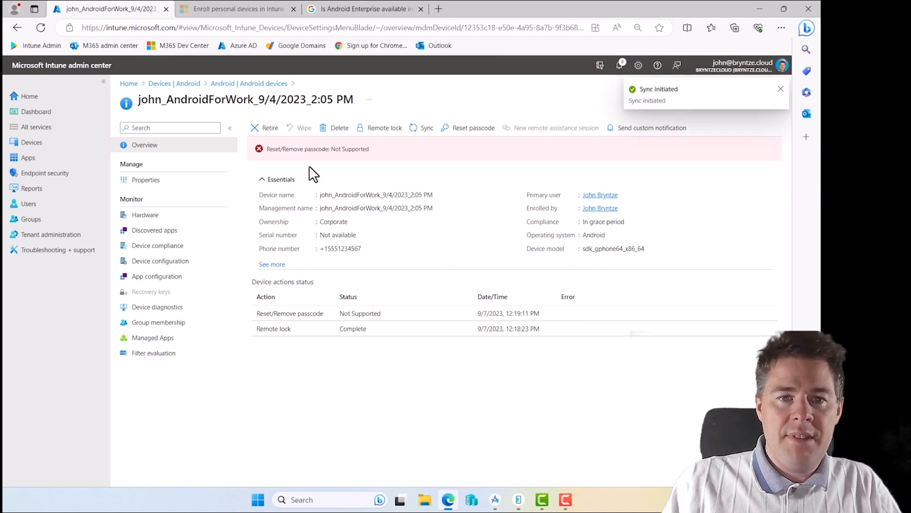
mouse_move(652, 128)
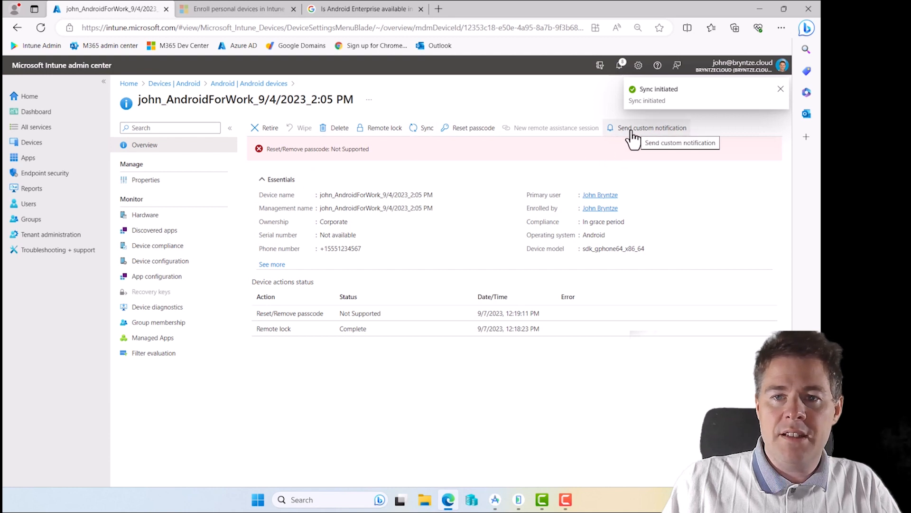
mouse_move(577, 146)
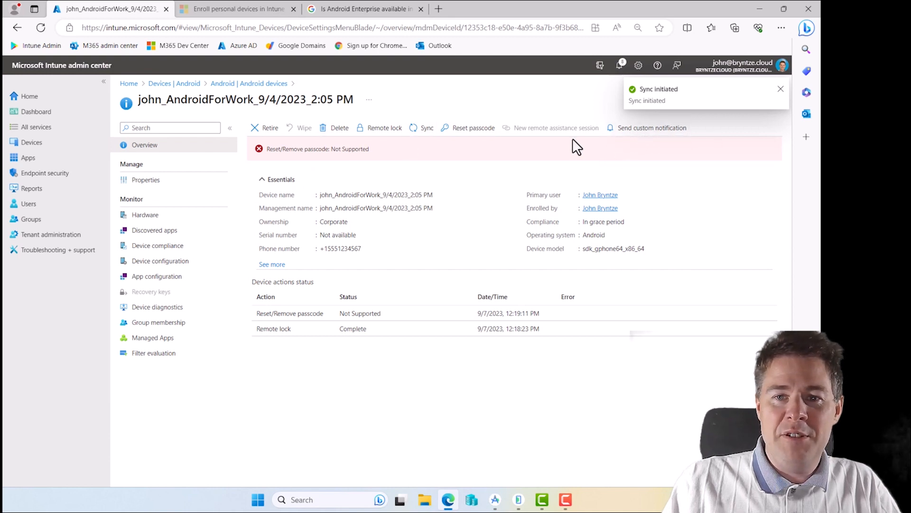
Send a custom notification titled 'Thanks' with body 'Thanks for watching this YouTube serie about Android'
left_click(652, 128)
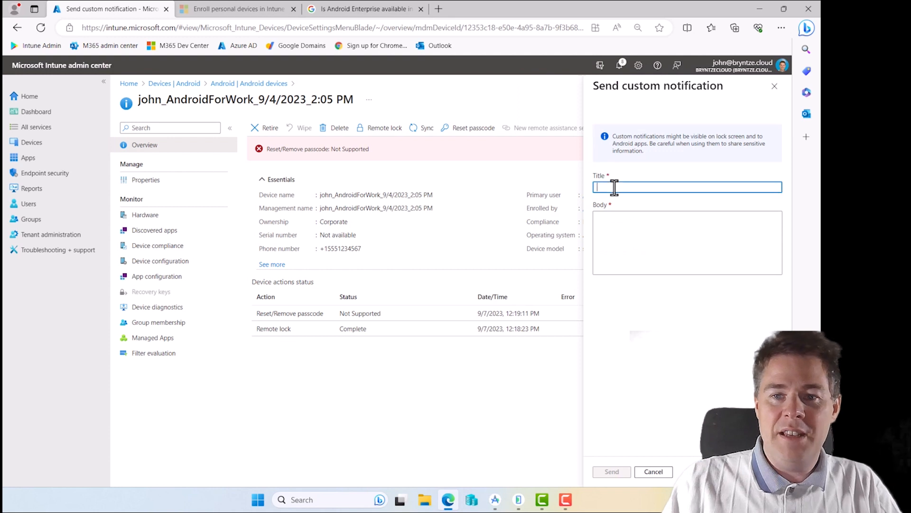
type("Thanks for watching this YO")
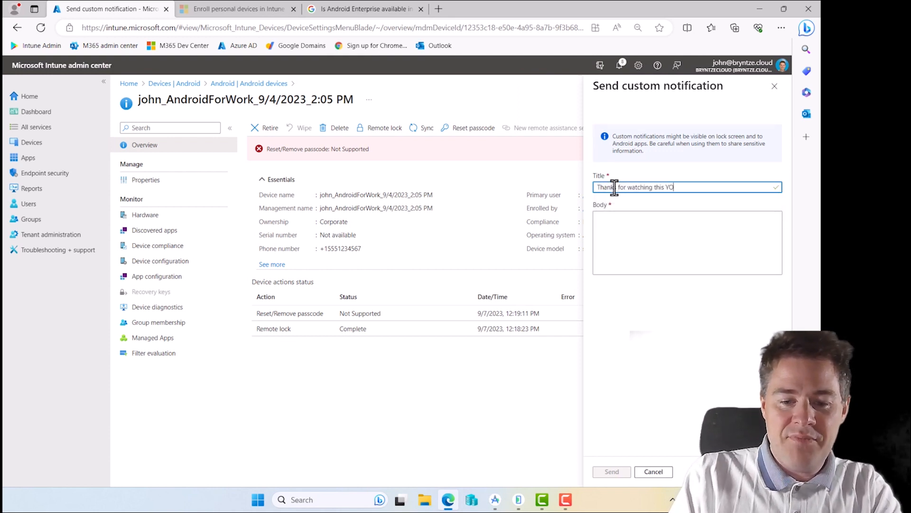
type("uTube serie about An")
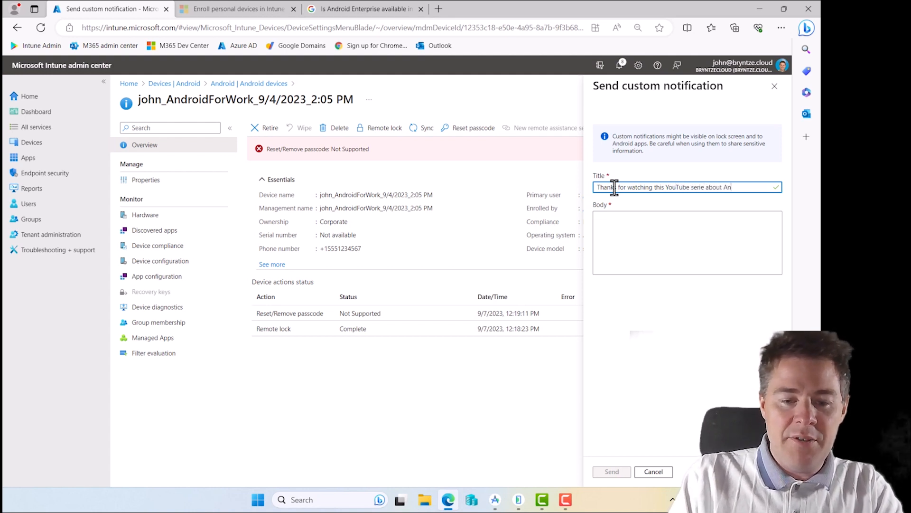
type("Thanks")
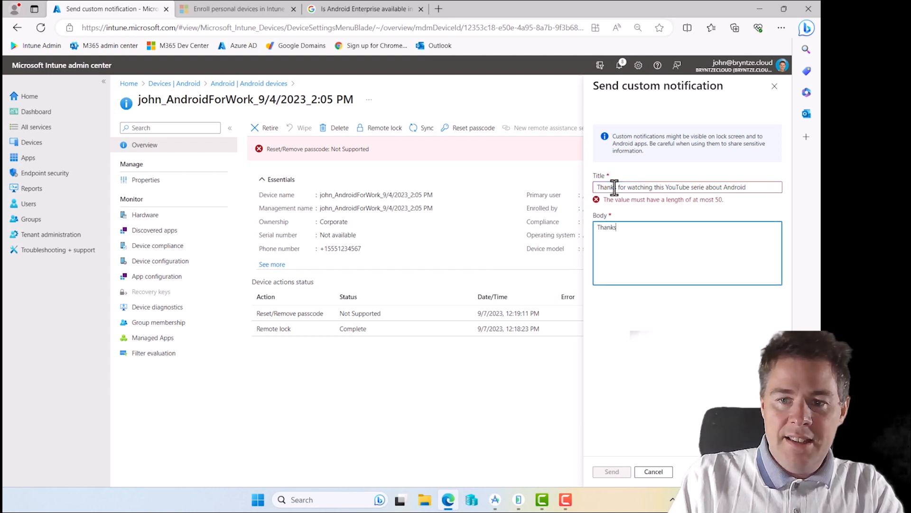
key("Backspace")
type(" you so much, don't forget to like and subscribe")
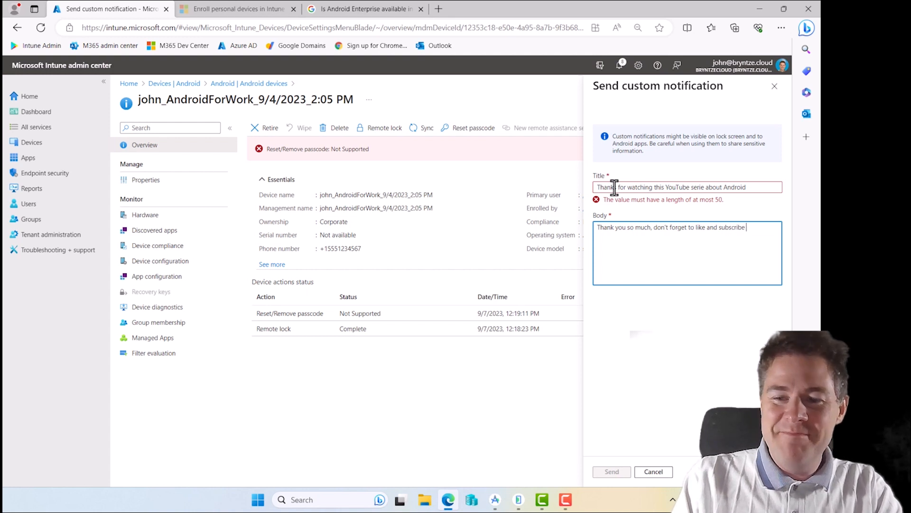
type(":)")
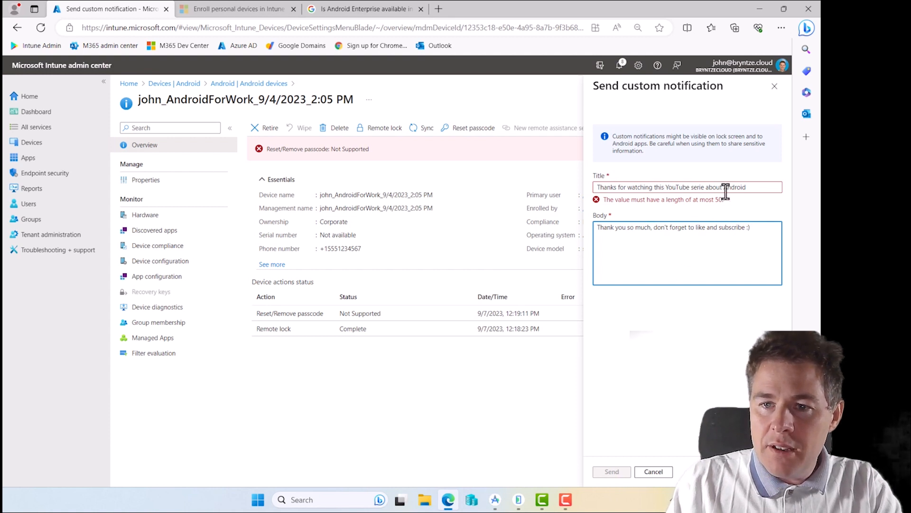
triple_click(686, 187)
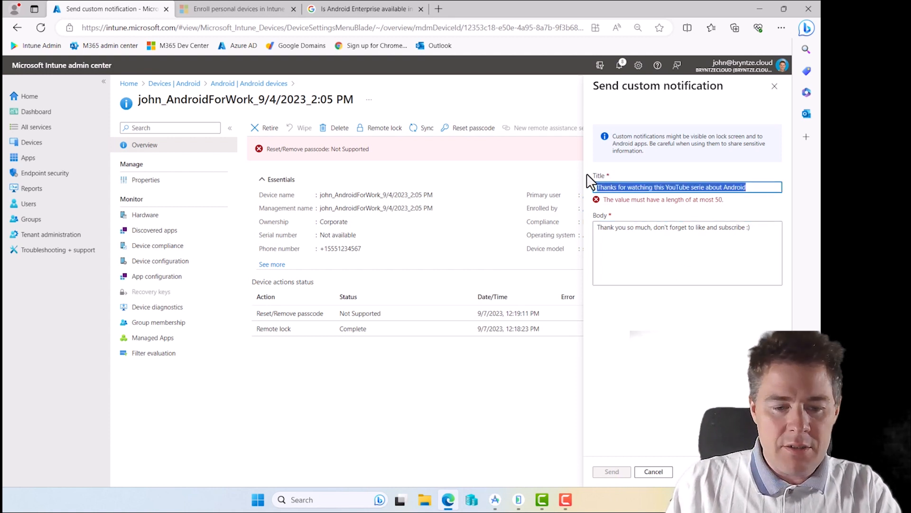
type("Thanks")
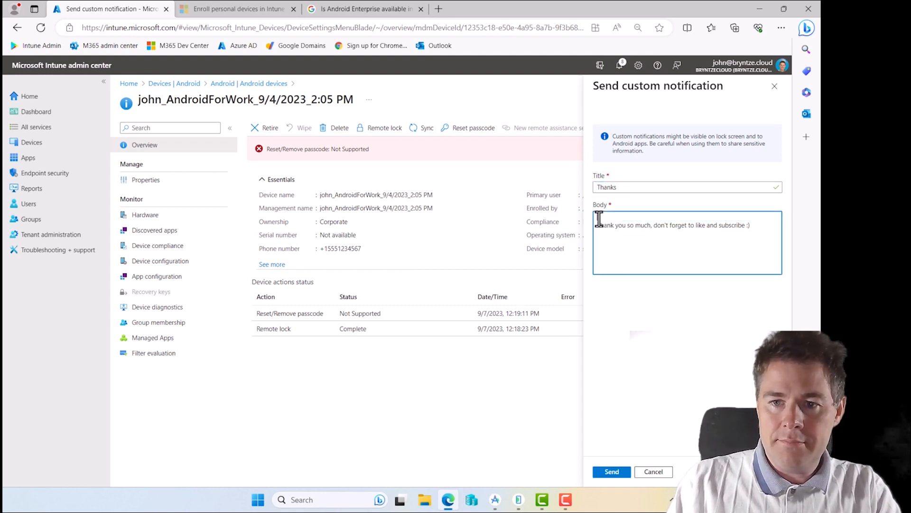
type("Thanks for watching this YouTube serie about Android")
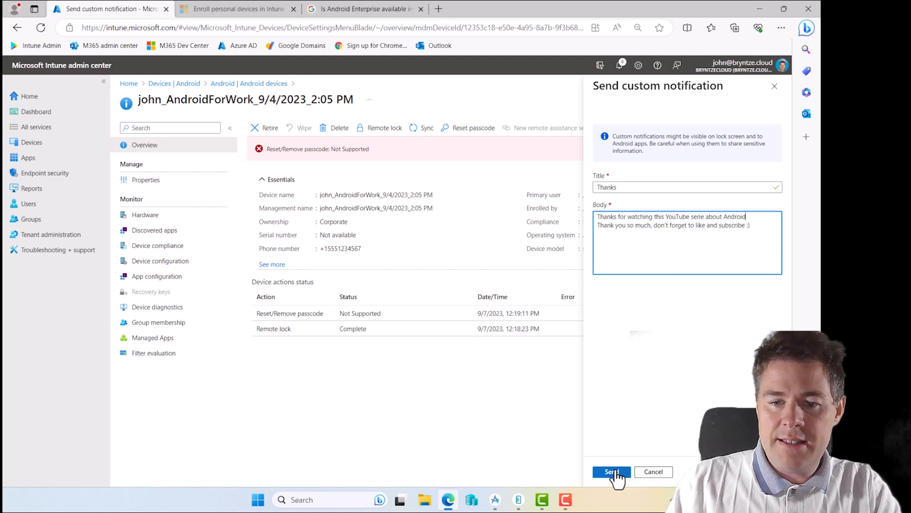
left_click(611, 471)
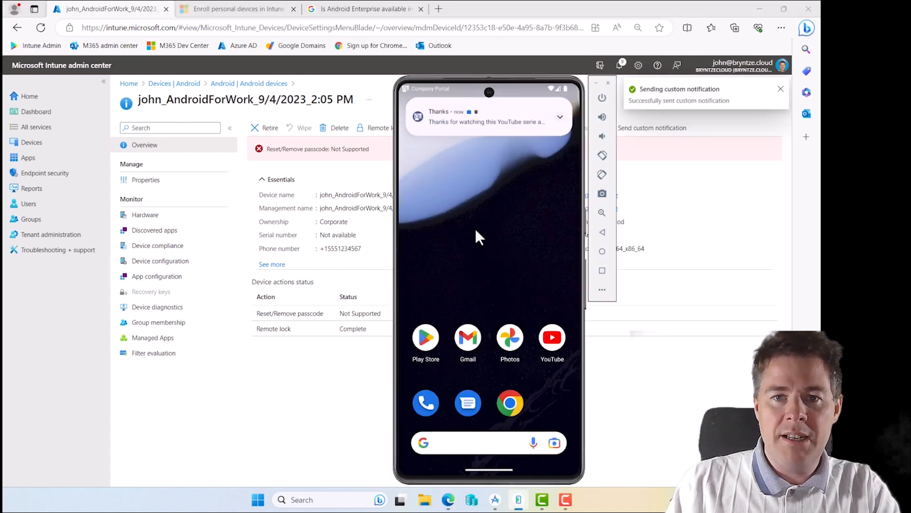
mouse_move(477, 130)
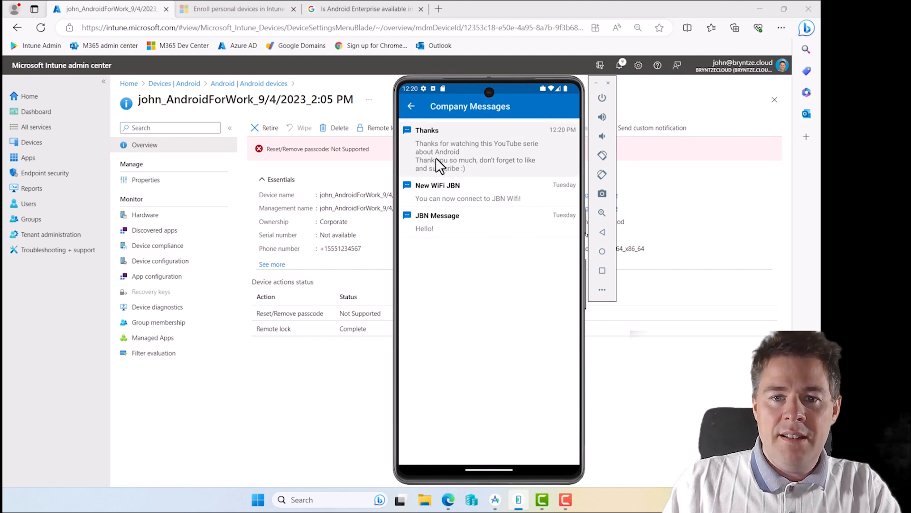
mouse_move(467, 162)
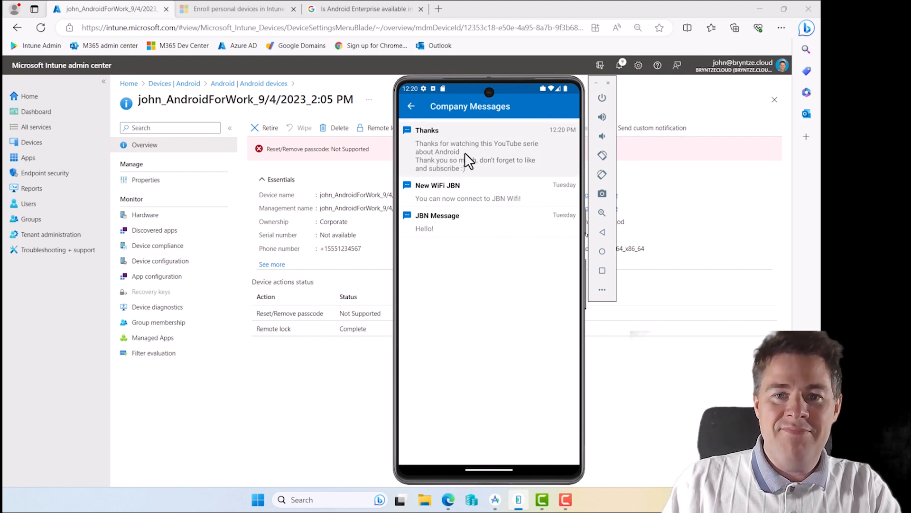
mouse_move(198, 372)
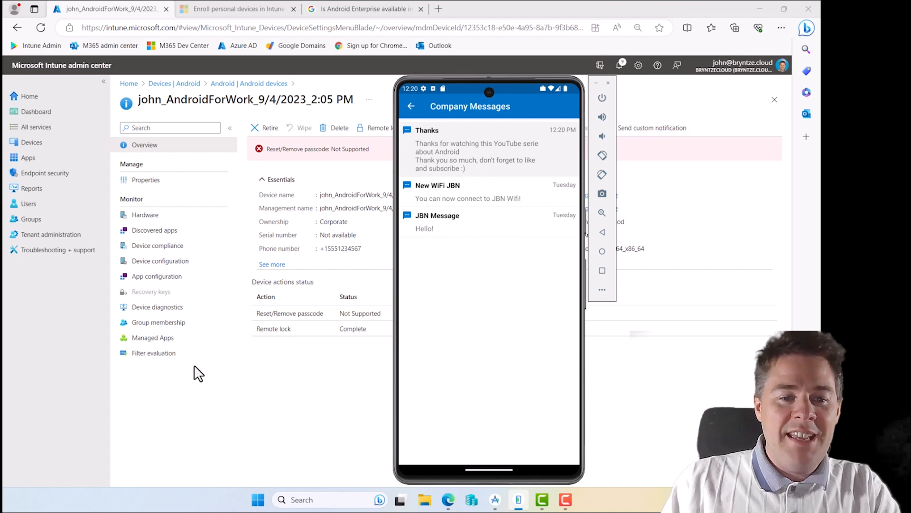